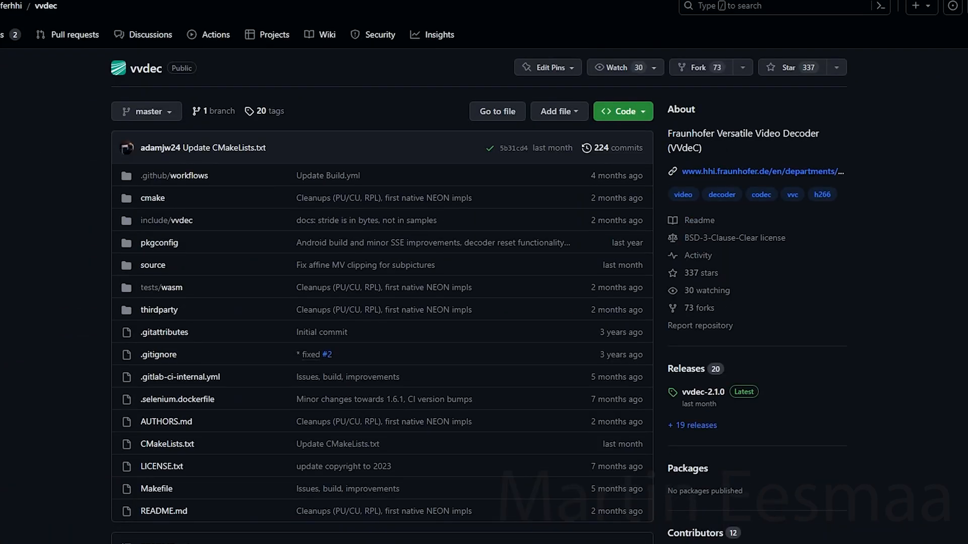
Open the vvdec repository's Wiki tab and scroll down its home page.
click(327, 35)
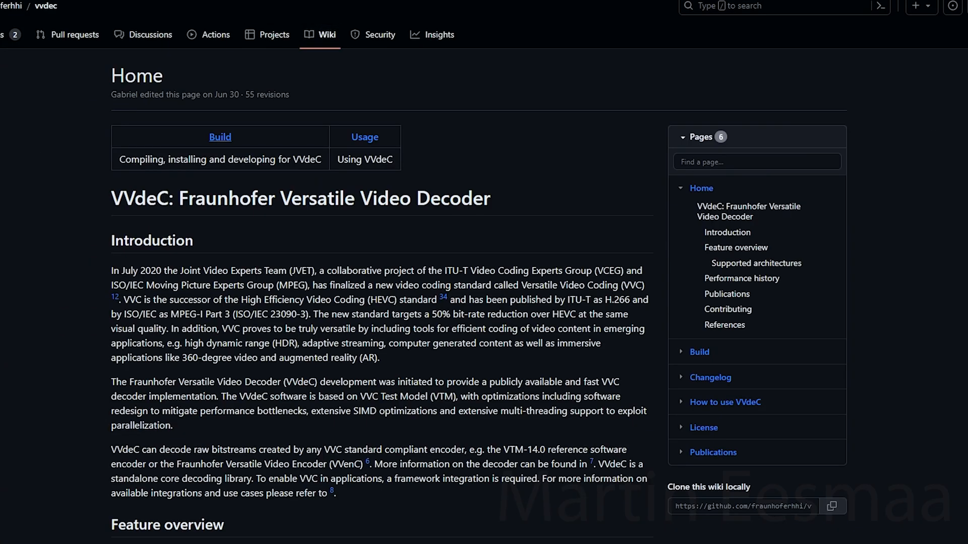
scroll(down, 3)
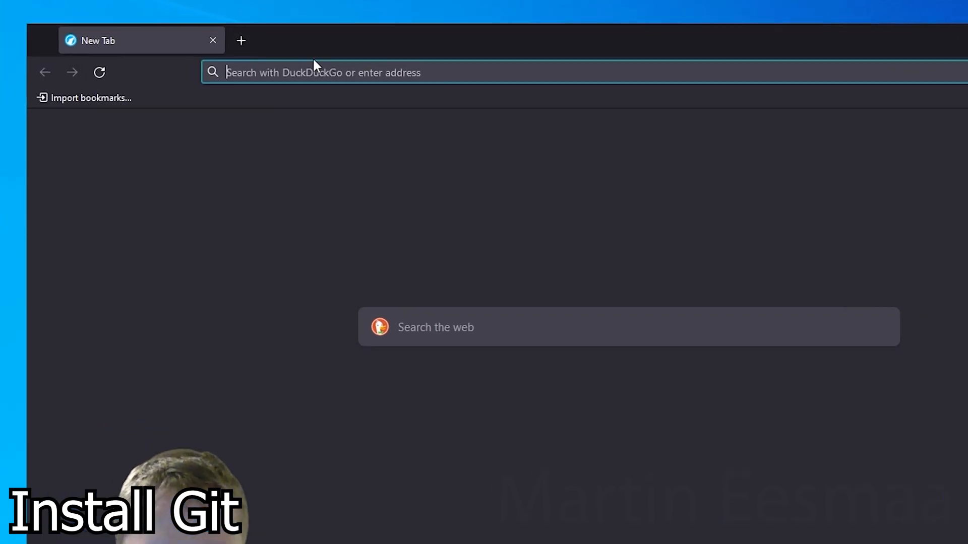
Save the 64-bit Git for Windows Setup from git-scm.com to Downloads.
text(git-scm.com/download/win)
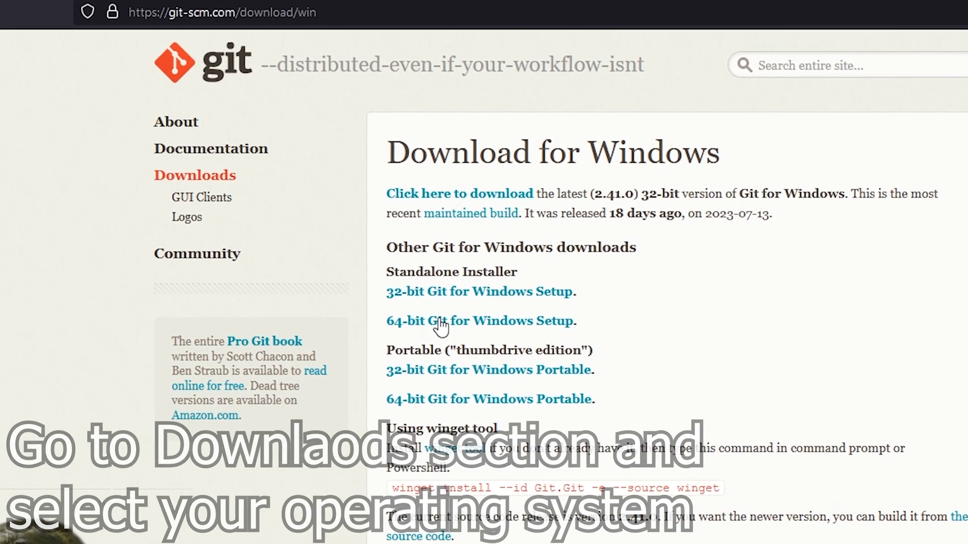
click(445, 321)
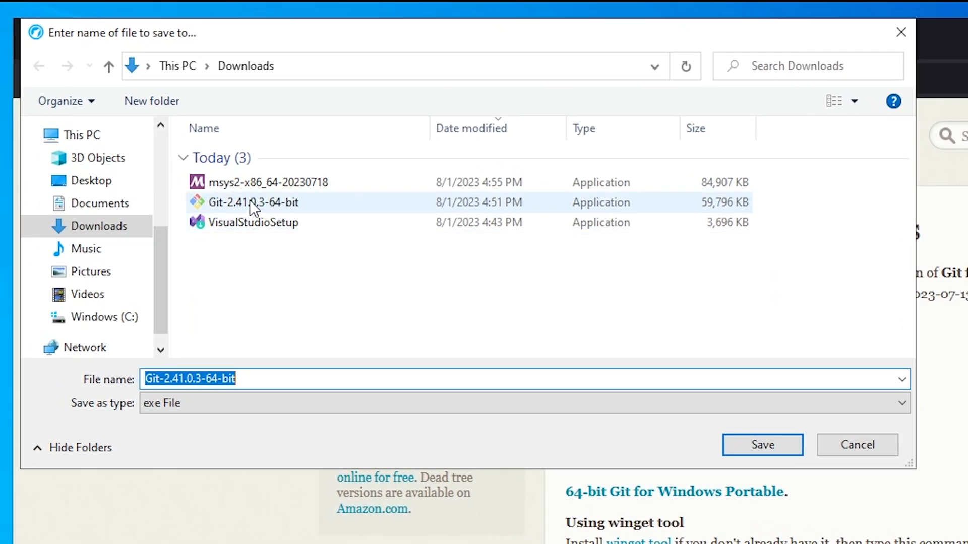
click(762, 444)
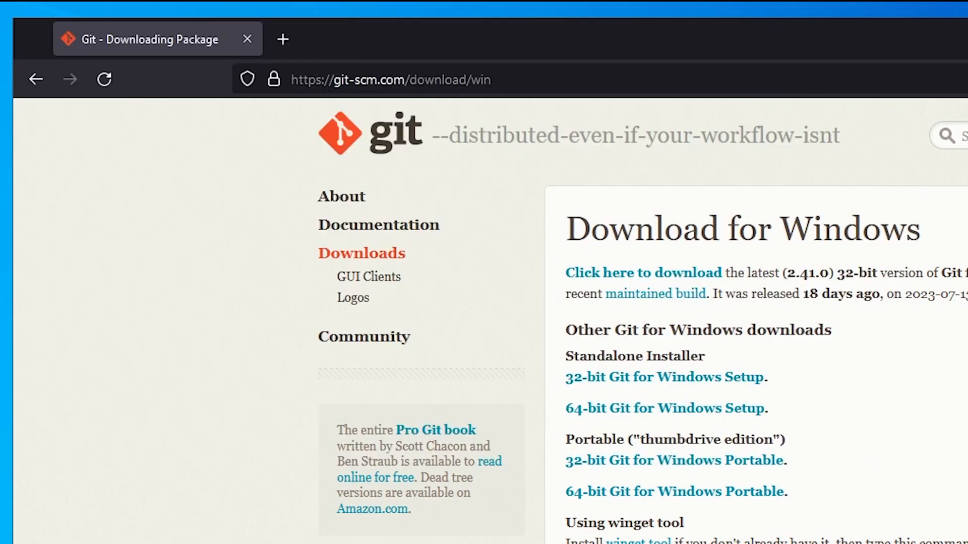
click(422, 80)
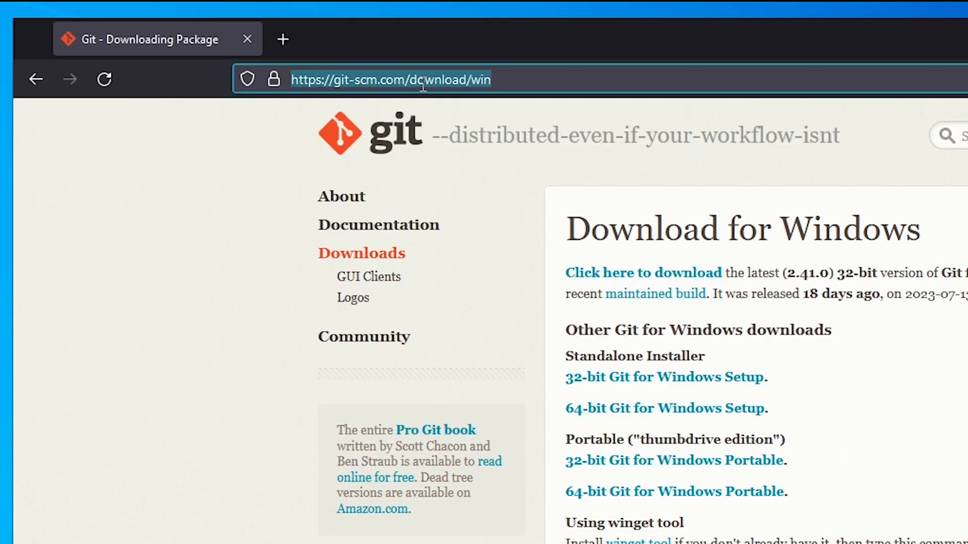
text(cmake.org)
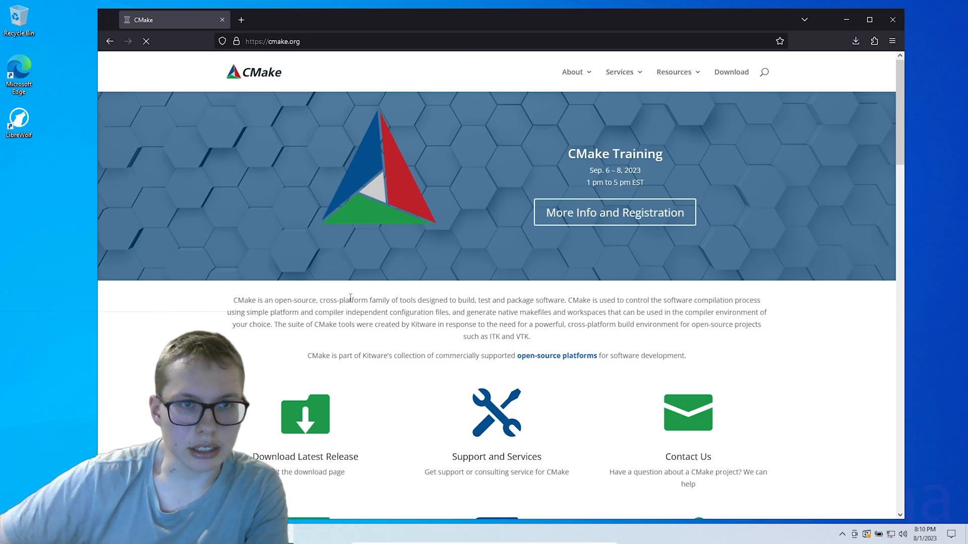
Go to cmake.org's Download page for the Windows x64 CMake 3.27.1 installer.
click(731, 71)
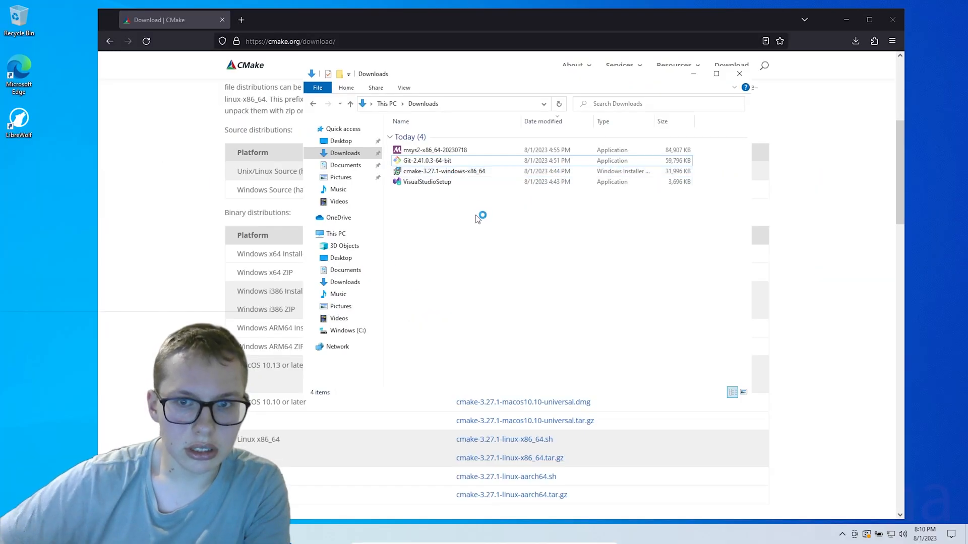
Run the Git 2.41.0.3 installer, keeping default components and OpenSSL for HTTPS.
double_click(426, 160)
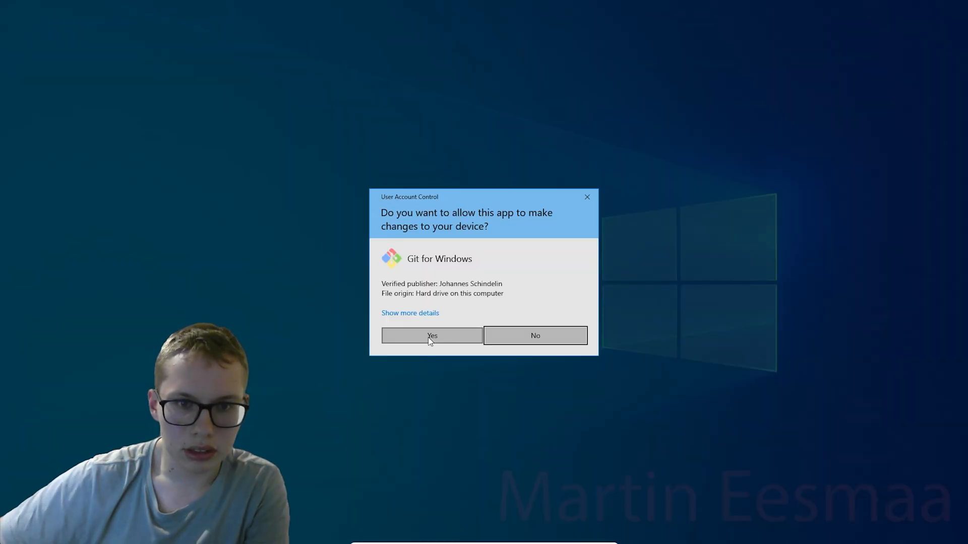
click(432, 335)
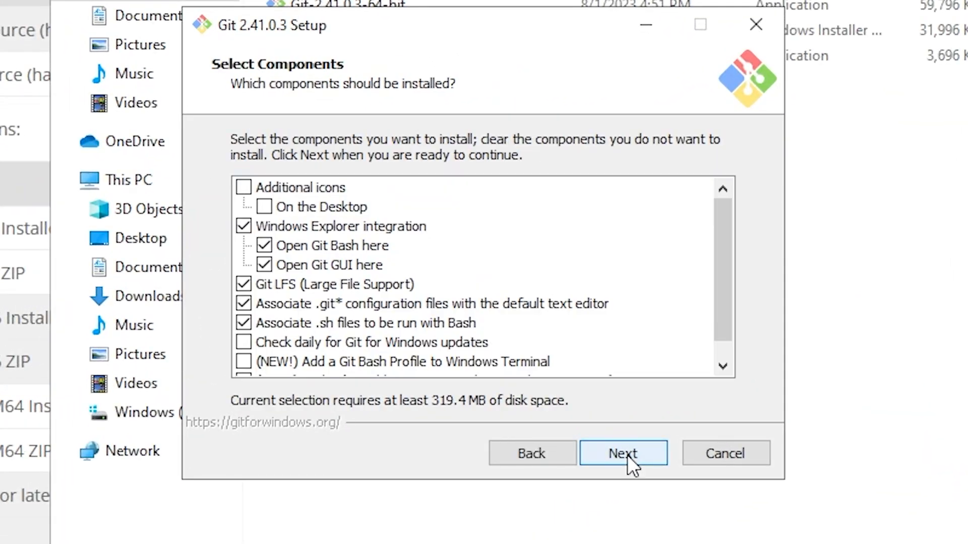
click(624, 454)
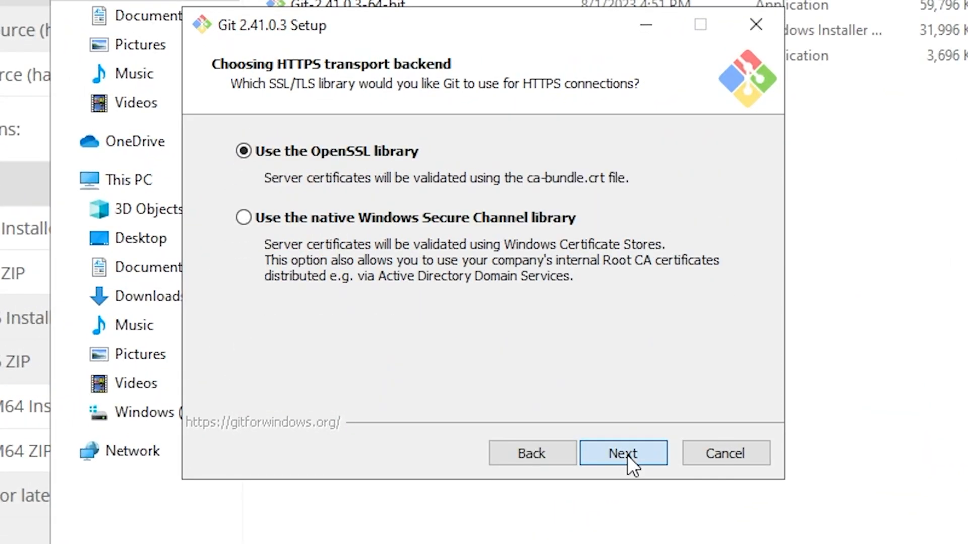
click(627, 453)
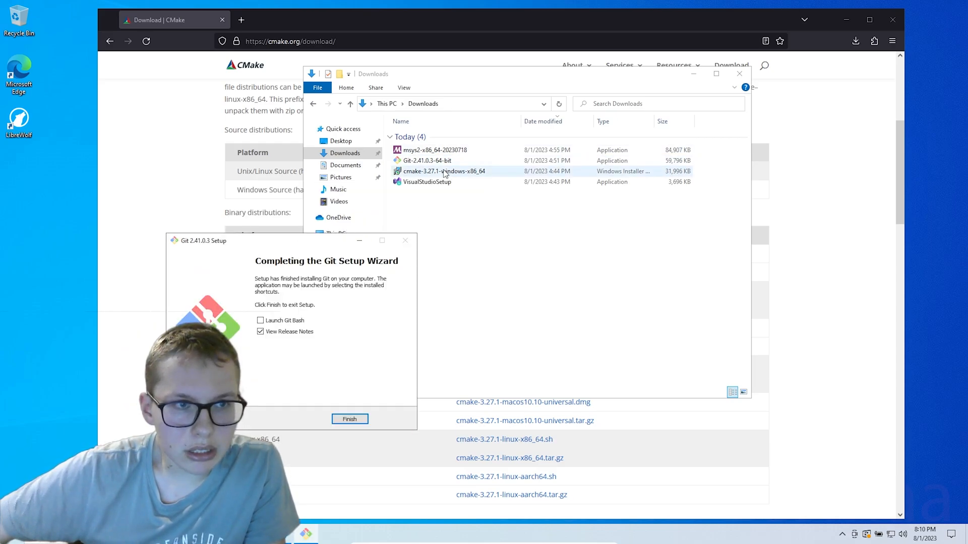
click(260, 332)
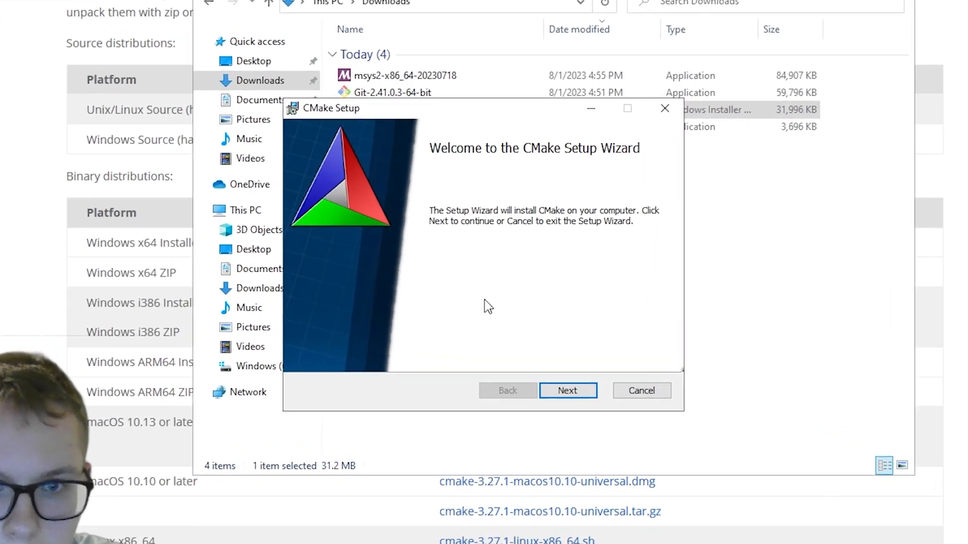
Install CMake 3.27.1 to Program Files, on the all-users system PATH, with a desktop icon.
click(568, 391)
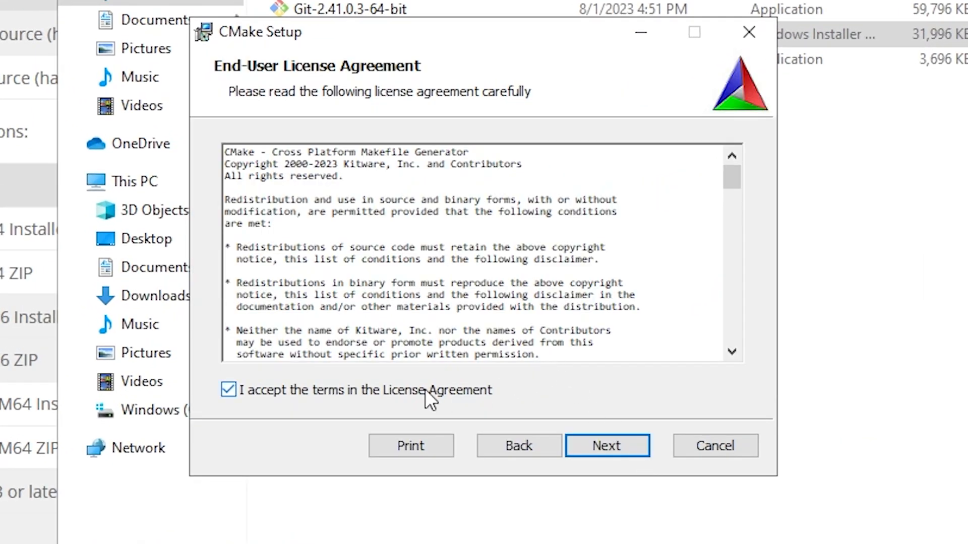
click(607, 446)
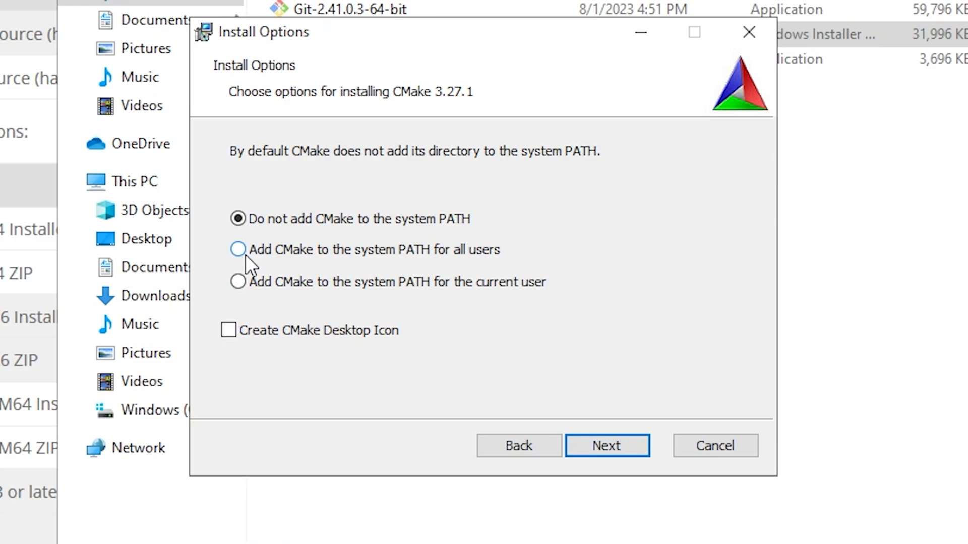
click(237, 249)
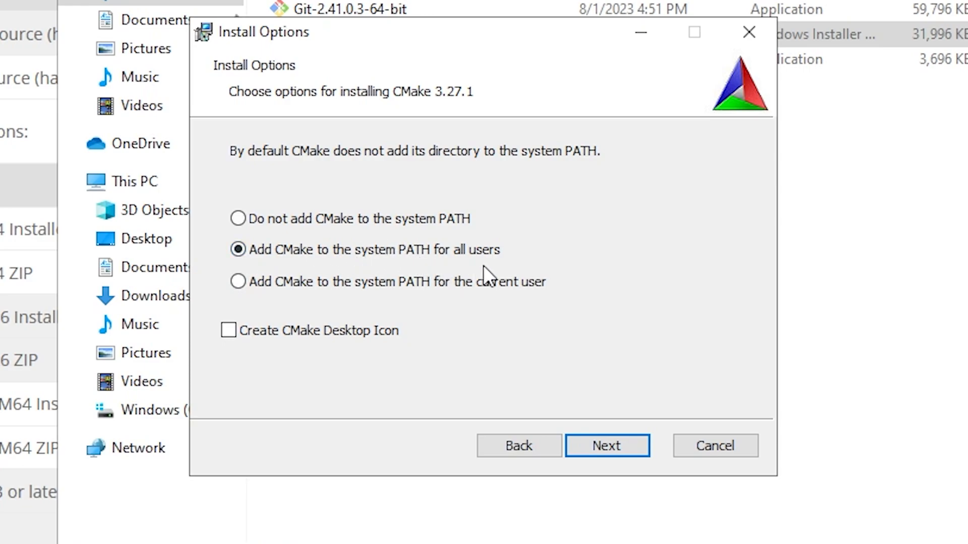
click(229, 330)
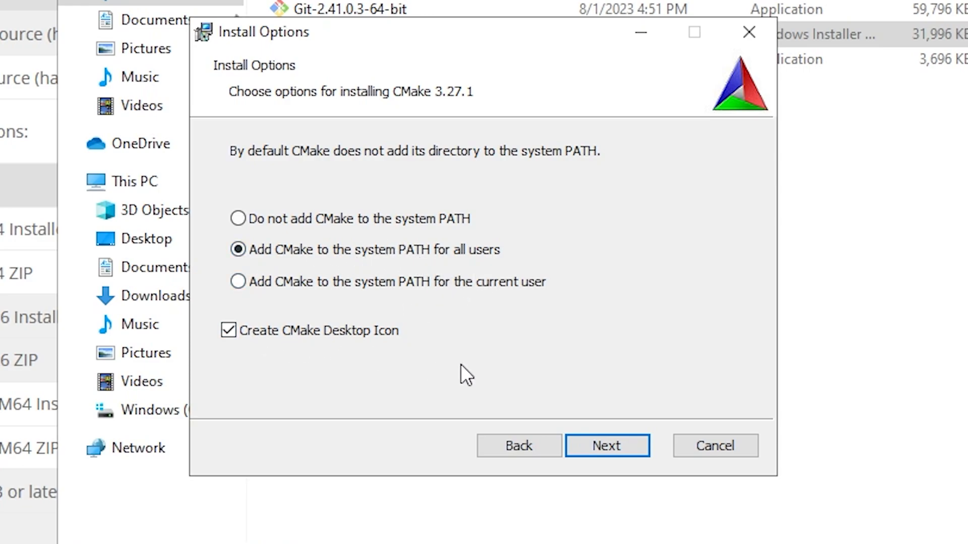
click(608, 445)
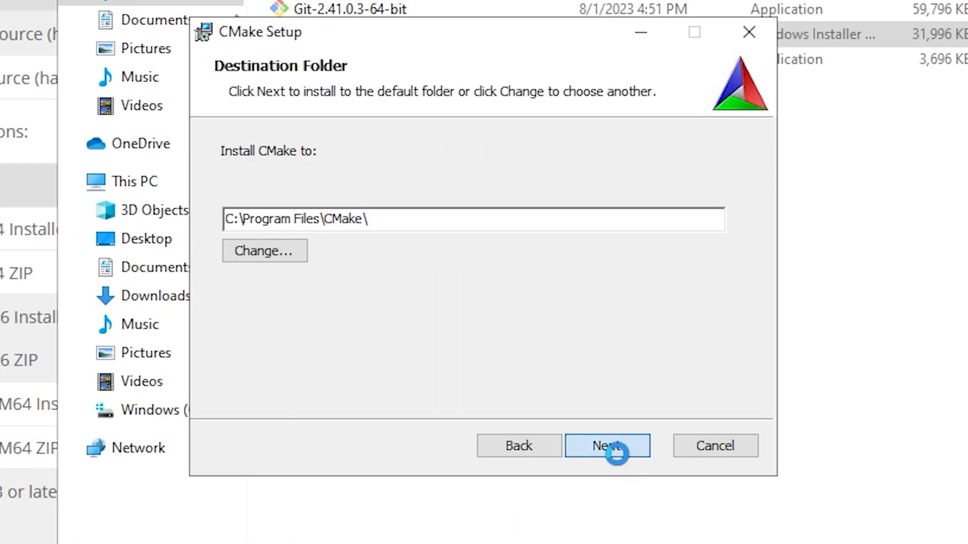
click(608, 446)
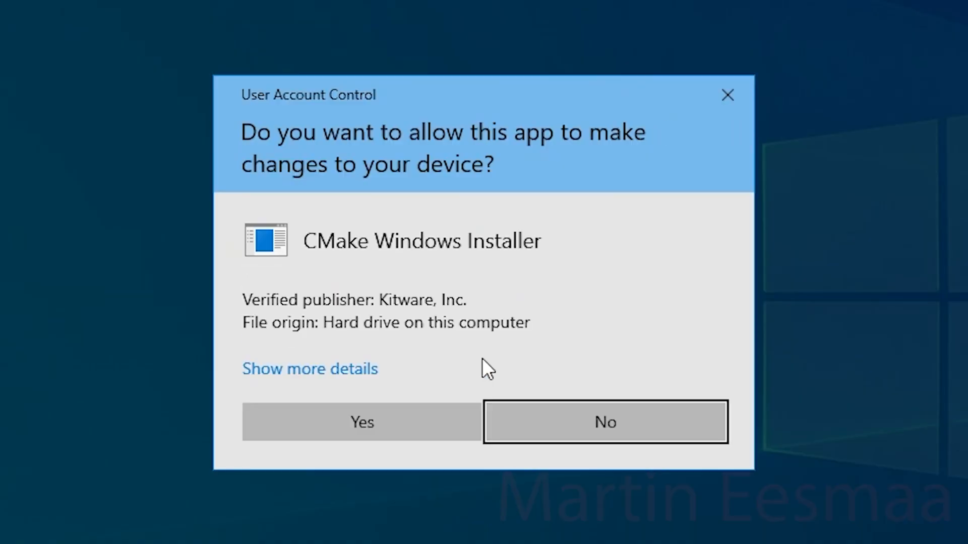
click(361, 422)
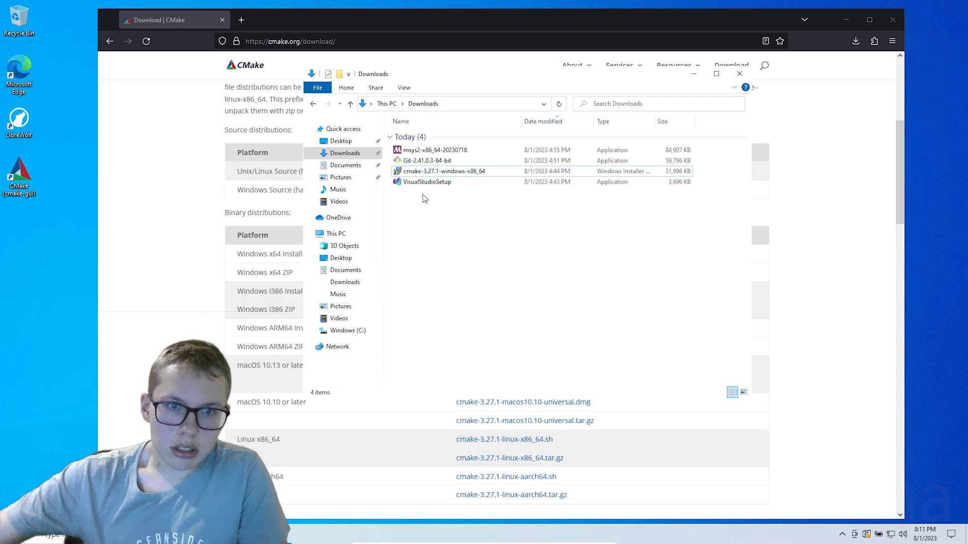
Run VisualStudioSetup from Downloads and agree to the installer's notice.
click(427, 181)
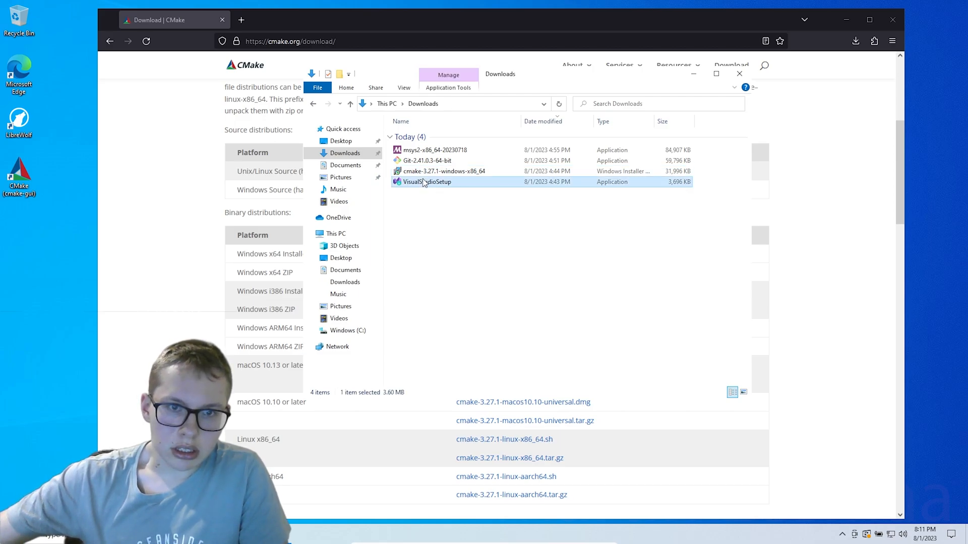
double_click(425, 181)
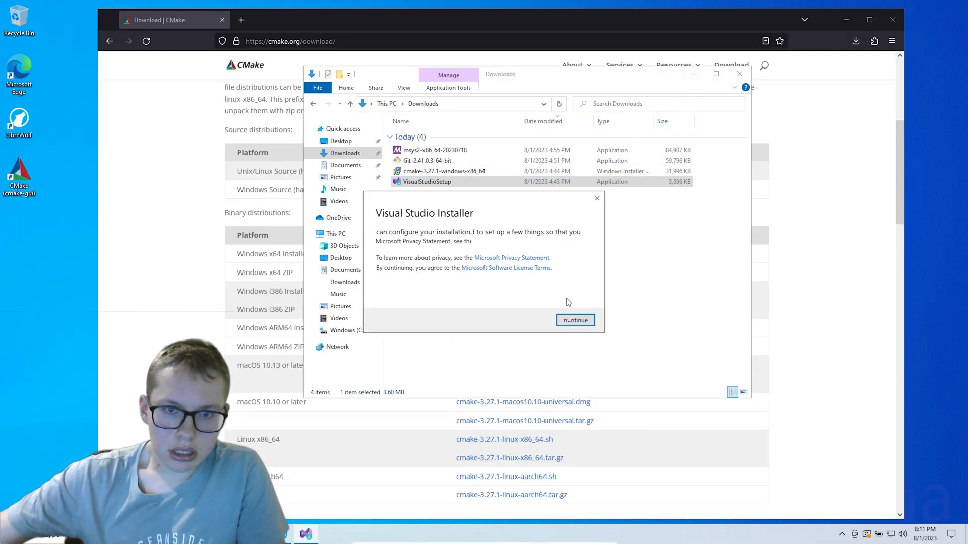
click(575, 320)
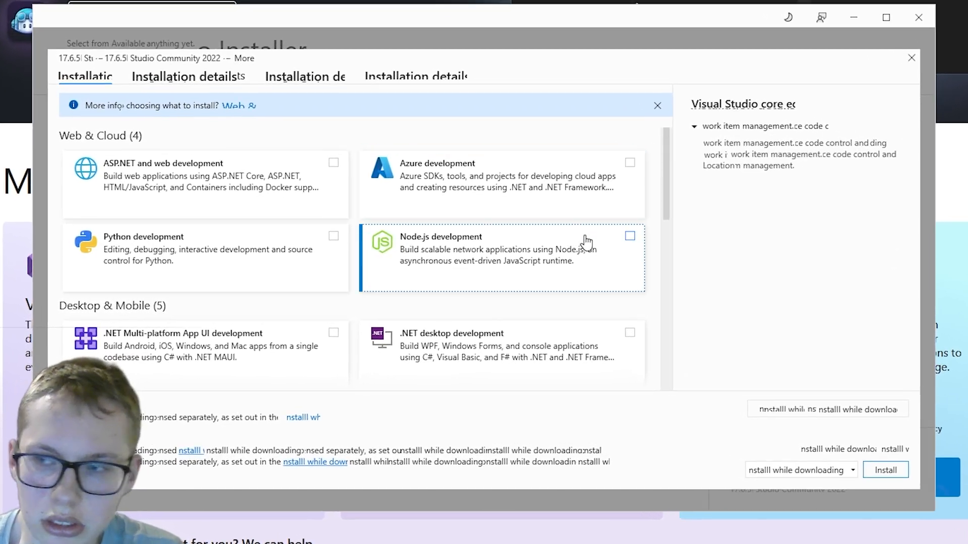
Select Desktop development with C++, deselect Windows 11 SDK (10.0.22000.0), and install.
scroll(down, 3)
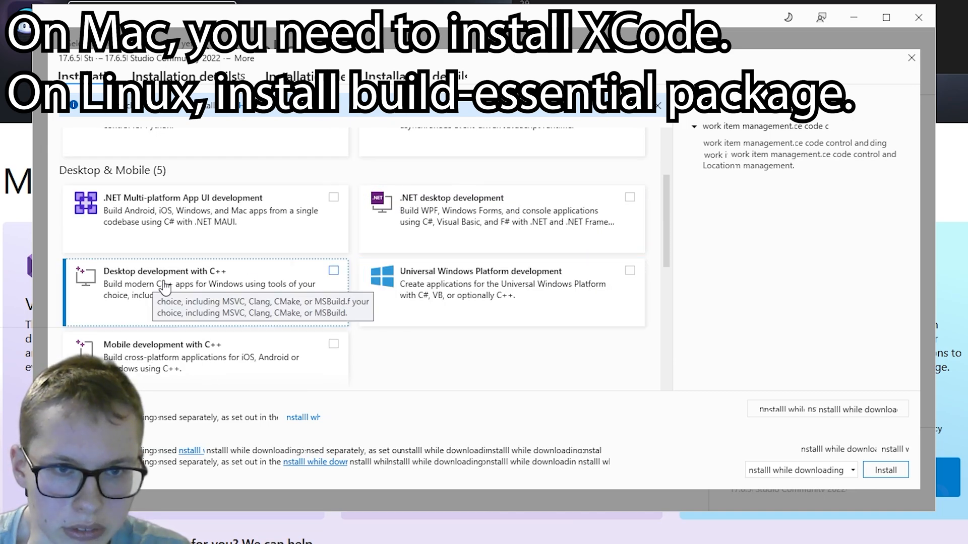
click(334, 271)
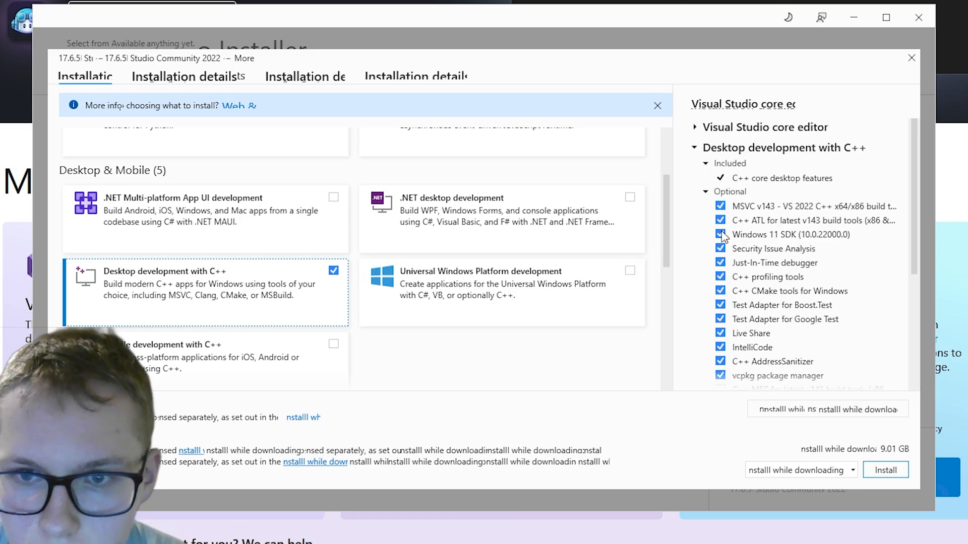
click(720, 234)
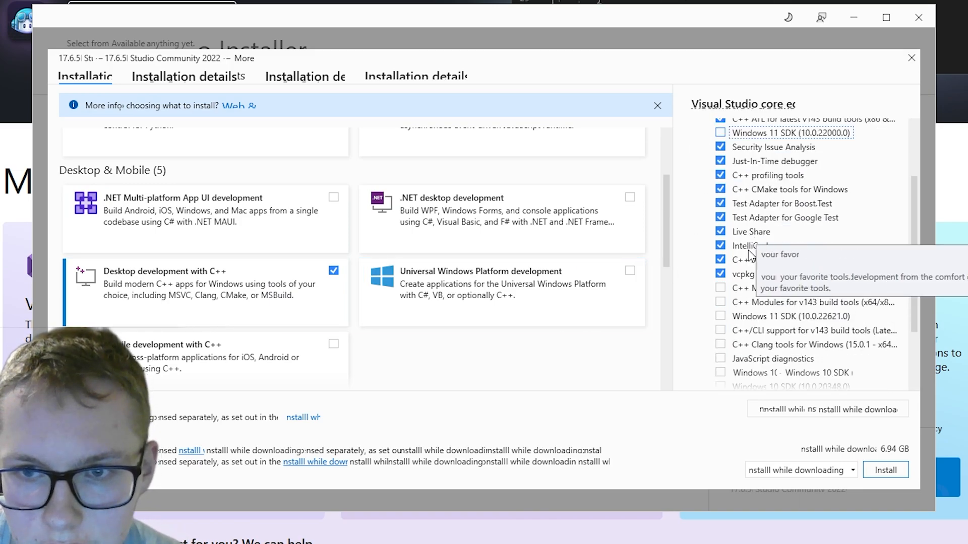
scroll(down, 3)
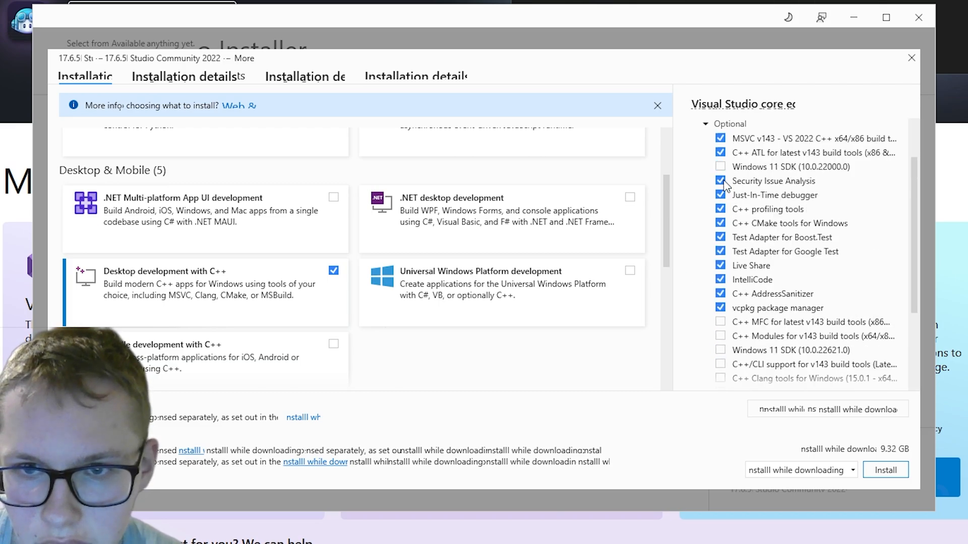
click(720, 181)
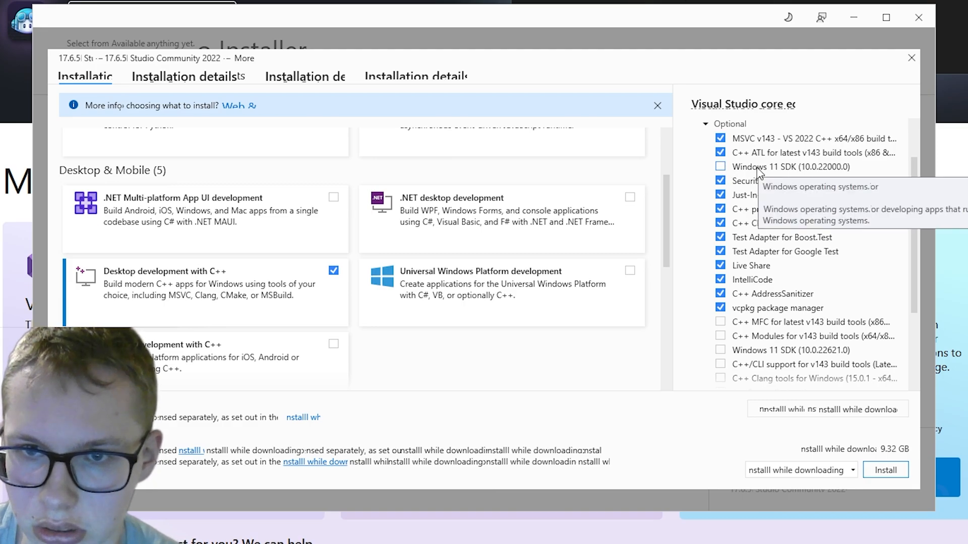
scroll(down, 3)
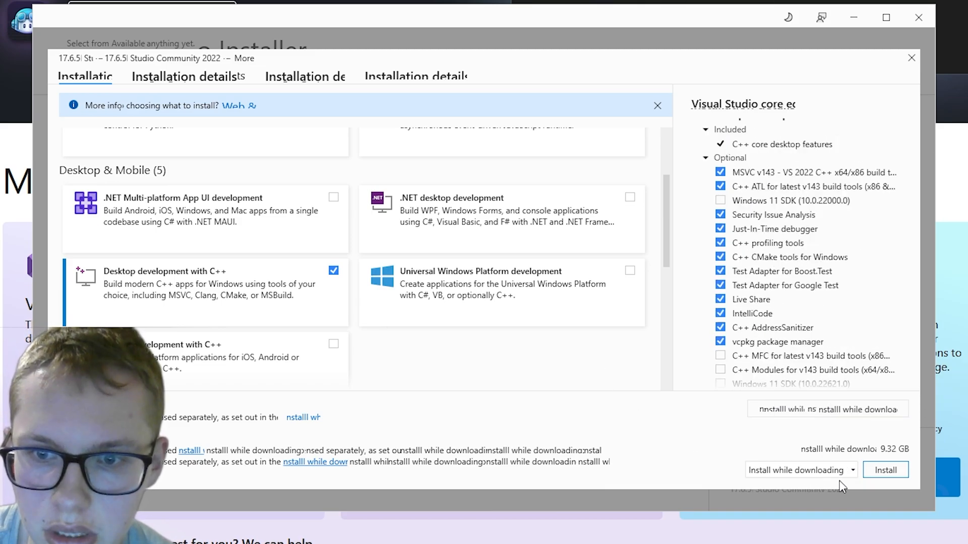
mouse_move(880, 469)
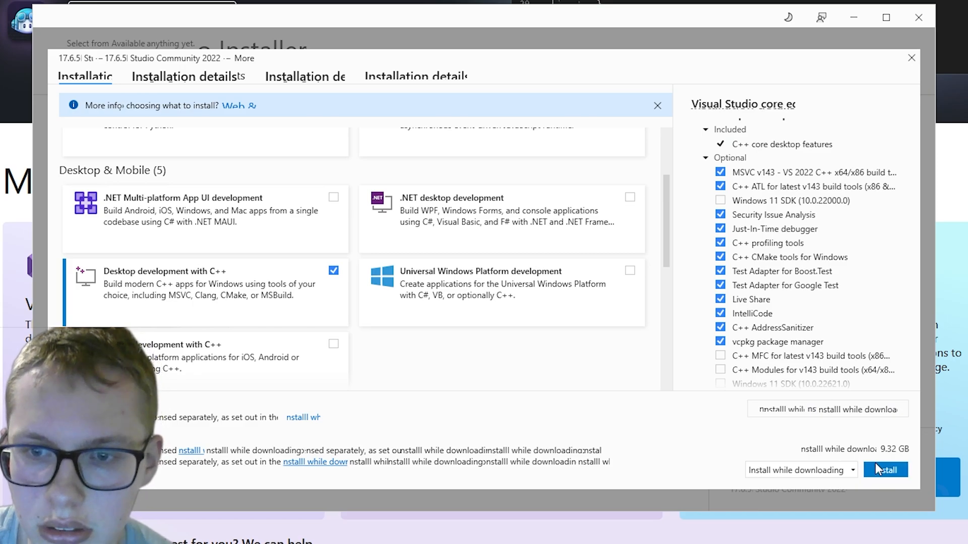
click(886, 469)
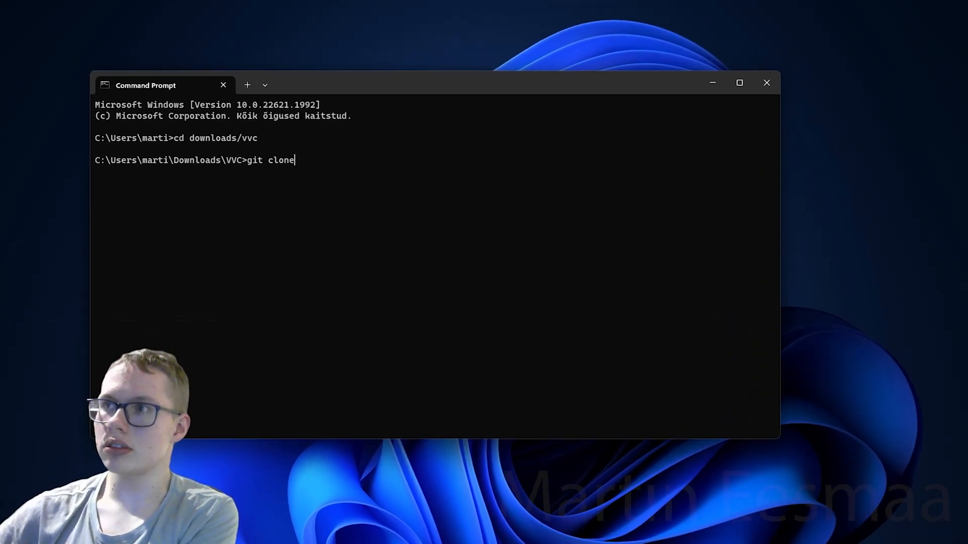
Run git clone --depth=1 for github.com/fraunhoferhhi/vvenc and vvdec.
text(--depth=1 https)
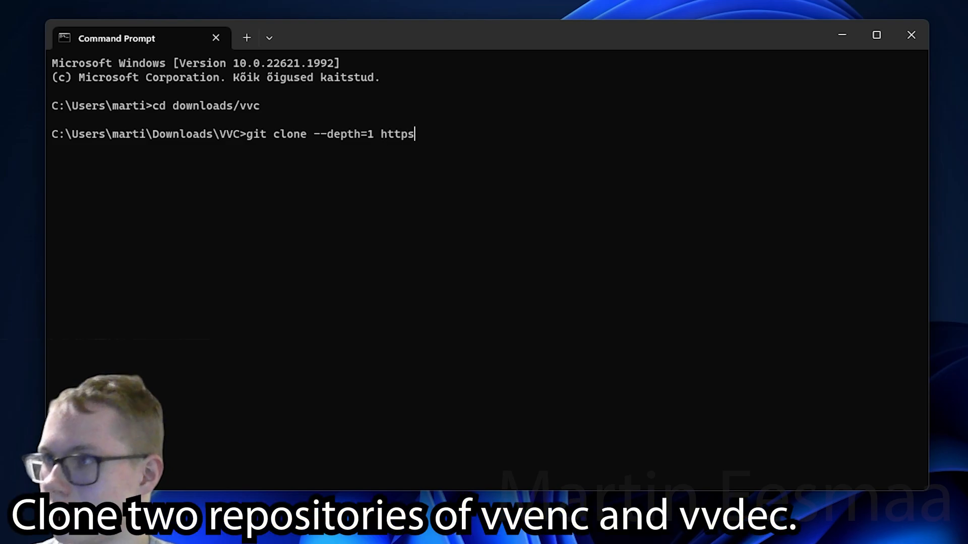
text(://githj)
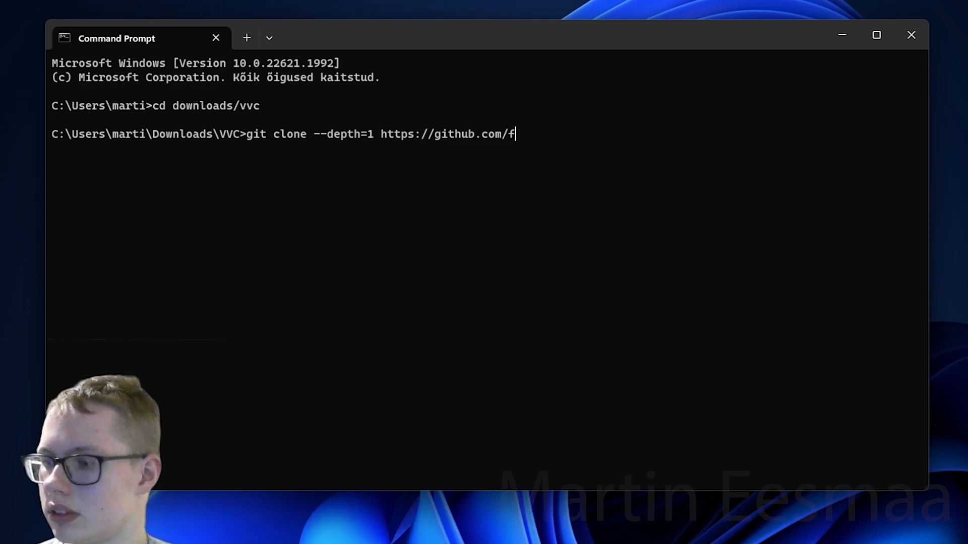
text(raunhoferhhi)
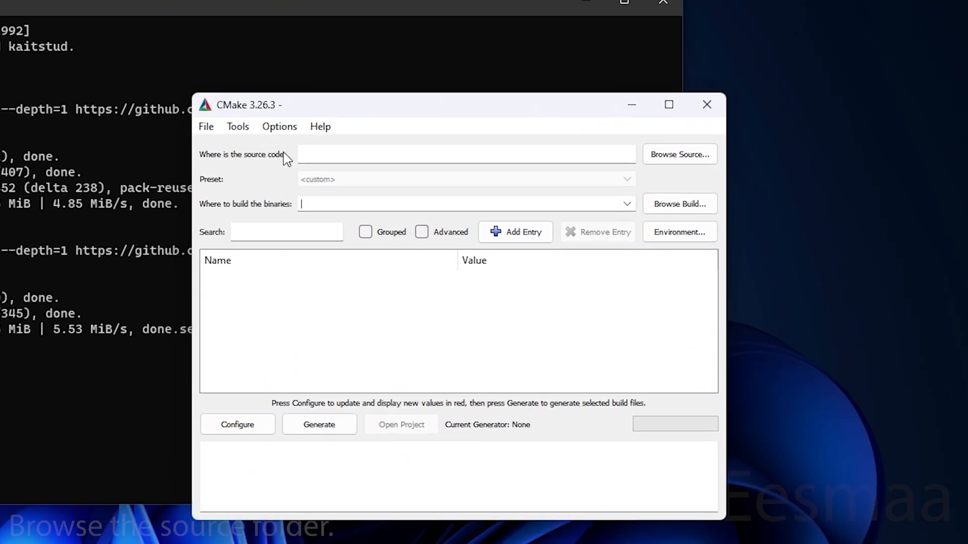
Point CMake's source at vvenc and its build path at a new vvenc/build folder.
click(679, 154)
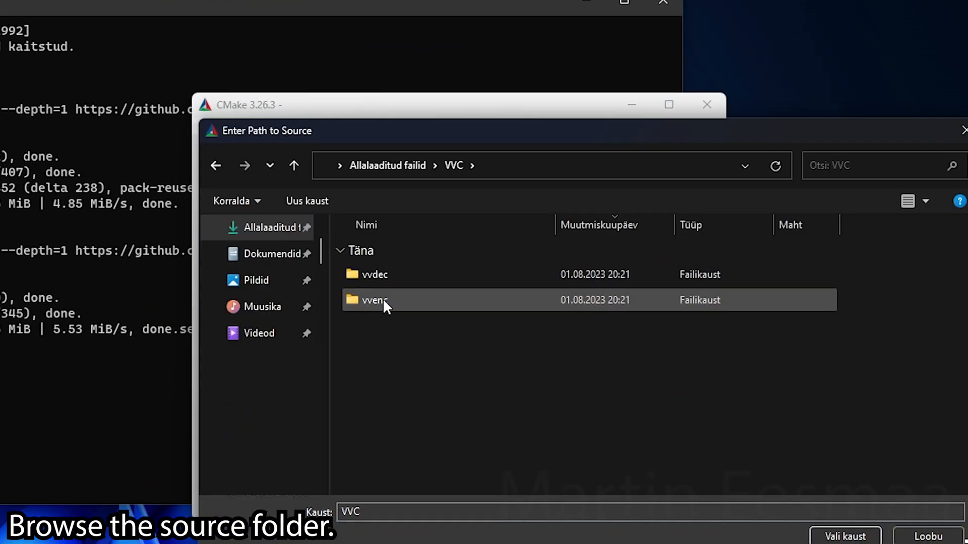
double_click(375, 300)
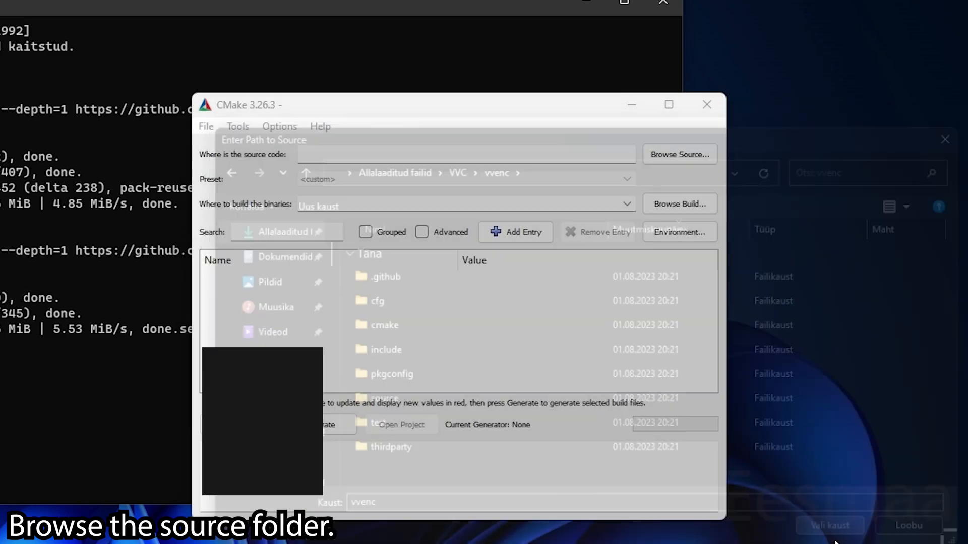
click(680, 204)
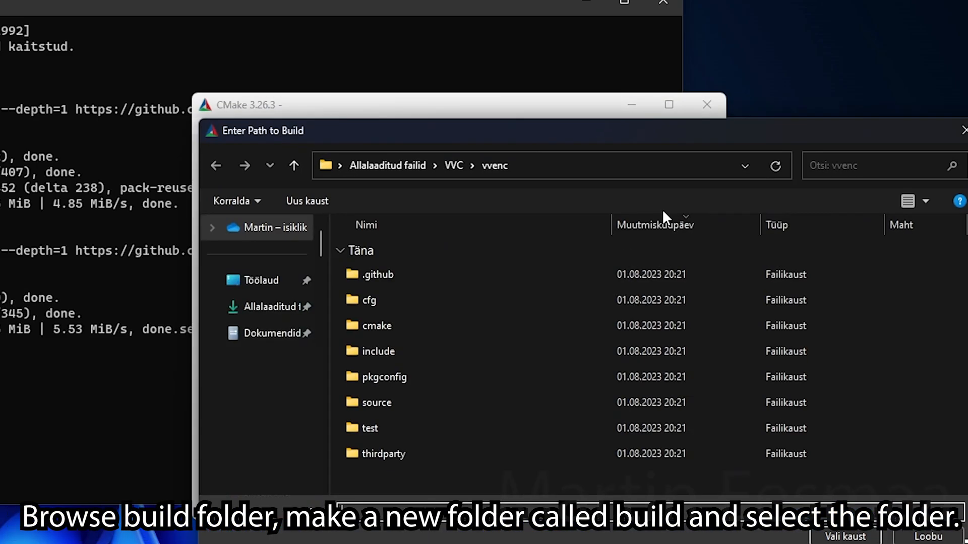
click(307, 201)
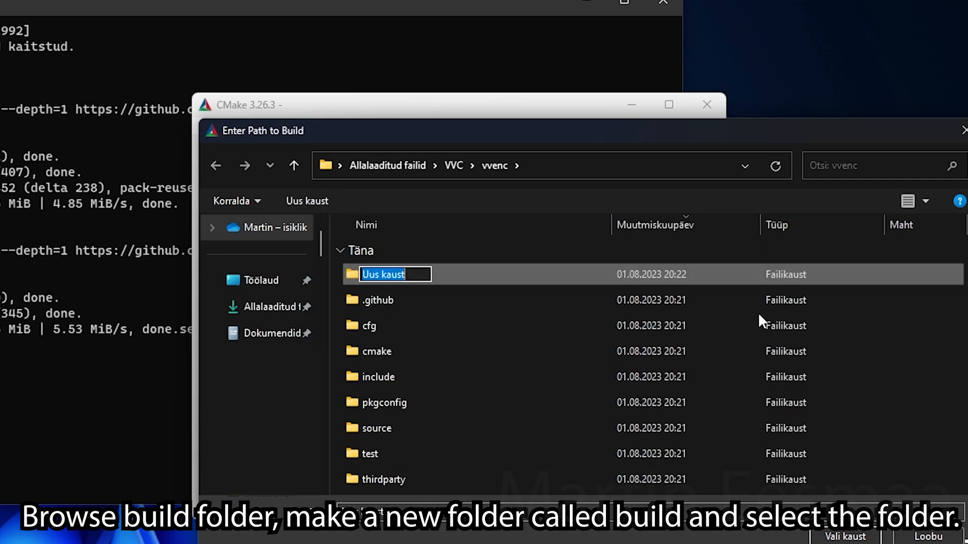
text(build)
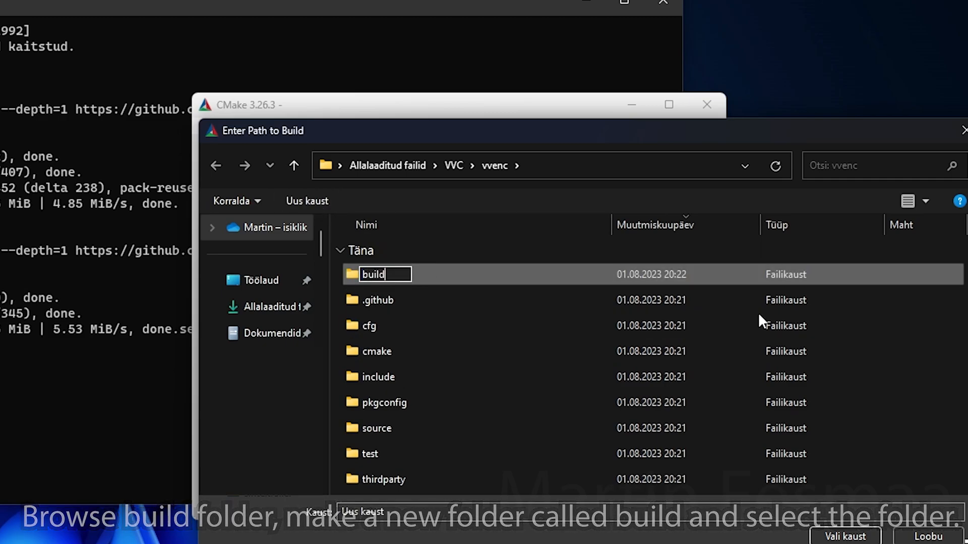
key(Enter)
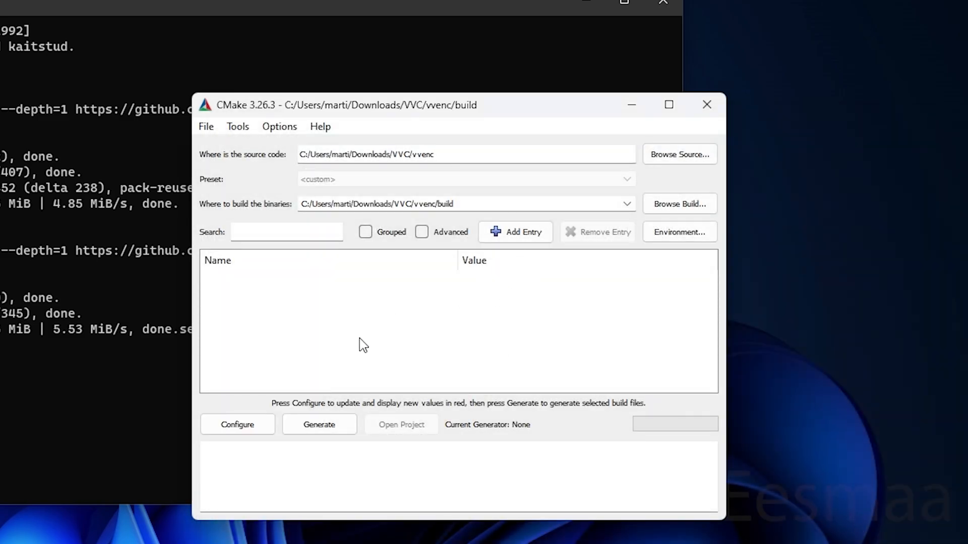
Configure vvenc using the Visual Studio 17 2022 generator and x64 platform.
click(237, 425)
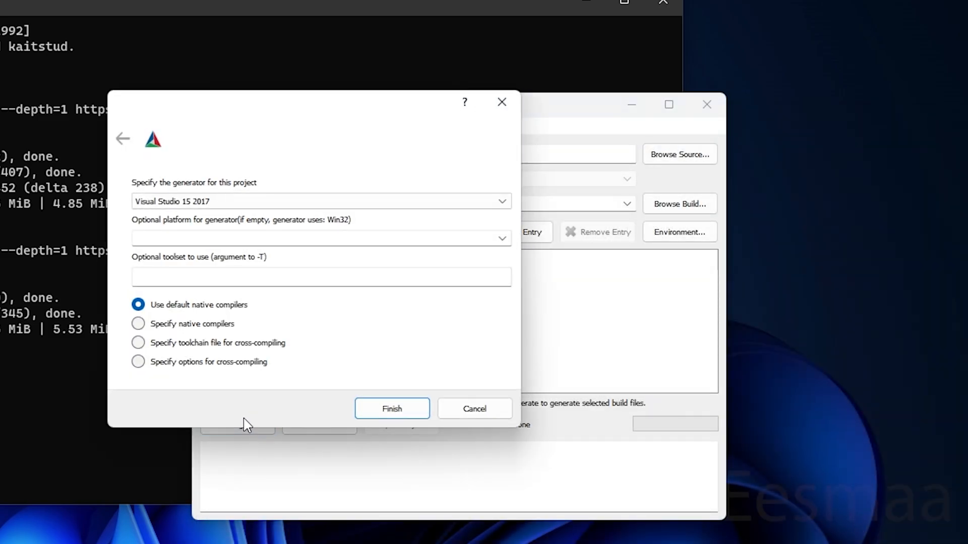
click(502, 238)
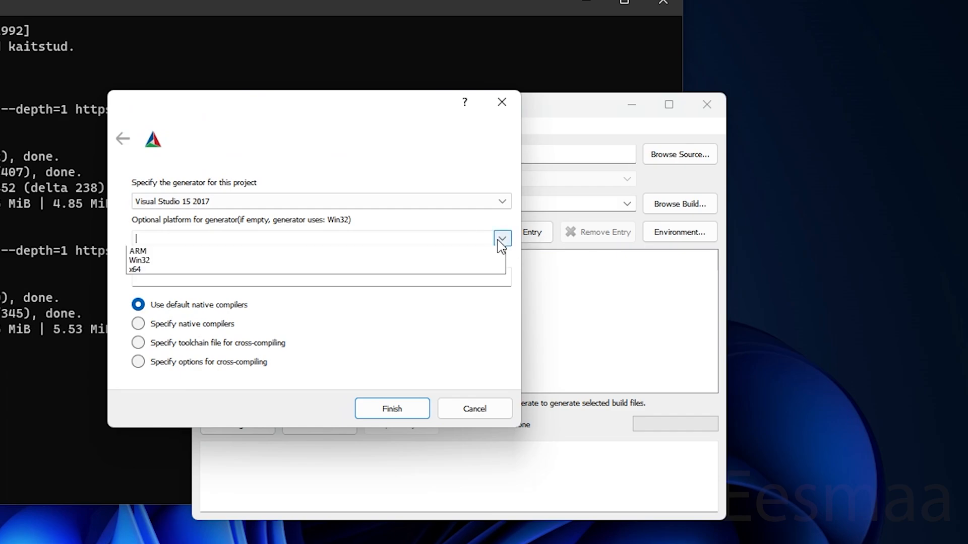
click(137, 269)
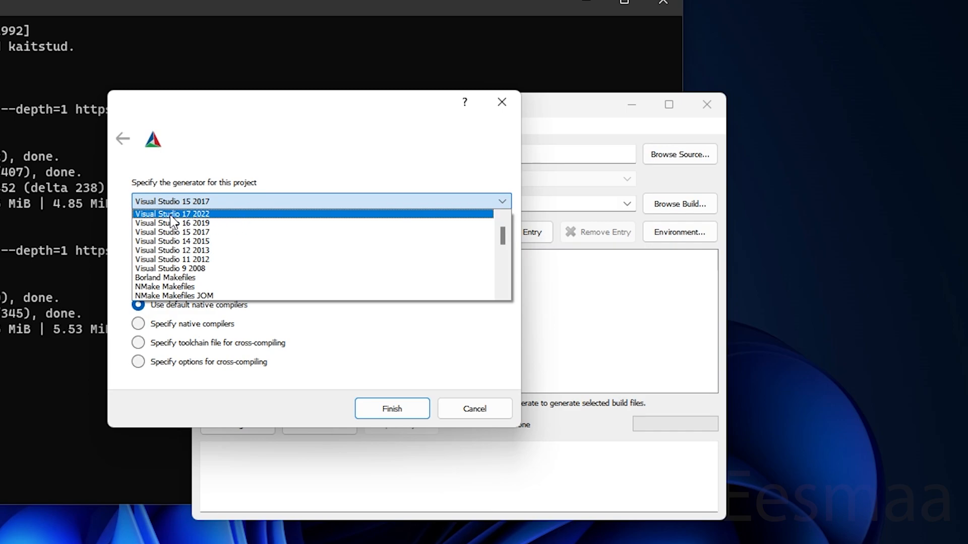
mouse_move(201, 226)
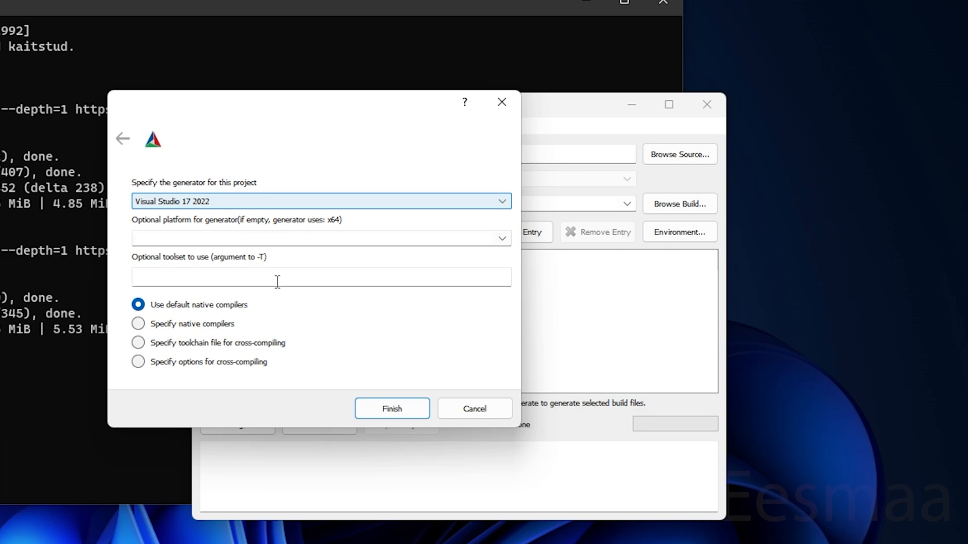
click(501, 238)
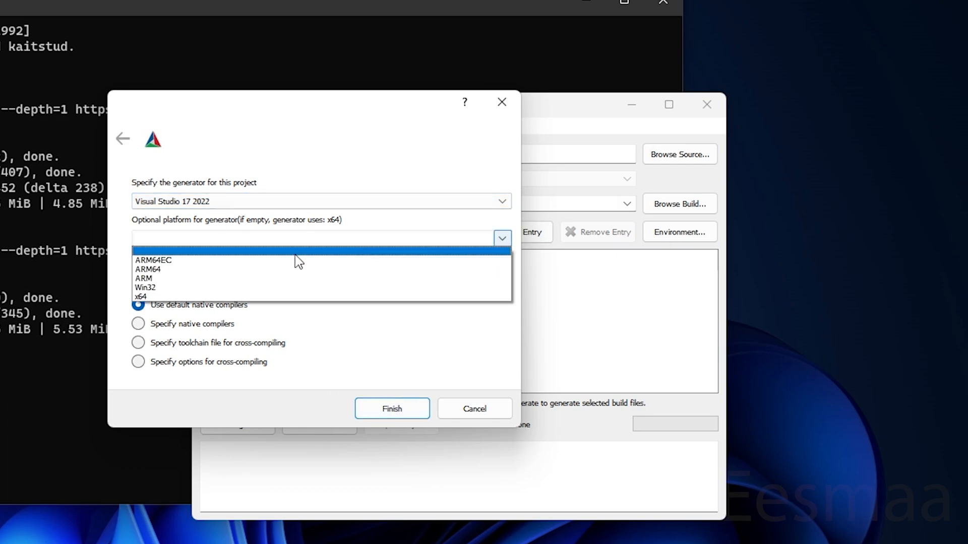
click(142, 297)
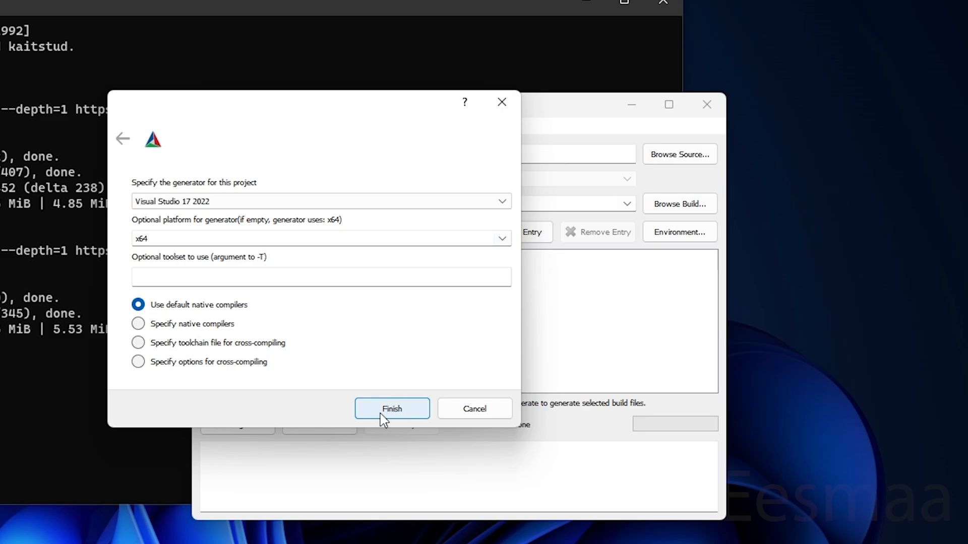
click(393, 409)
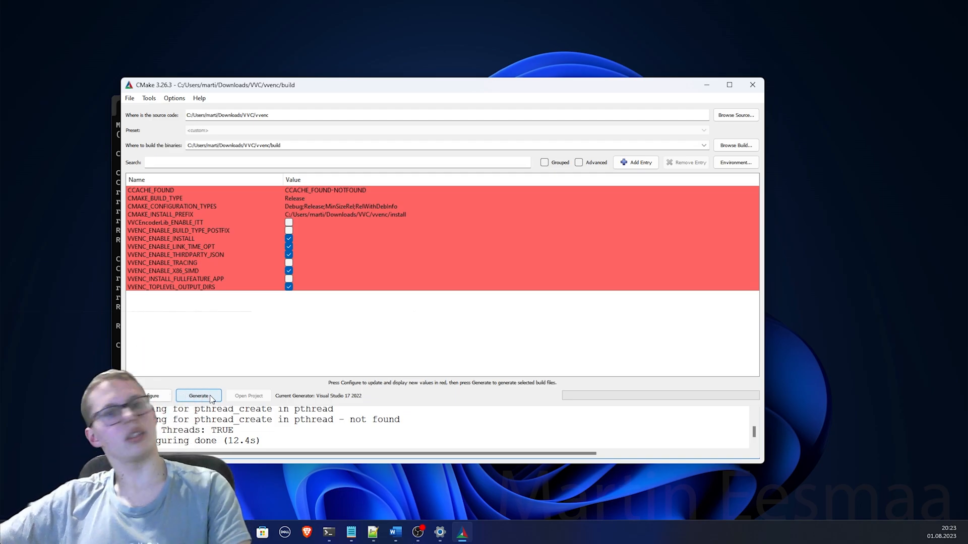
Generate the vvenc Visual Studio project and switch the solution configuration to Release x64.
click(198, 395)
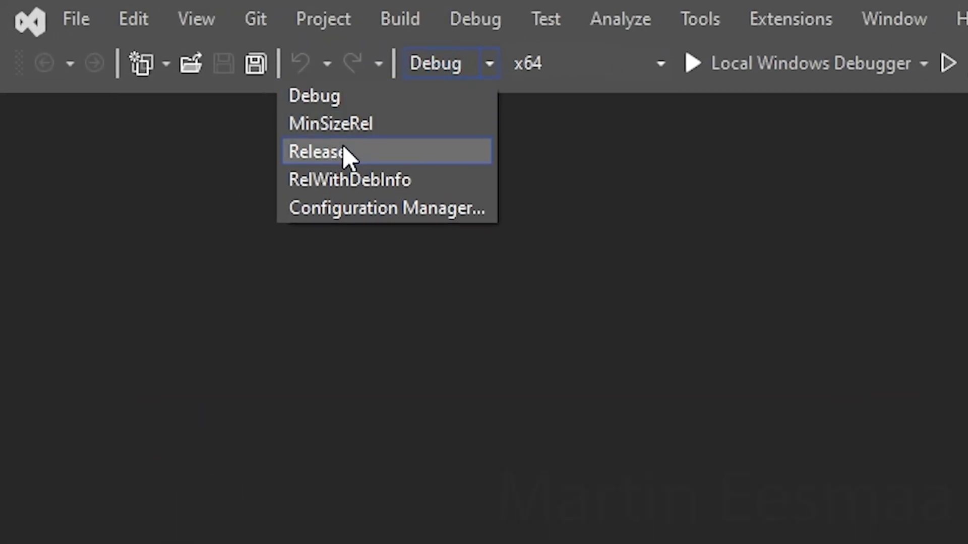
click(331, 151)
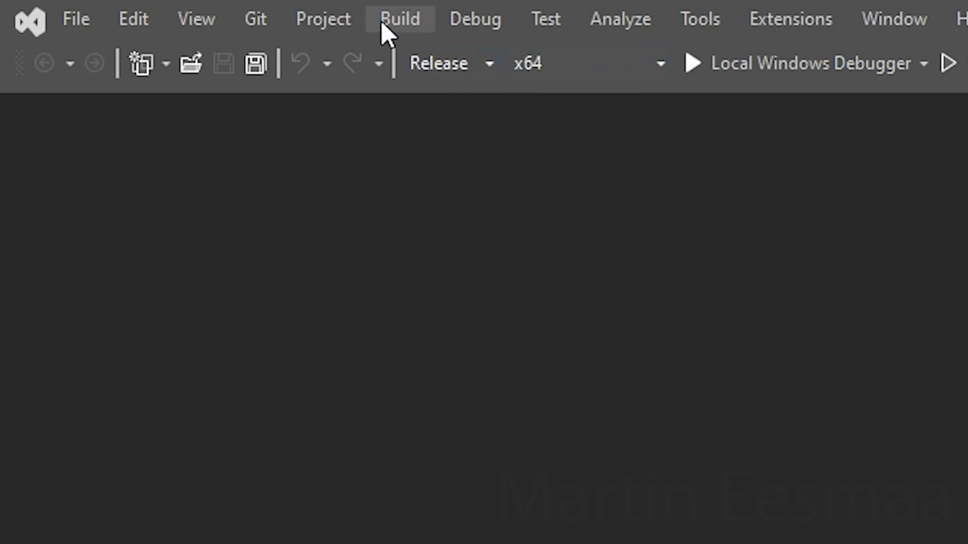
click(400, 19)
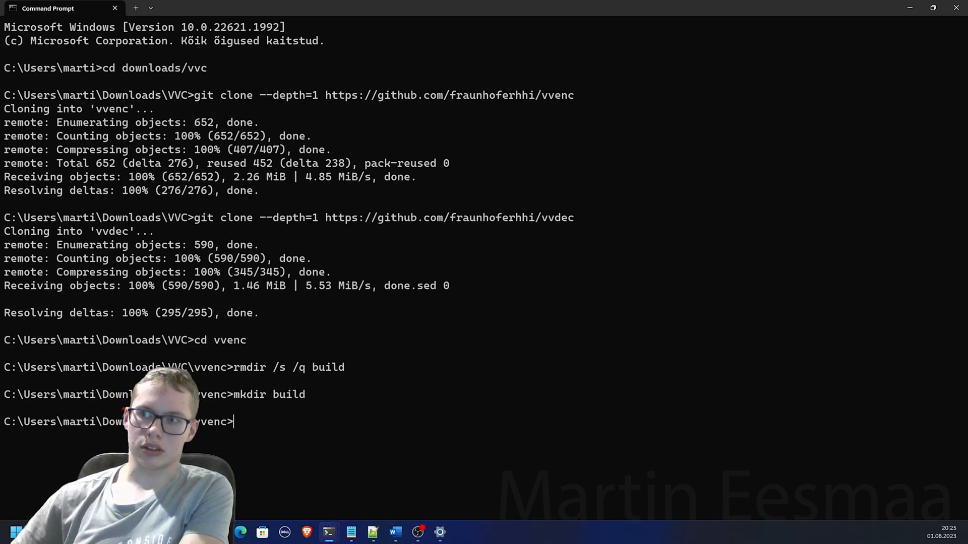
Configure vvenc with 'cmake ..' from inside the build folder.
text(cd build)
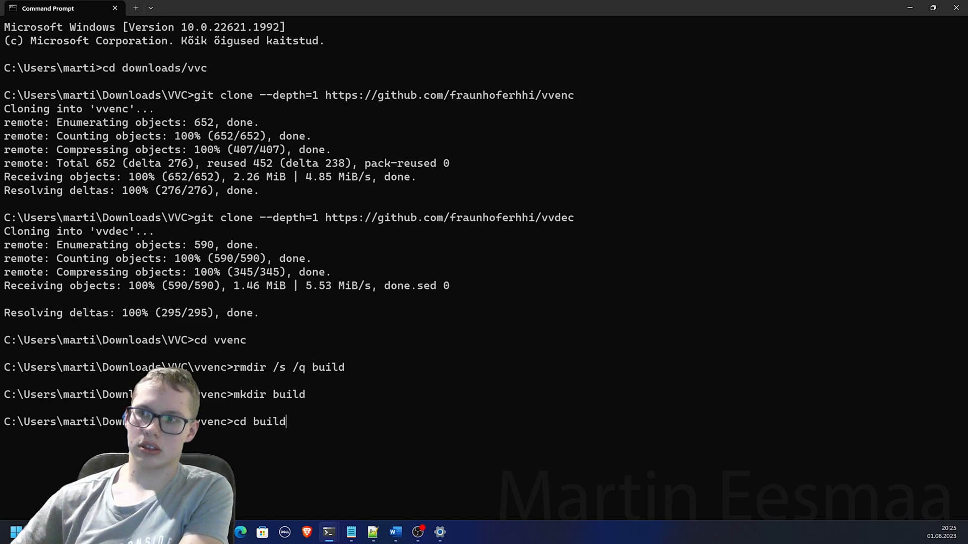
text(cmak)
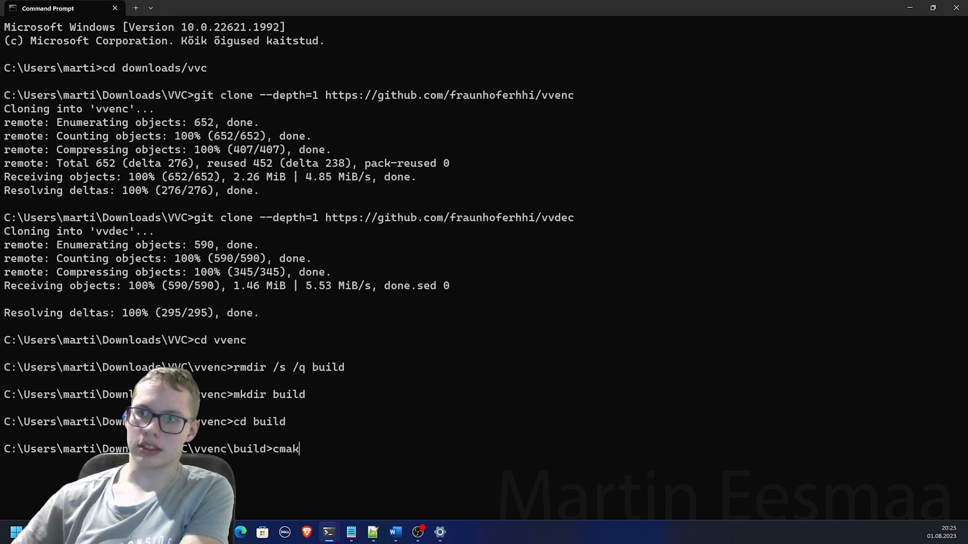
text(..)
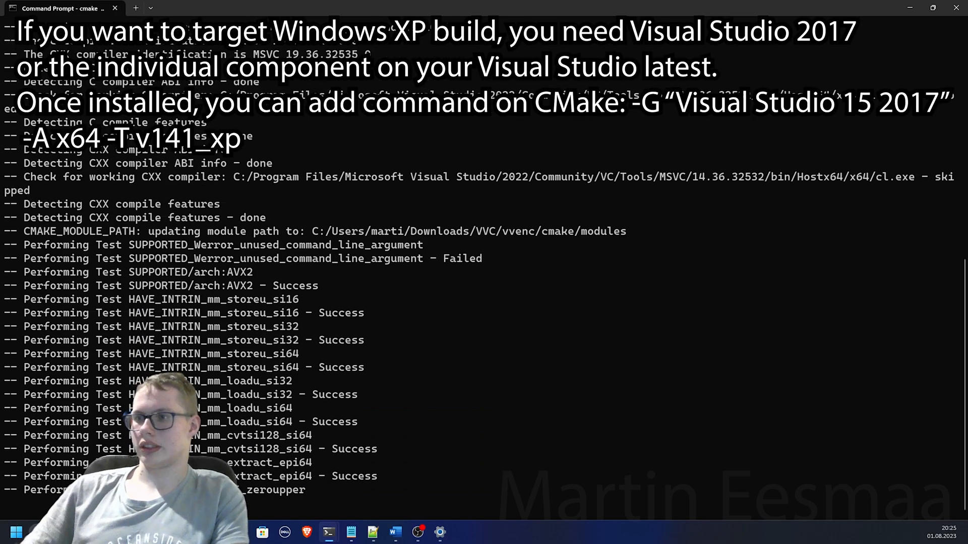
scroll(down, 3)
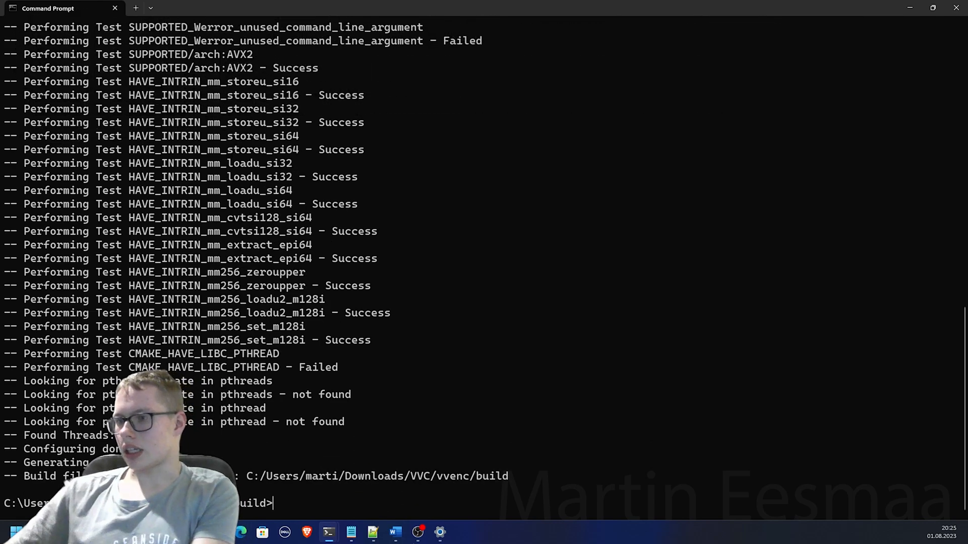
Compile vvenc with 'cmake --build . --config Release'.
text(cmake --build .)
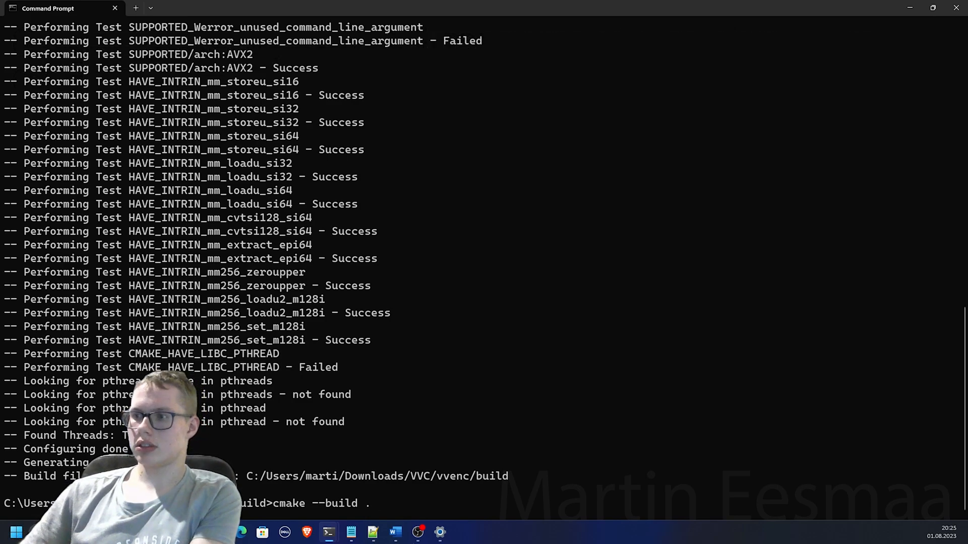
text(--co)
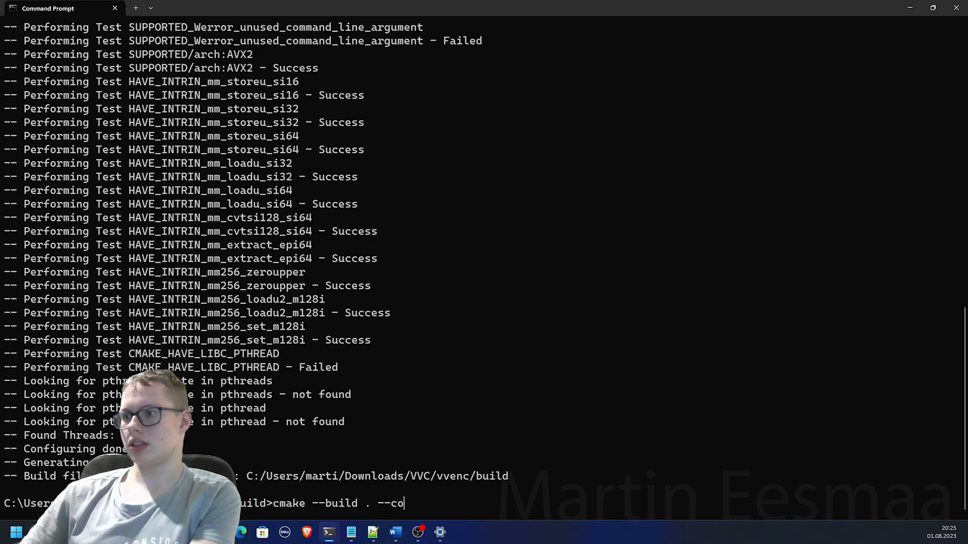
text(nfig Release)
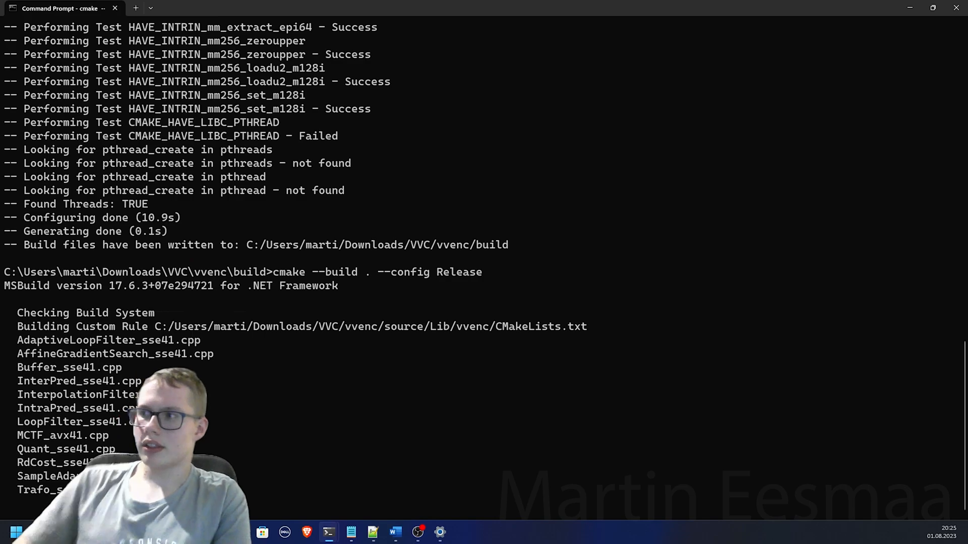
scroll(down, 3)
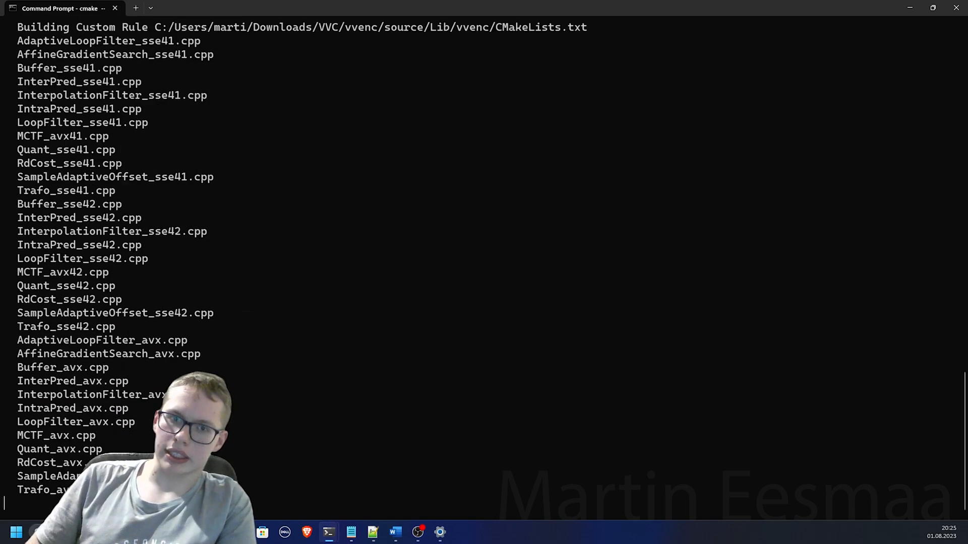
scroll(down, 3)
text(vvencapp)
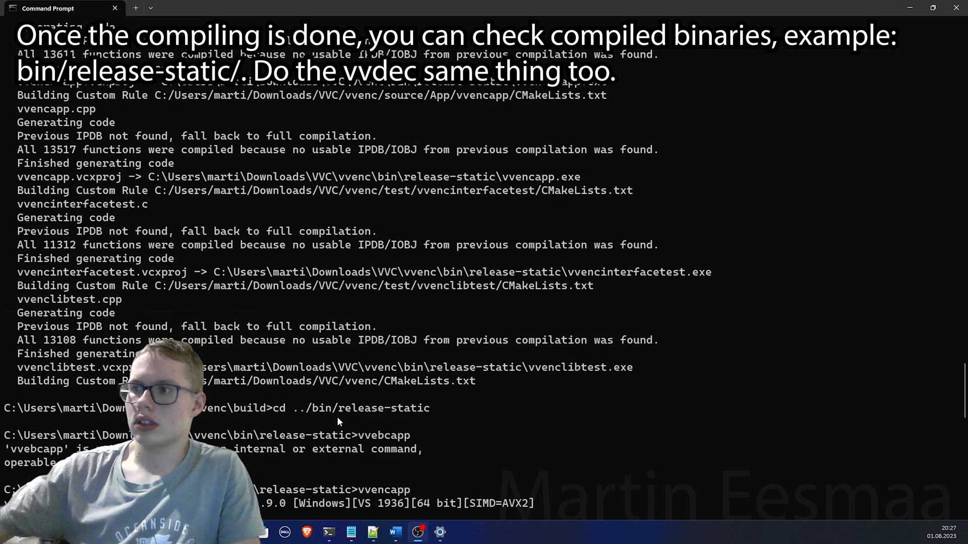
scroll(down, 3)
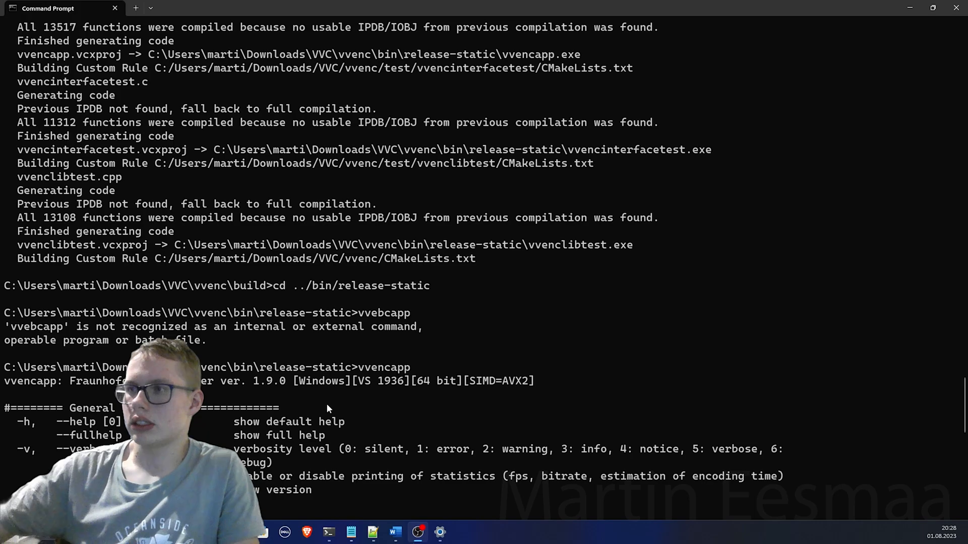
scroll(down, 3)
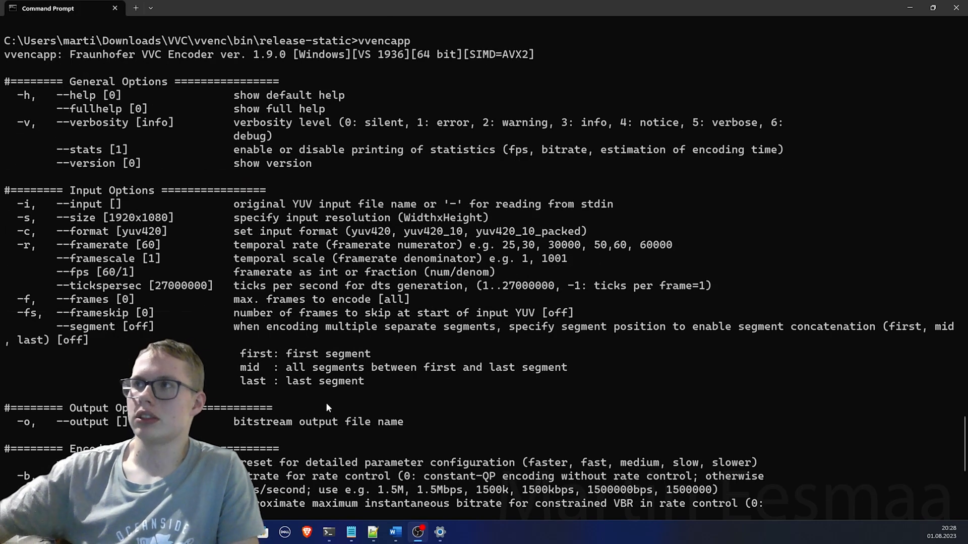
scroll(down, 3)
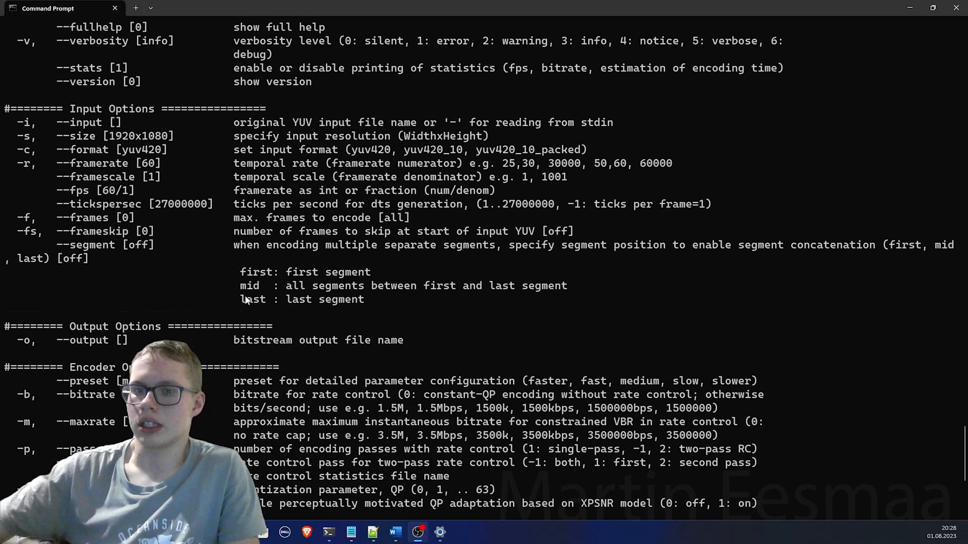
scroll(down, 3)
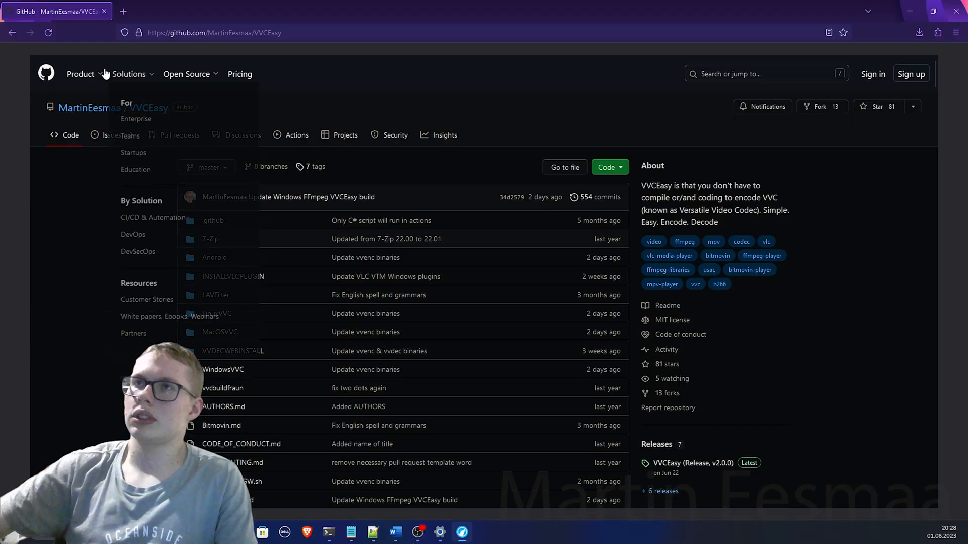
mouse_move(127, 113)
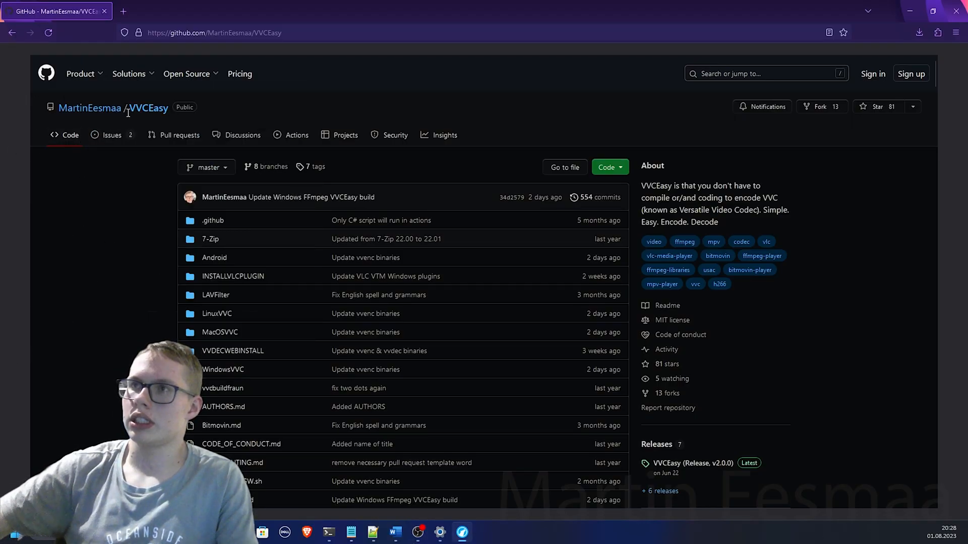
mouse_move(74, 250)
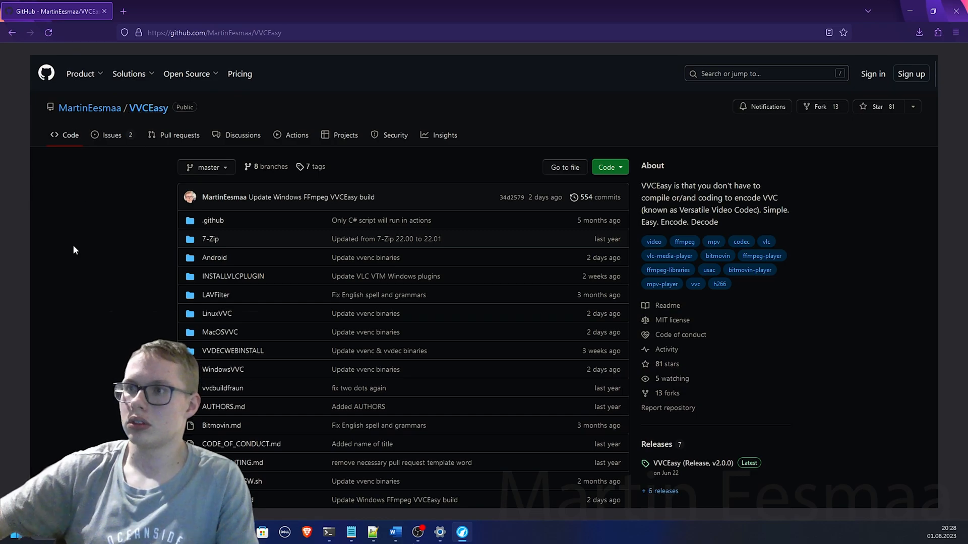
scroll(down, 3)
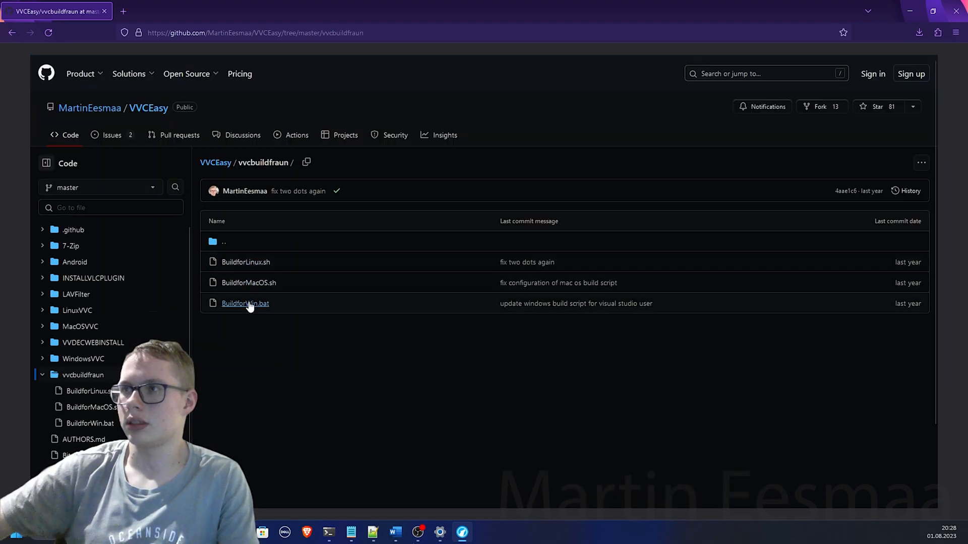
click(245, 304)
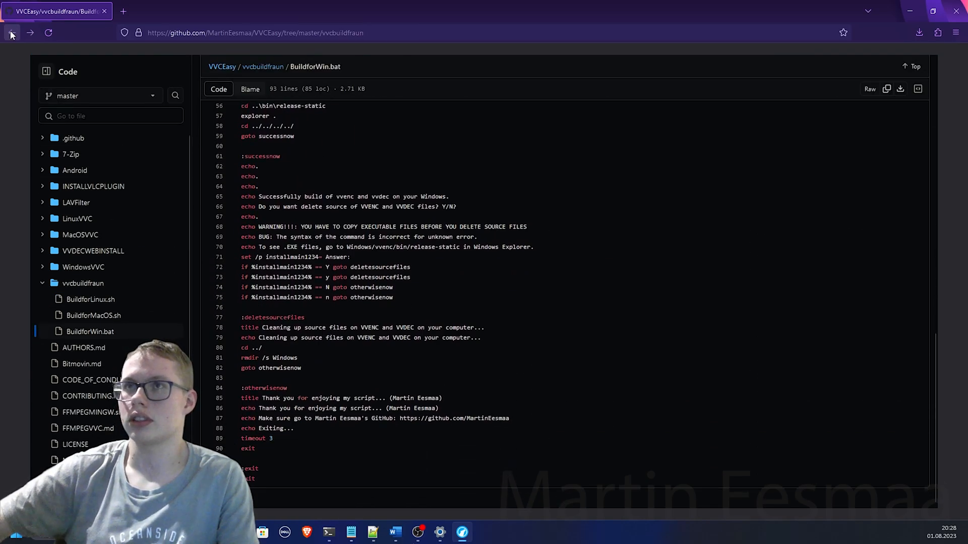
click(11, 33)
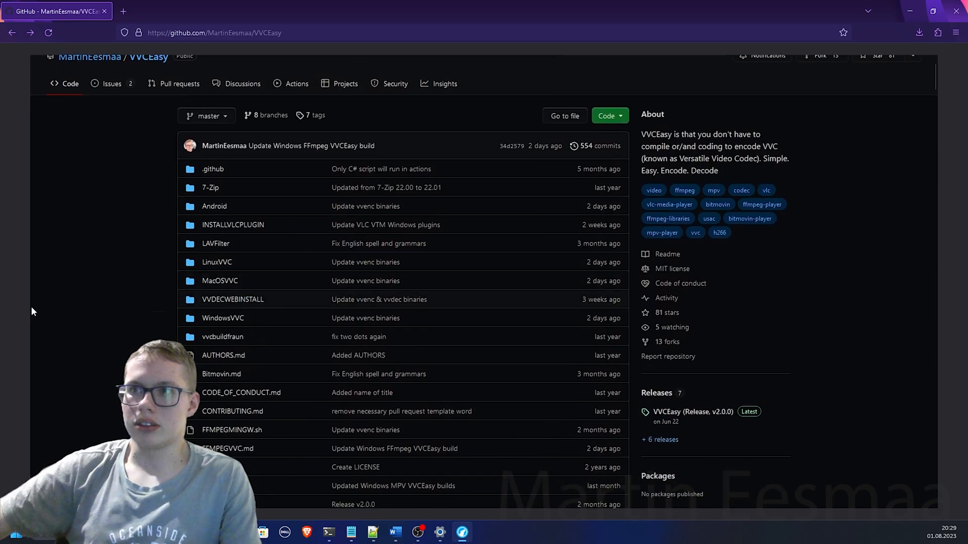
mouse_move(74, 308)
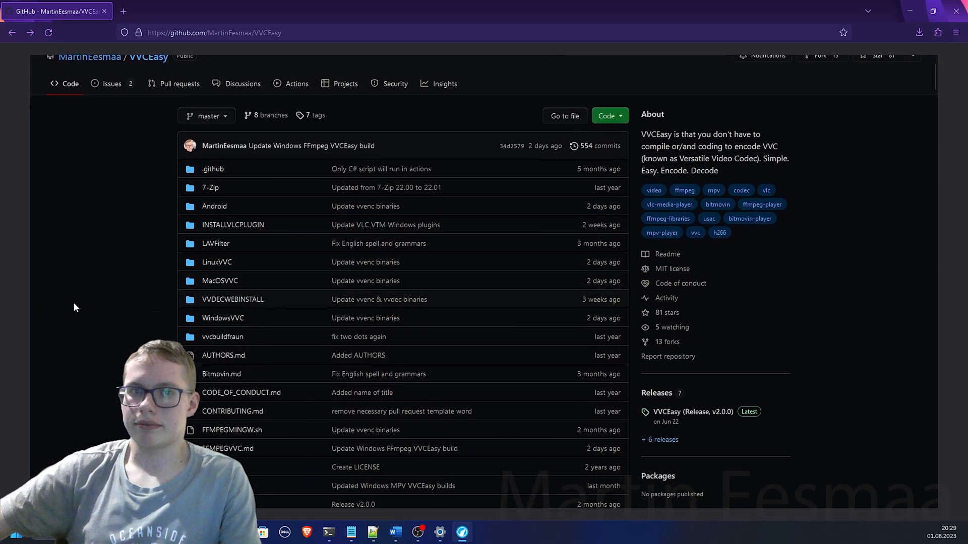
mouse_move(148, 311)
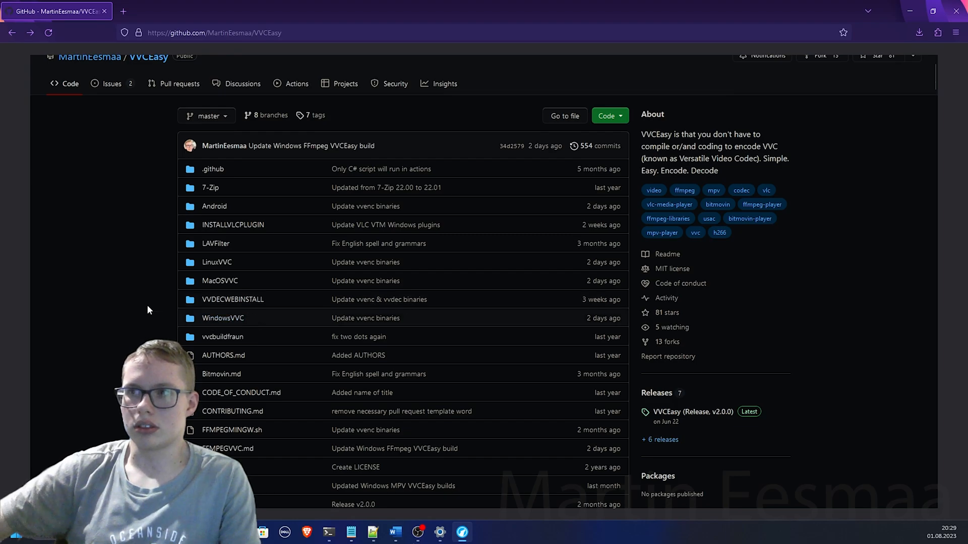
mouse_move(221, 327)
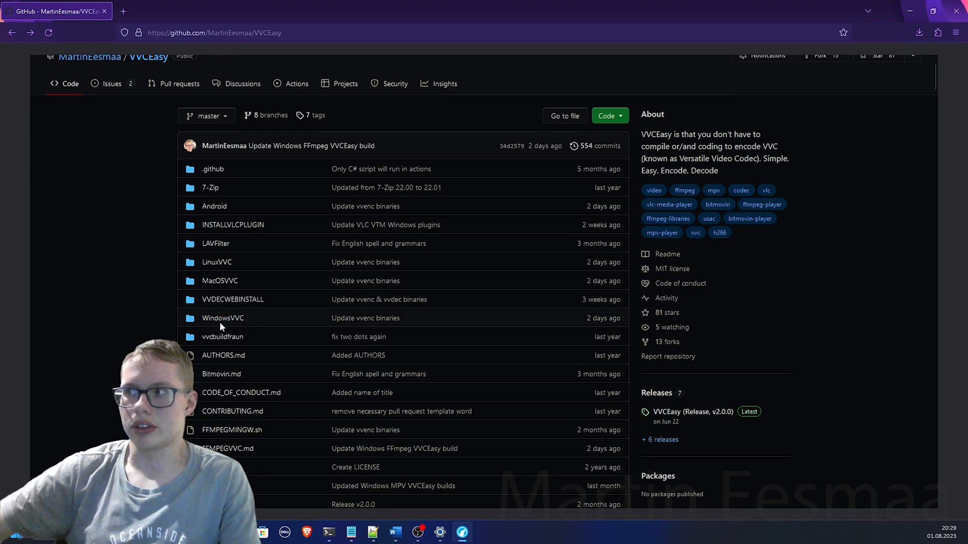
Open VVCEasy's WindowsVVC folder and load 7-zip.org in a new tab.
click(223, 318)
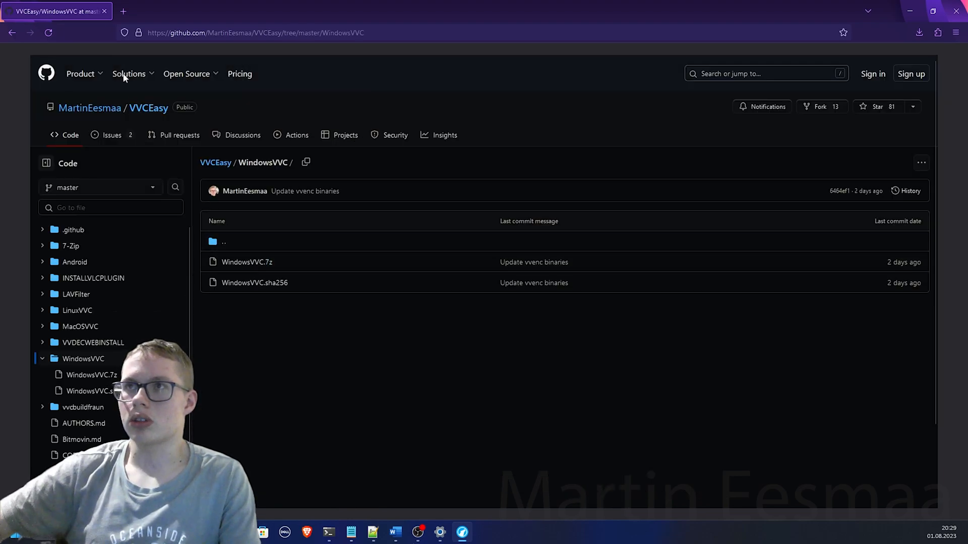
click(124, 11)
text(7-zip.org)
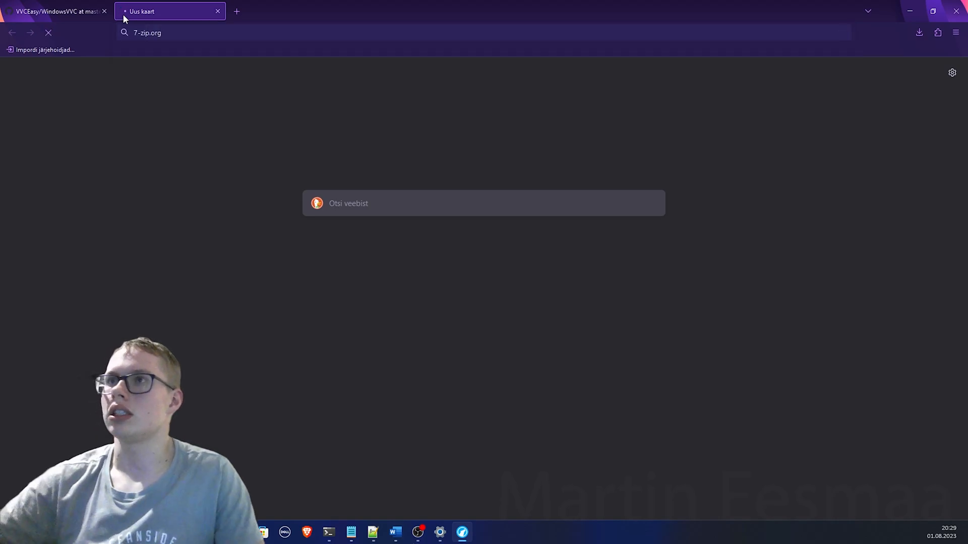
key(Enter)
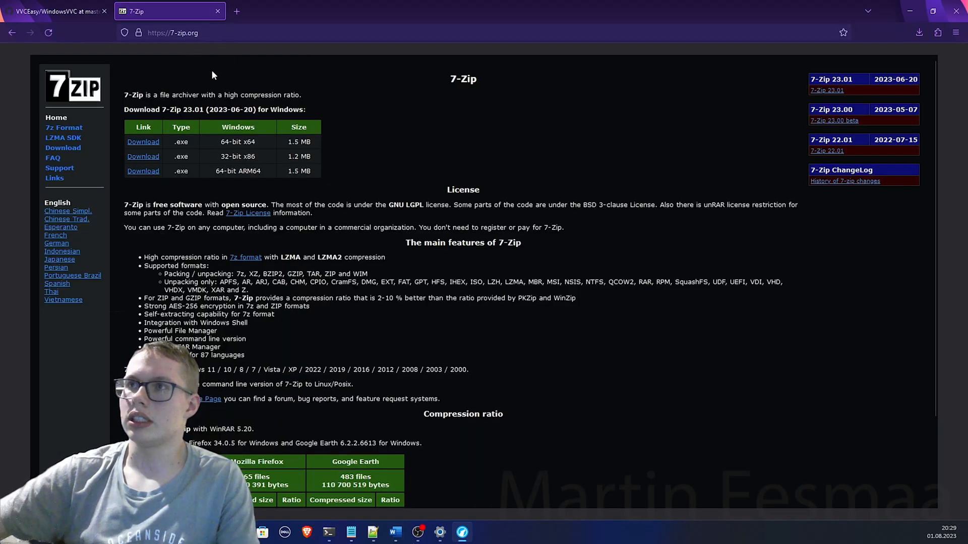
Return to the WindowsVVC folder and download WindowsVVC.7z as a raw file.
click(60, 11)
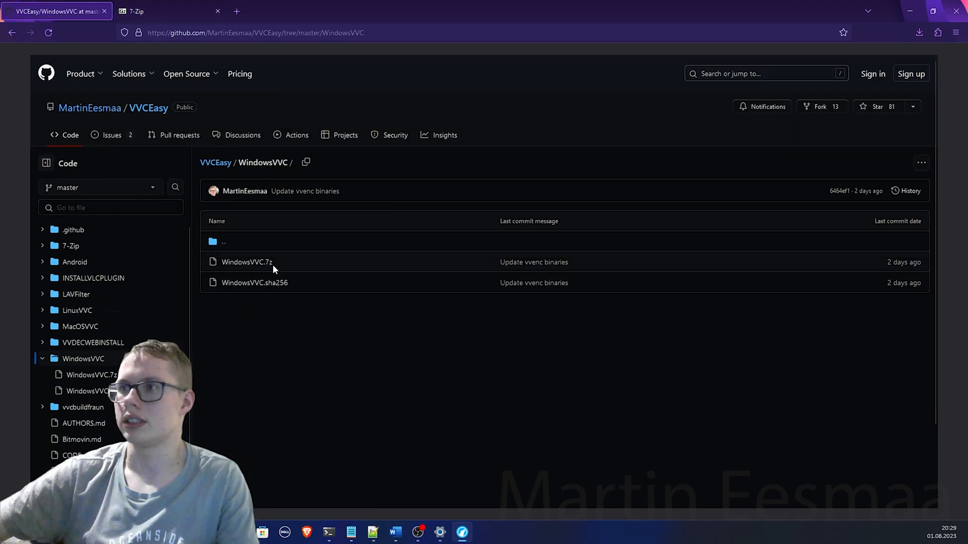
mouse_move(237, 267)
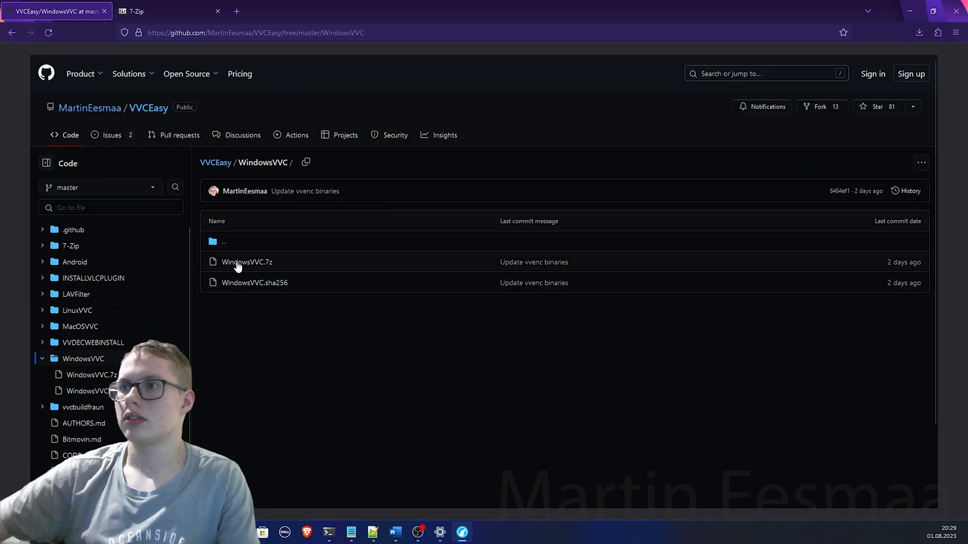
click(247, 262)
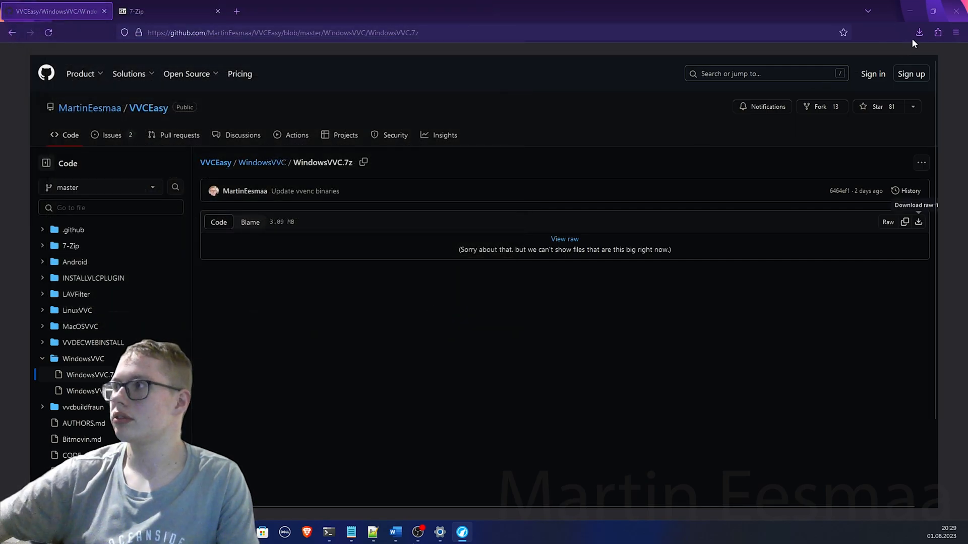
click(919, 32)
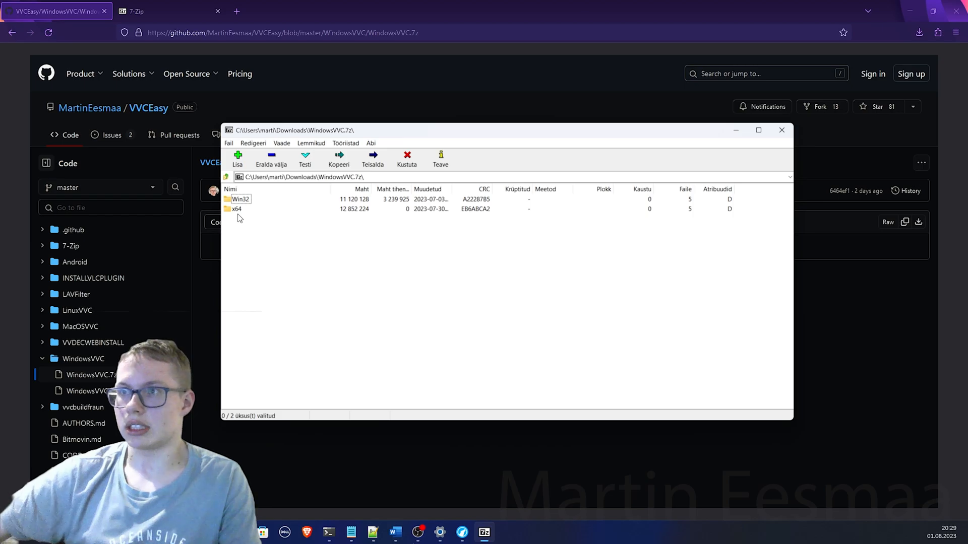
Select the x64 folder inside WindowsVVC.7z for extraction.
click(237, 208)
text(vvencapp)
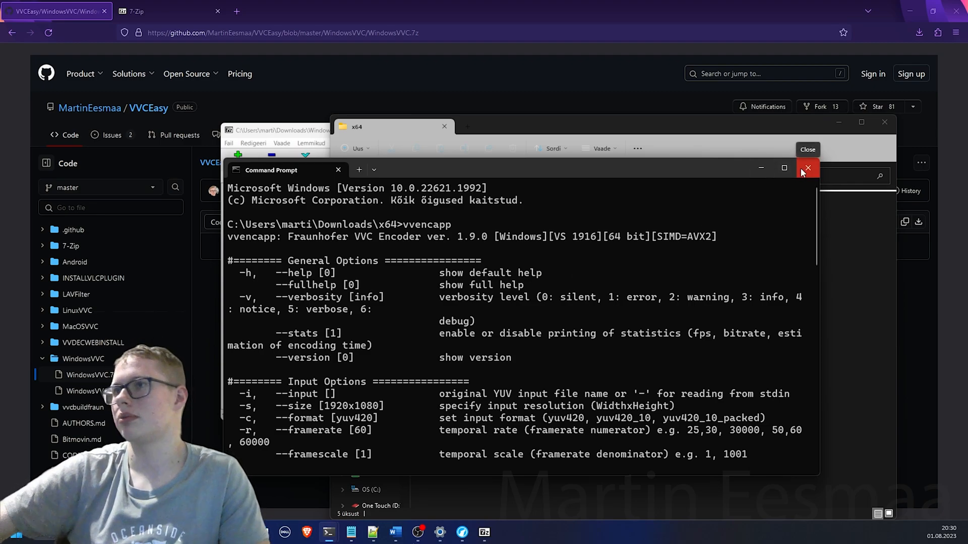
Close the vvencapp help window and open VVCEasy's MPV.md page.
click(808, 167)
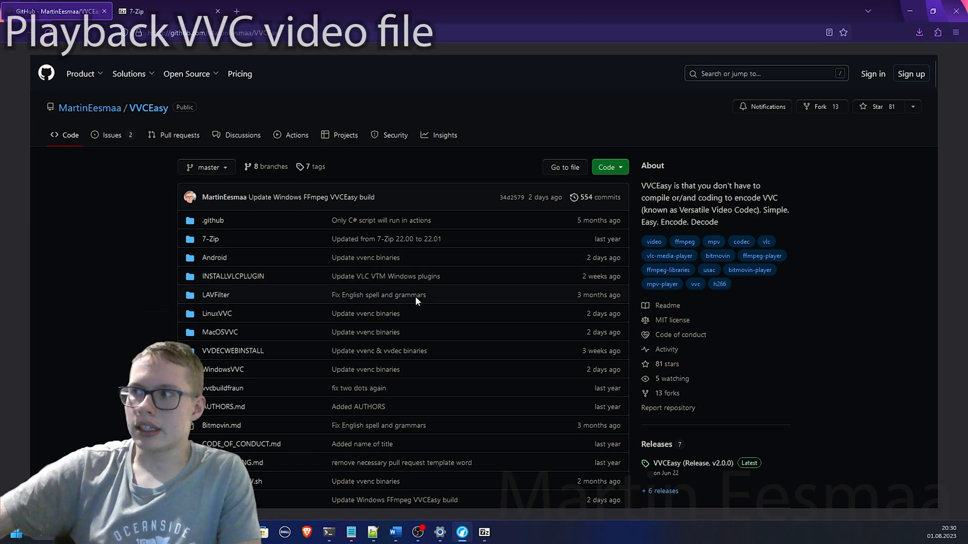
scroll(down, 3)
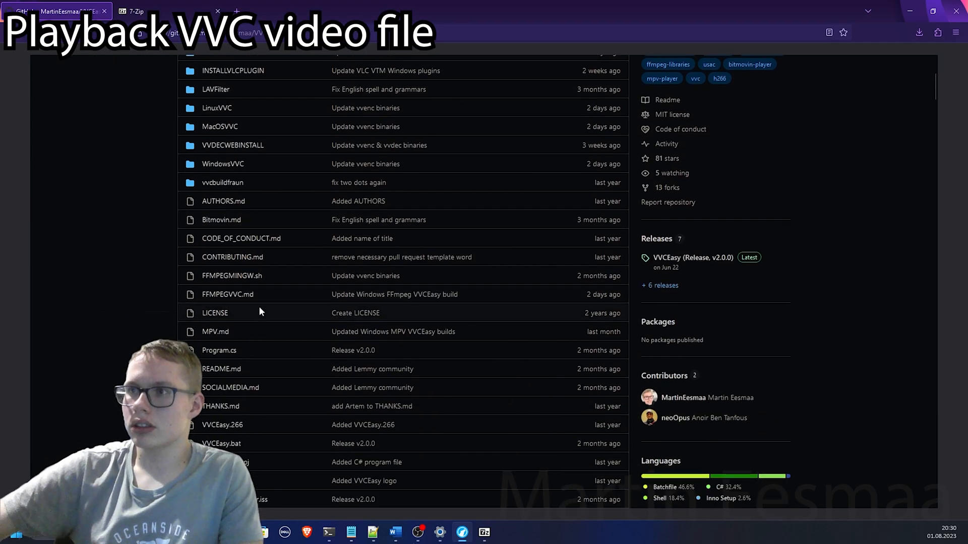
scroll(down, 3)
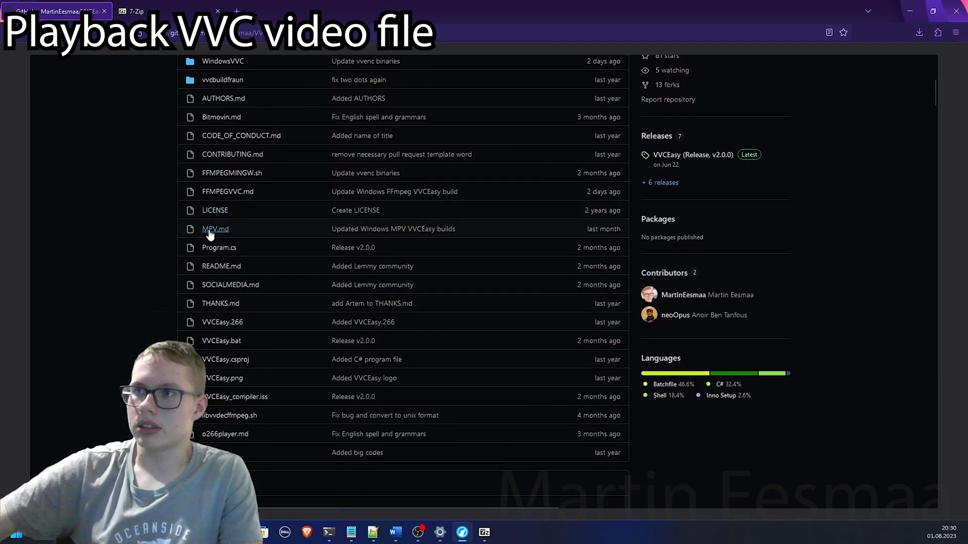
click(214, 229)
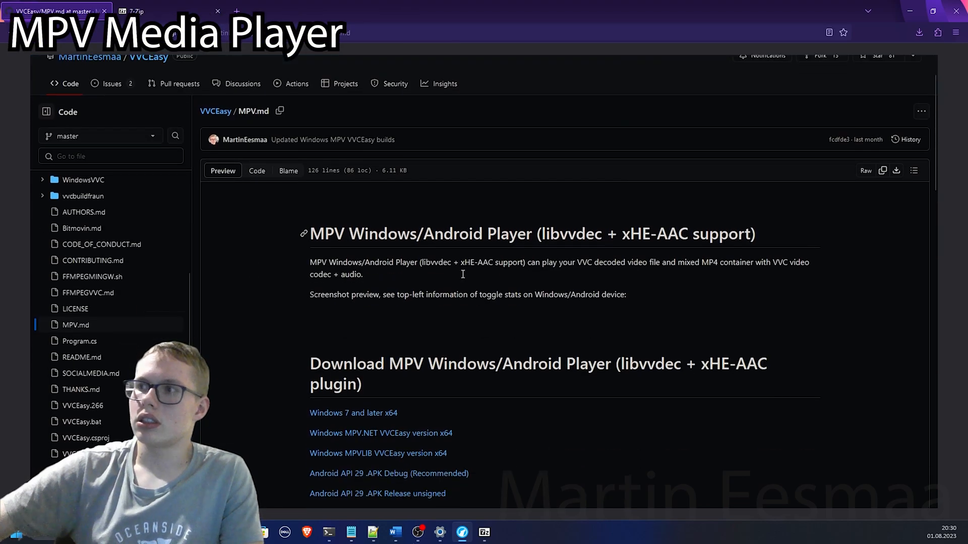
Look over the MPV player download links, then scroll the README to 'Tests of VVC videos'.
scroll(down, 3)
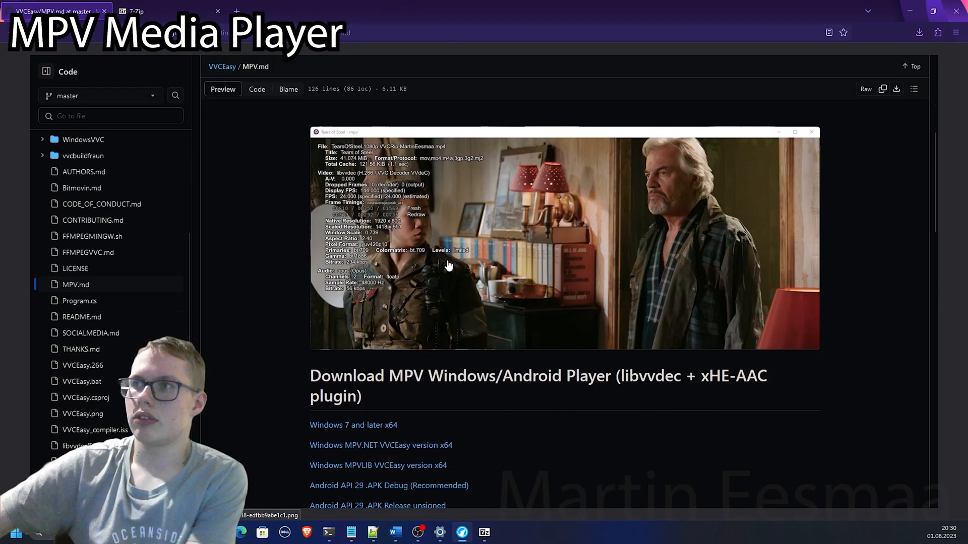
scroll(down, 3)
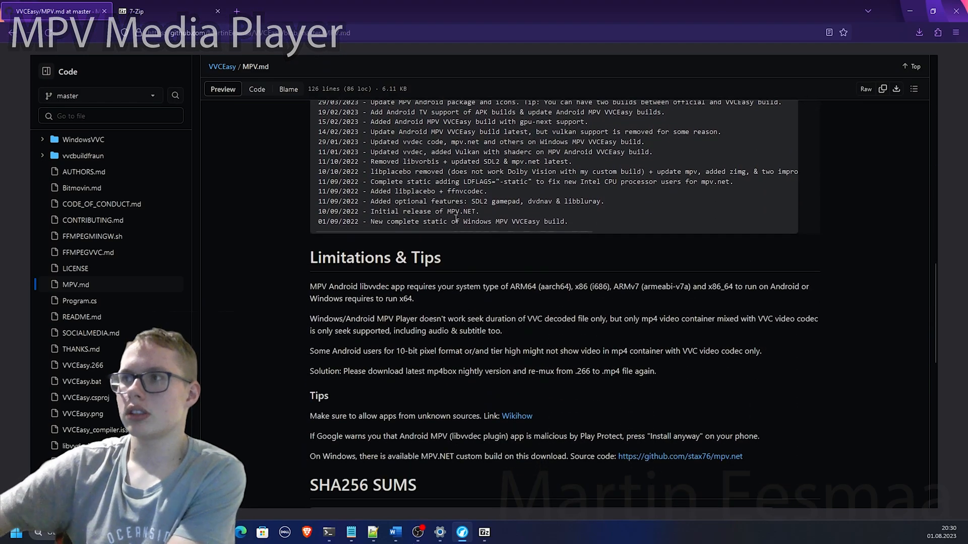
scroll(up, 3)
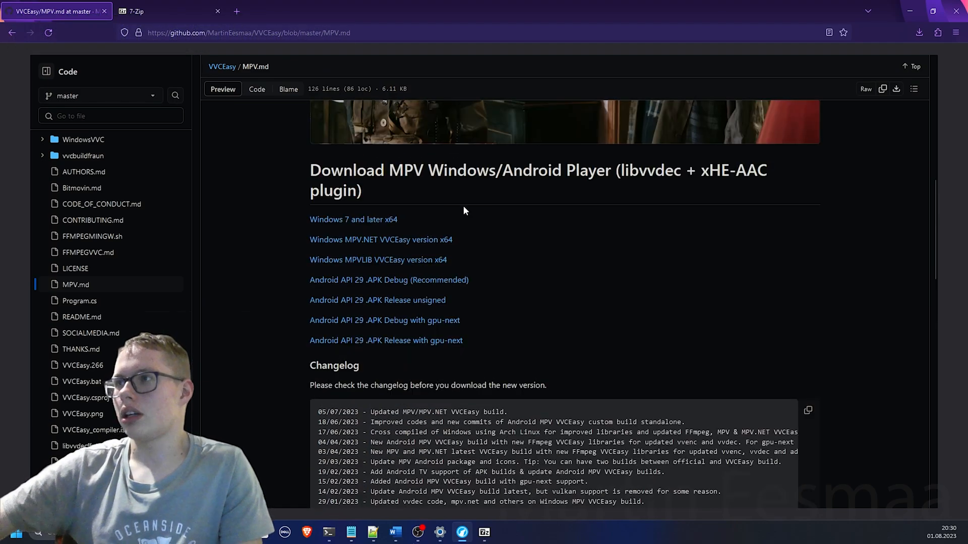
scroll(up, 3)
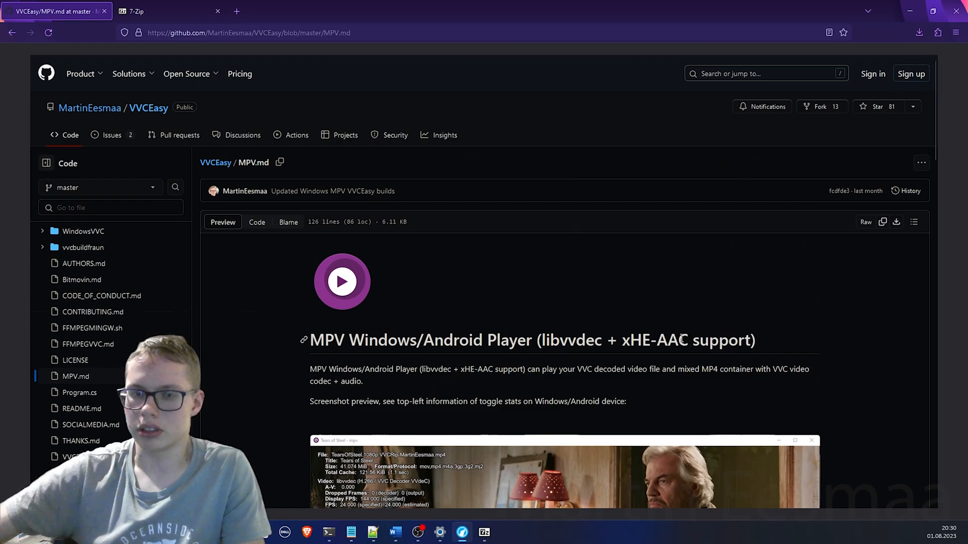
scroll(down, 3)
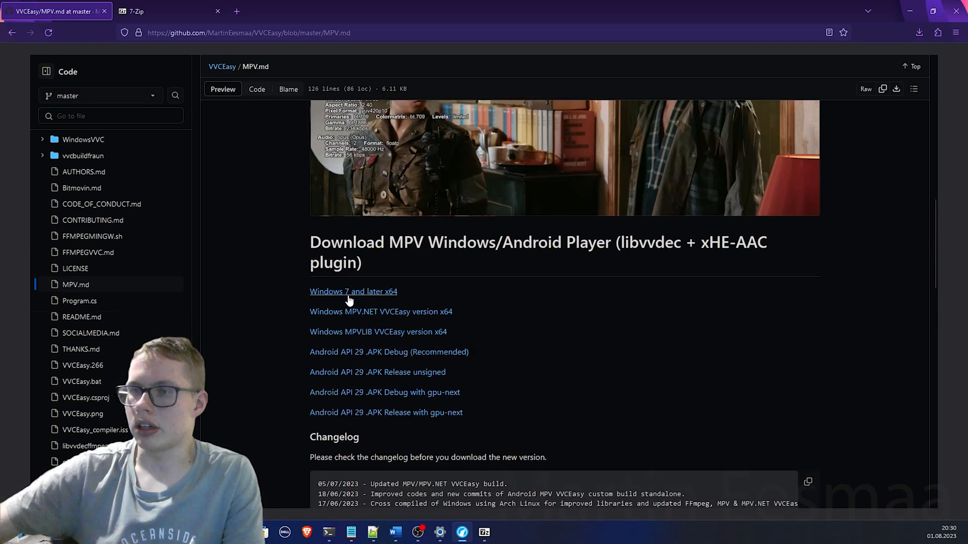
mouse_move(296, 318)
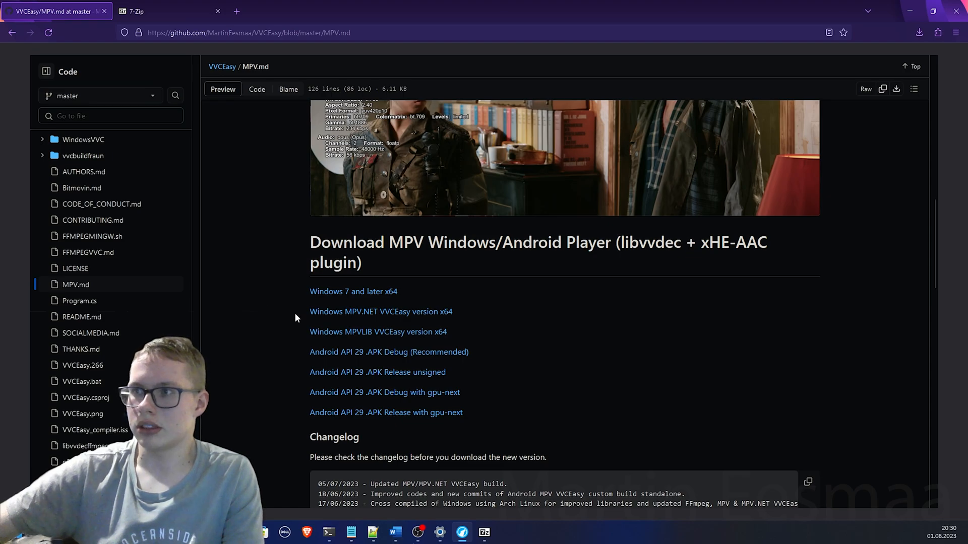
mouse_move(353, 317)
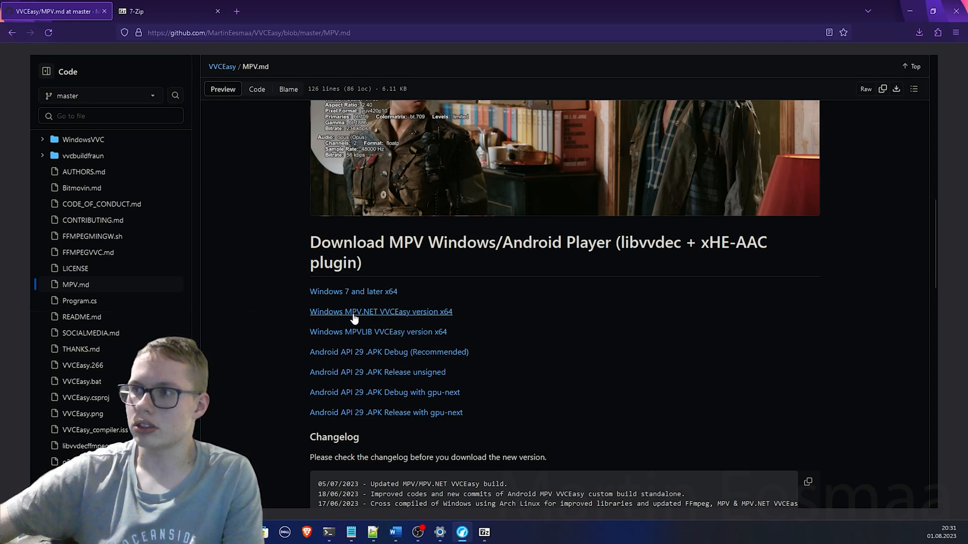
mouse_move(381, 320)
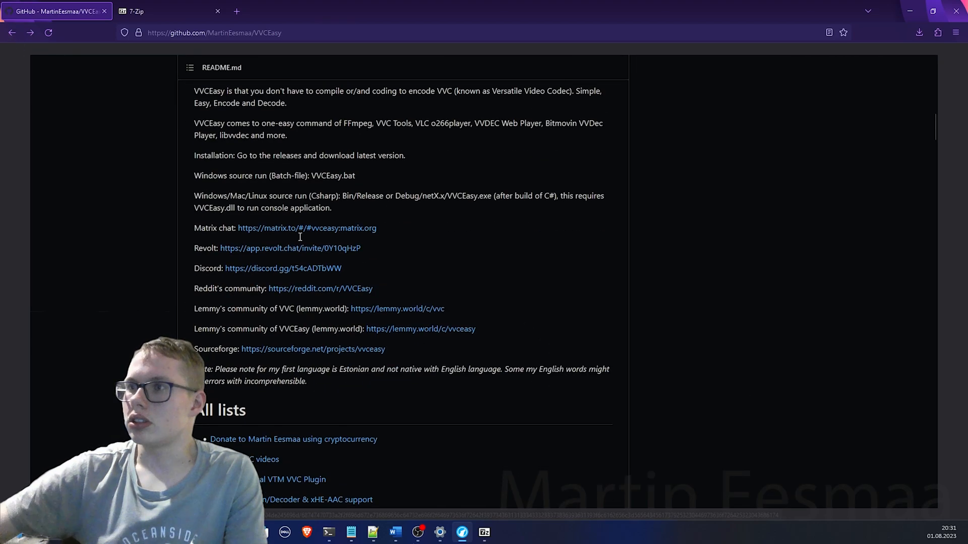
scroll(down, 3)
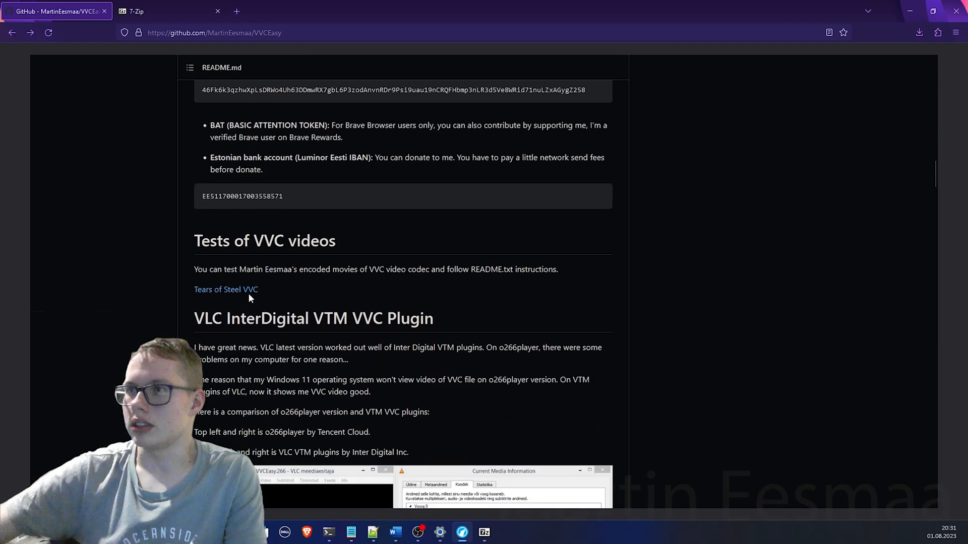
mouse_move(228, 292)
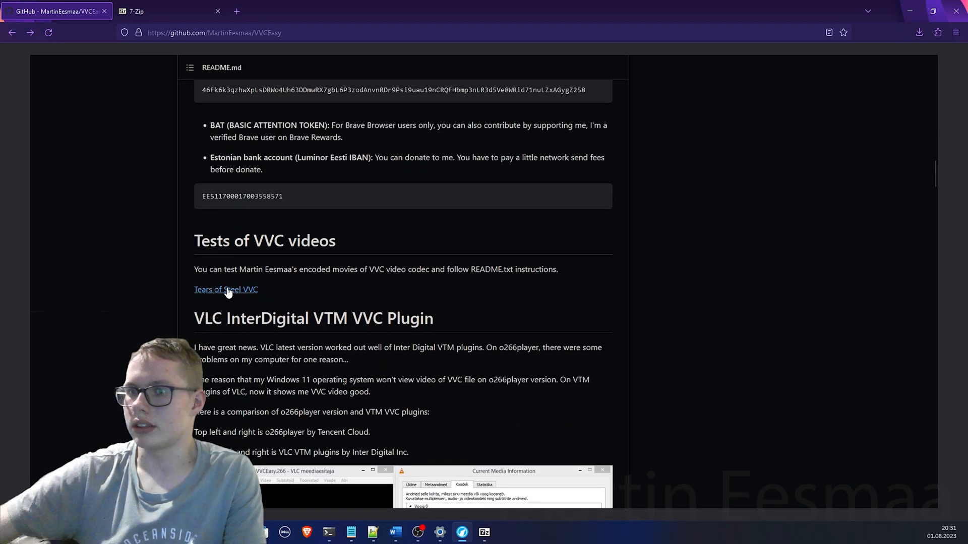
mouse_move(174, 290)
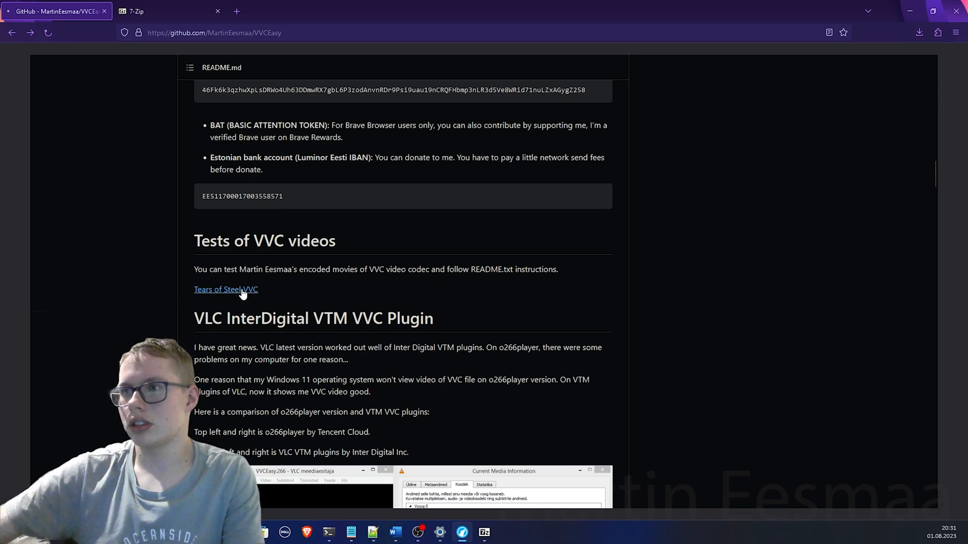
Open the Tears of Steel VVC MEGA folder and standard-download the 480p video.
click(226, 290)
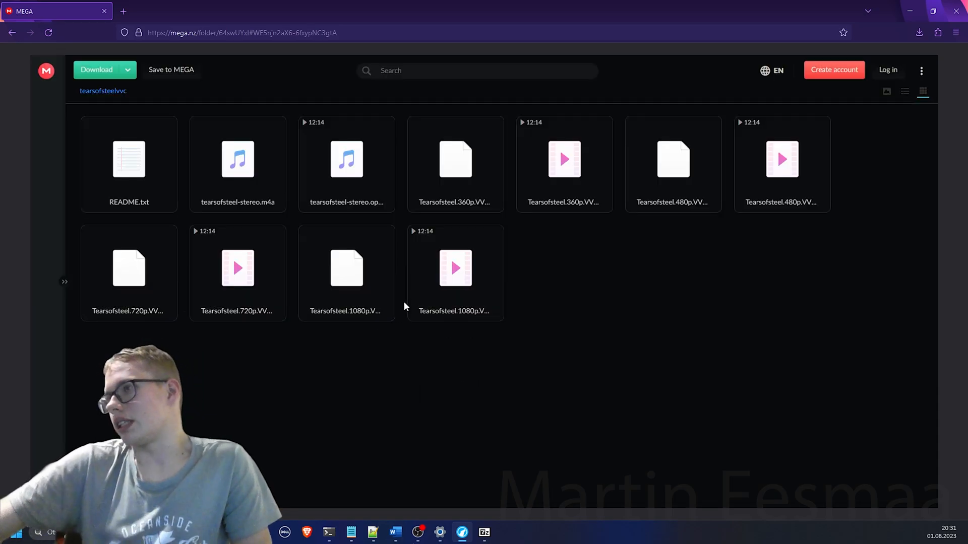
mouse_move(476, 317)
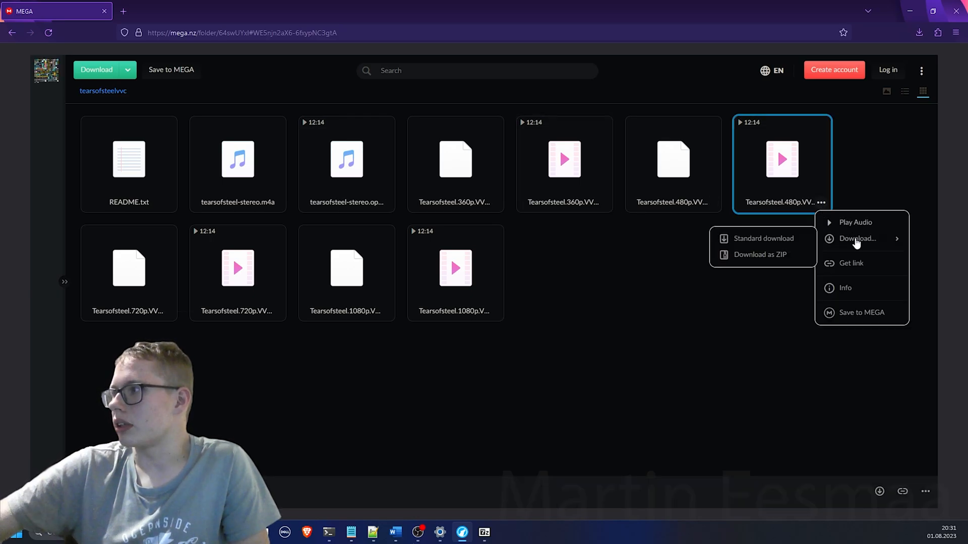
click(649, 246)
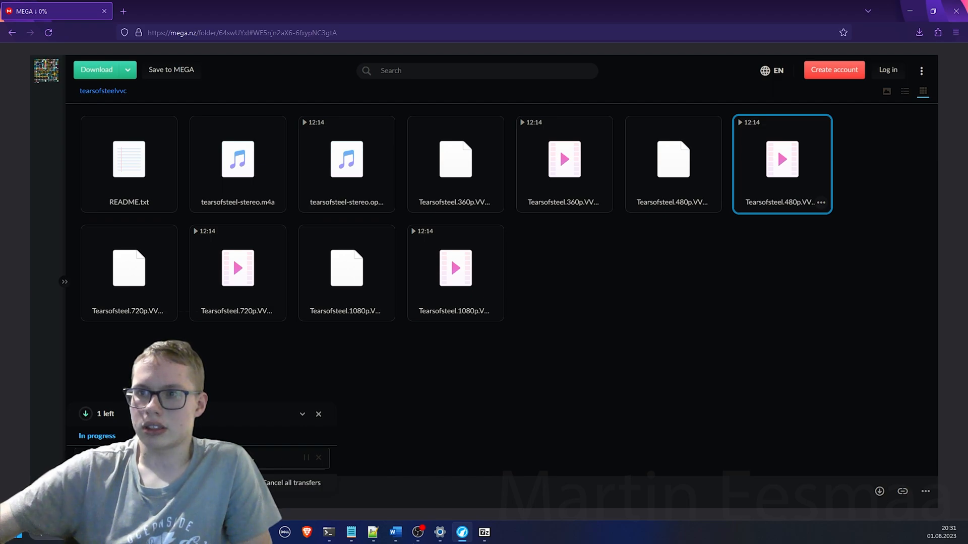
mouse_move(186, 316)
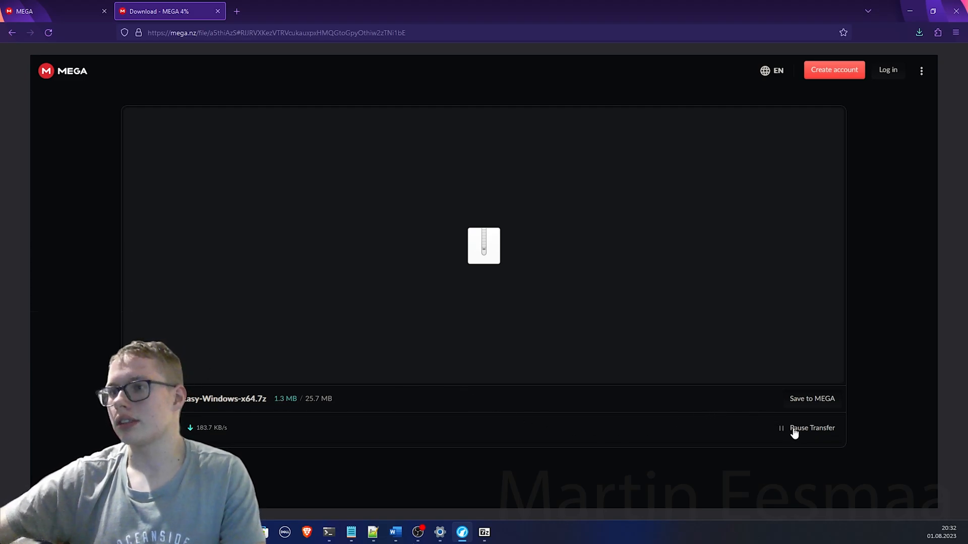
Switch to the VVCEasy GitHub tab and browse the LAVFilter folder.
click(55, 10)
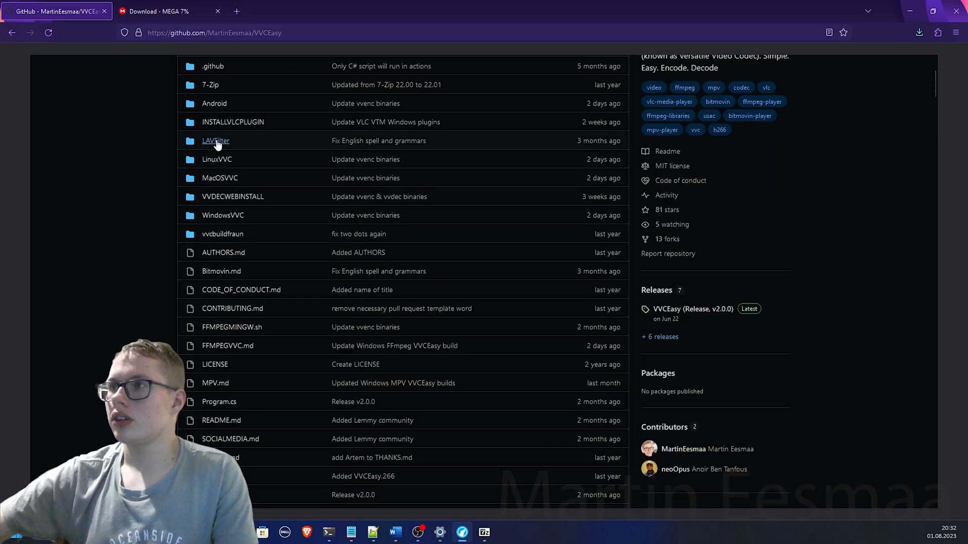
click(215, 141)
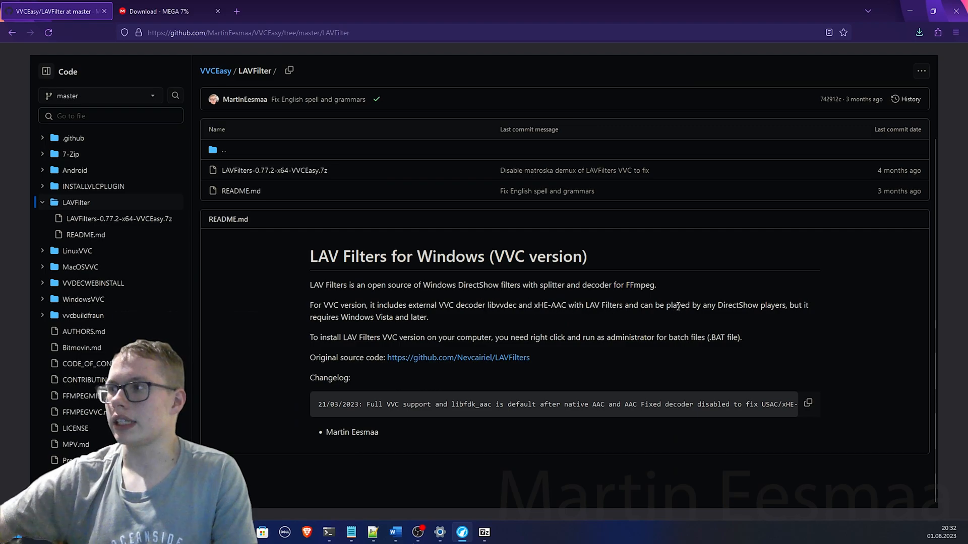
mouse_move(618, 285)
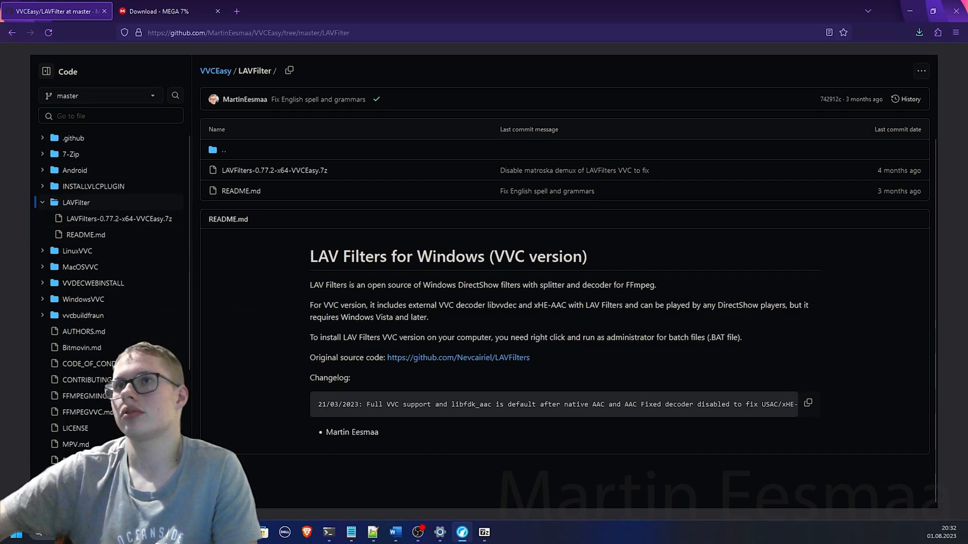
click(215, 71)
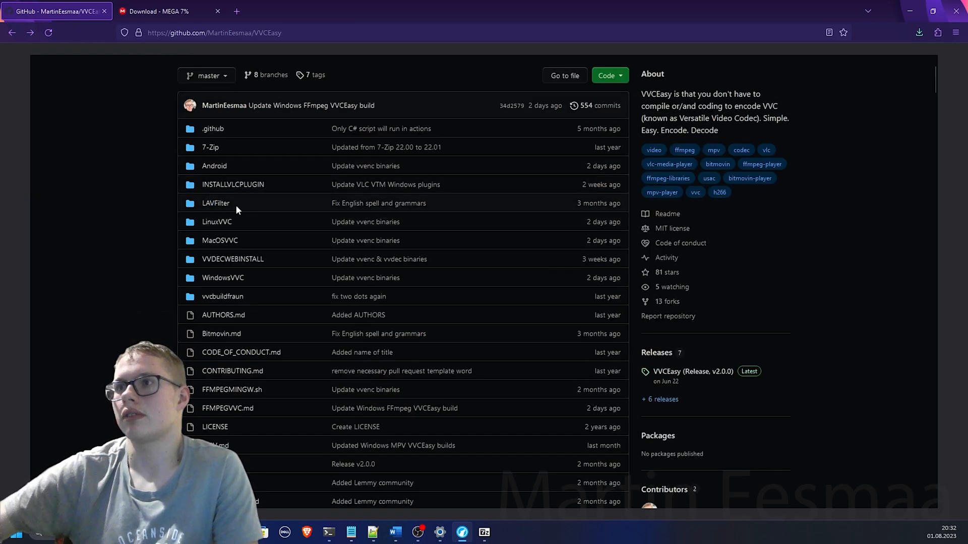
mouse_move(218, 188)
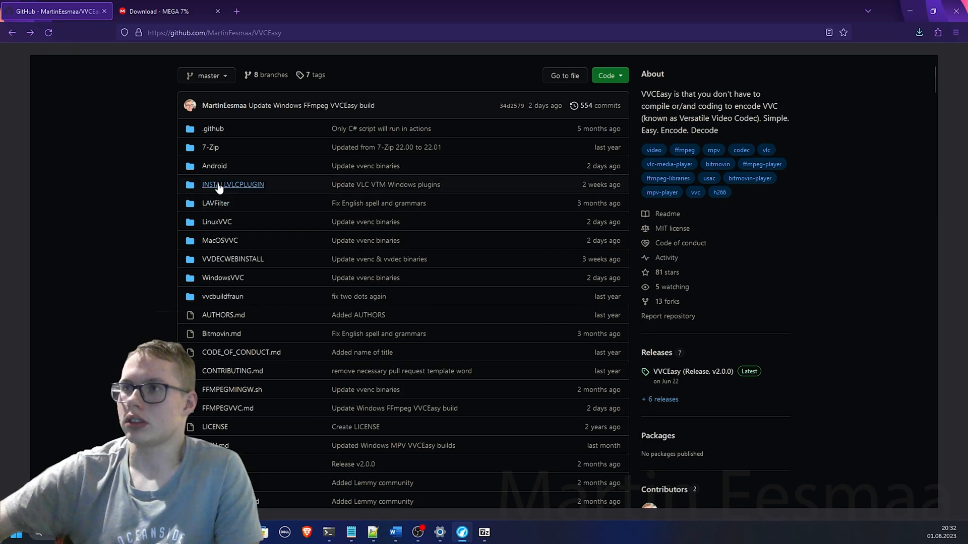
Open INSTALLVLCPLUGIN and read its Windows copy commands for the VLC plugin.
click(233, 184)
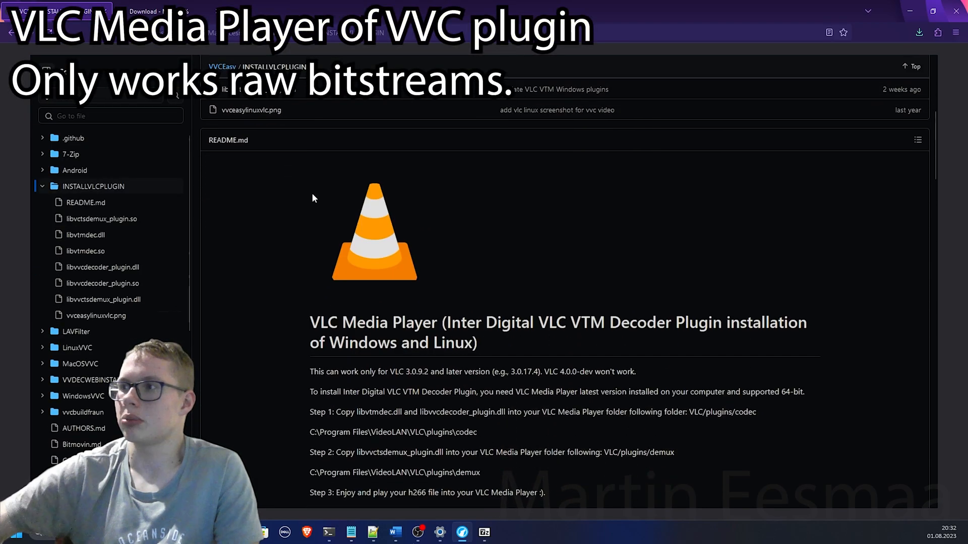
scroll(down, 3)
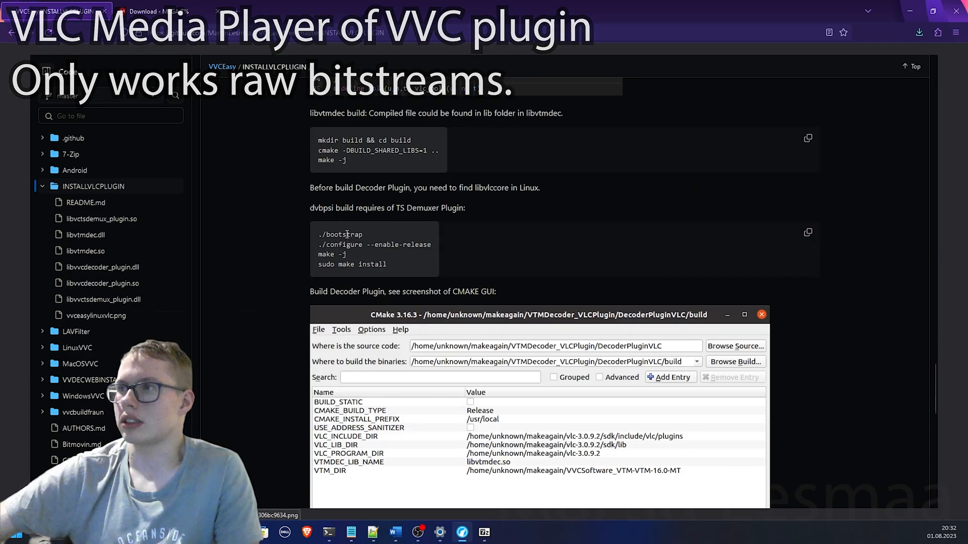
scroll(down, 3)
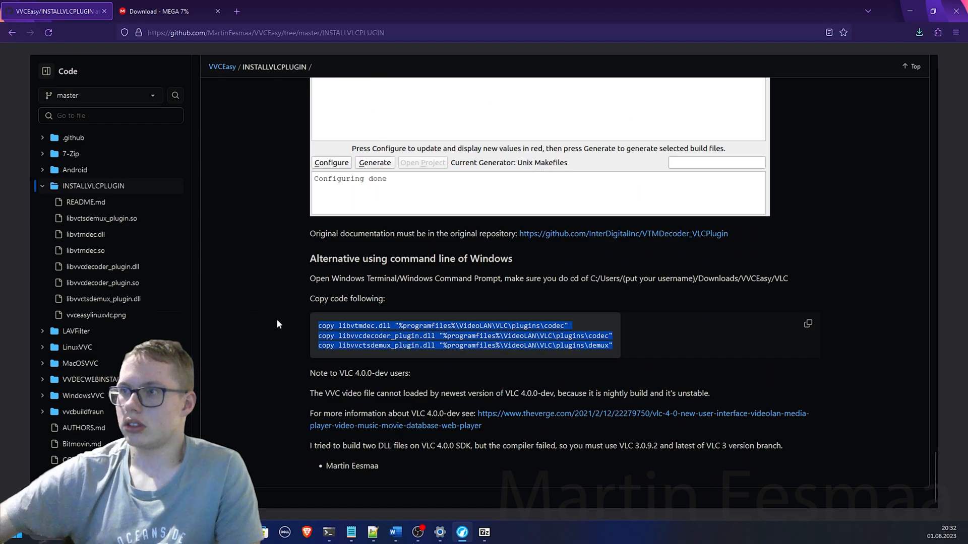
mouse_move(306, 324)
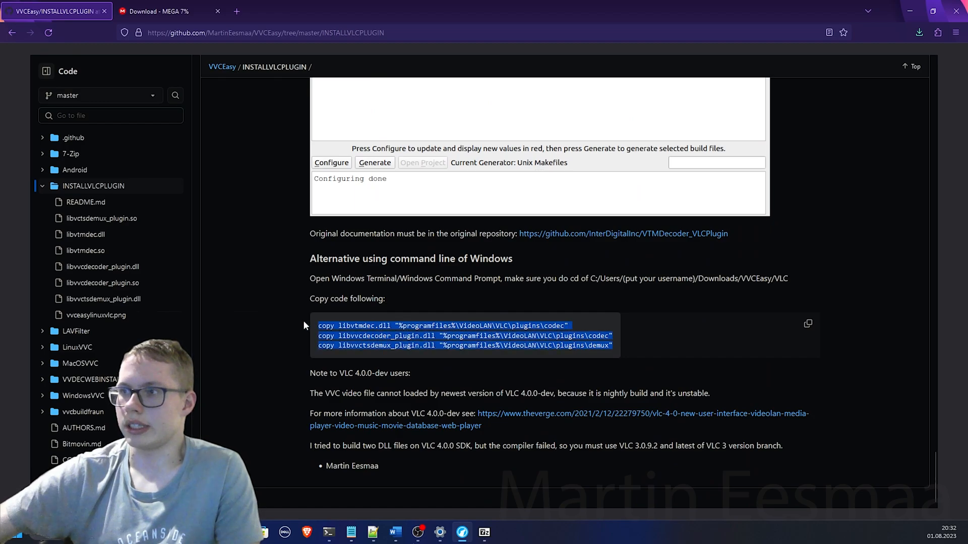
click(451, 326)
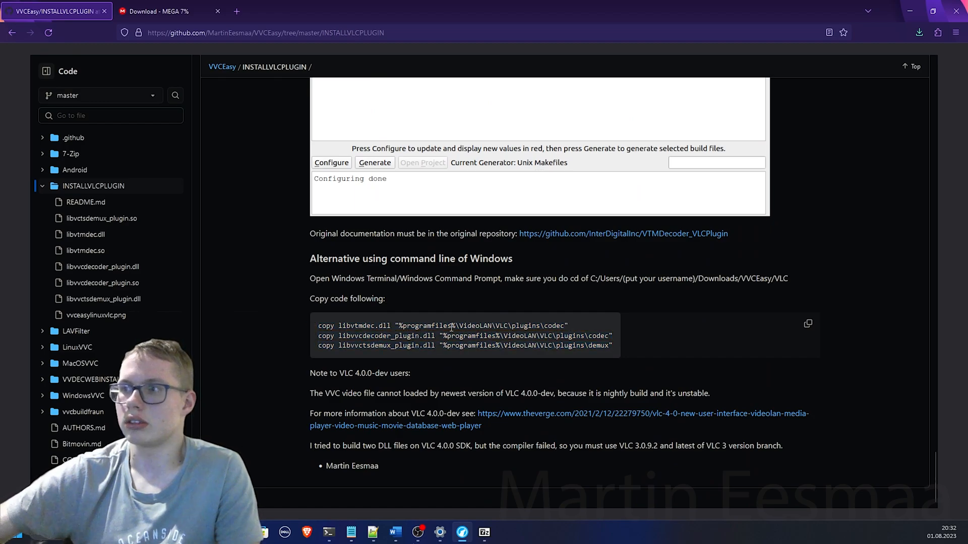
mouse_move(474, 325)
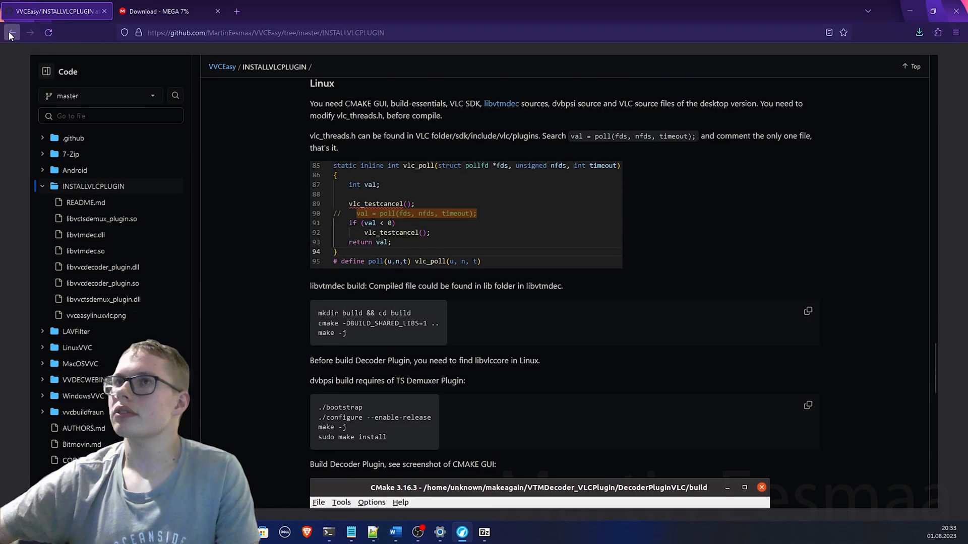
View the LinuxVVC folder with LinuxVVC.7z, then scroll the repository's file list.
click(11, 32)
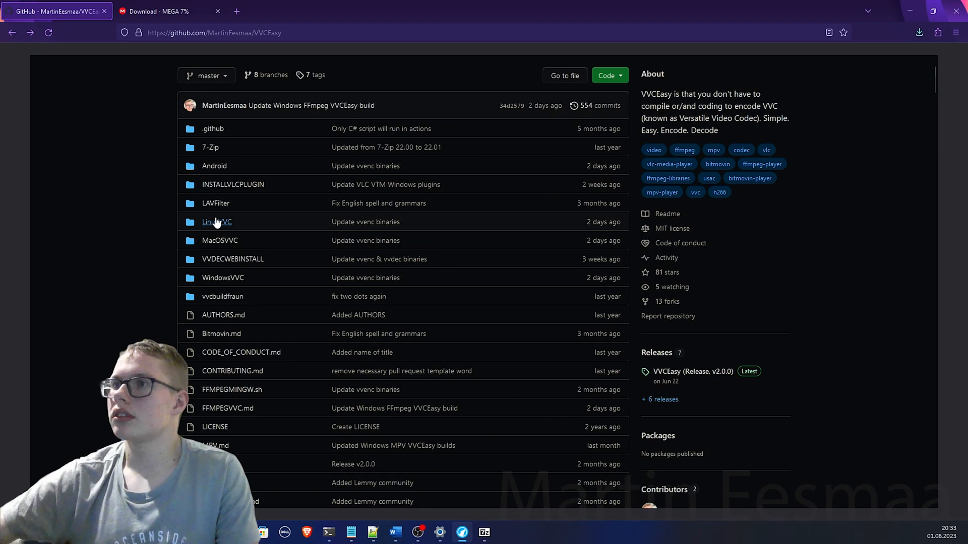
mouse_move(228, 245)
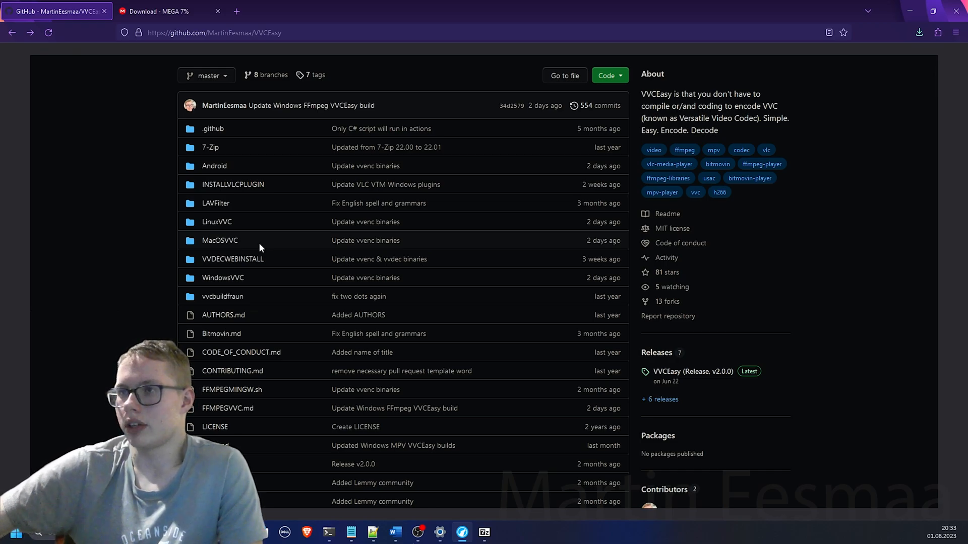
mouse_move(229, 229)
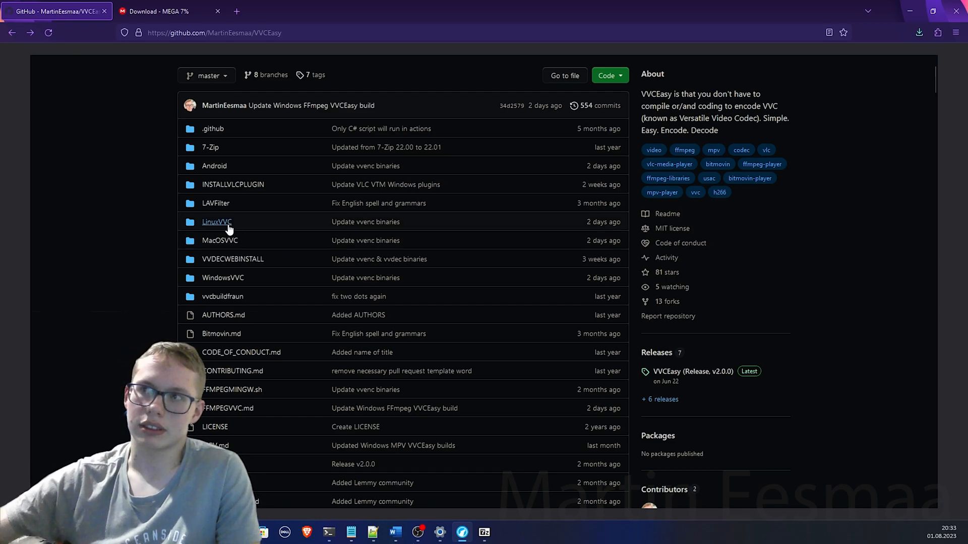
click(217, 222)
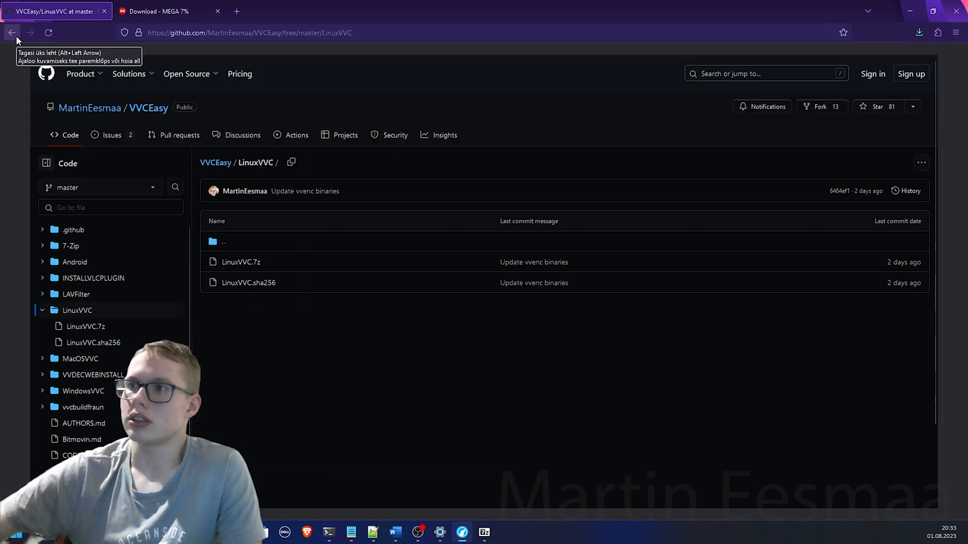
click(13, 32)
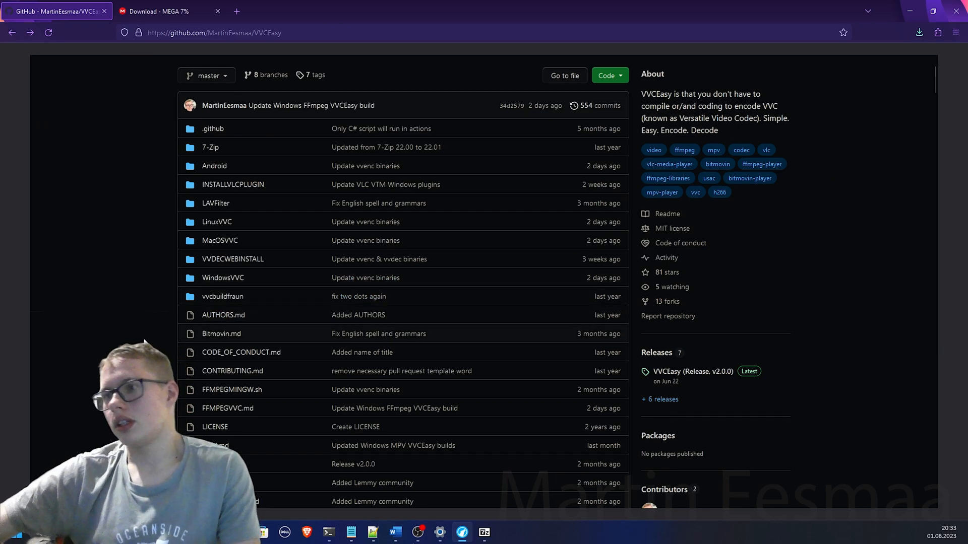
scroll(down, 3)
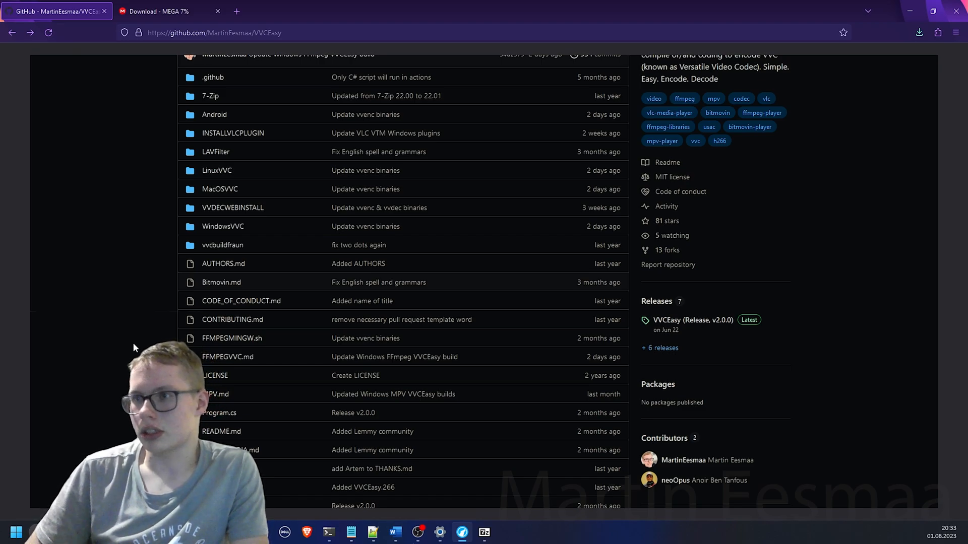
scroll(down, 3)
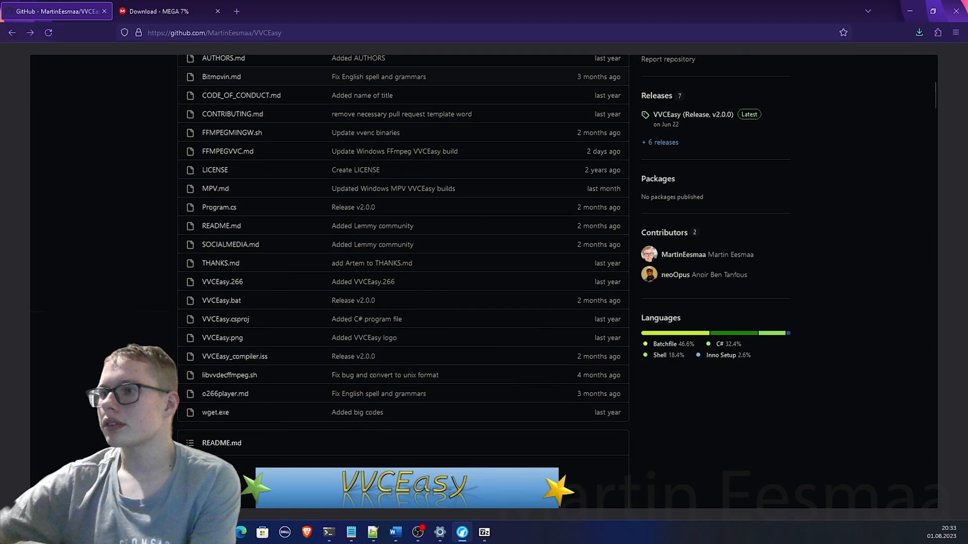
Play the Tears of Steel VVC video in mpv.net and close its window.
click(919, 32)
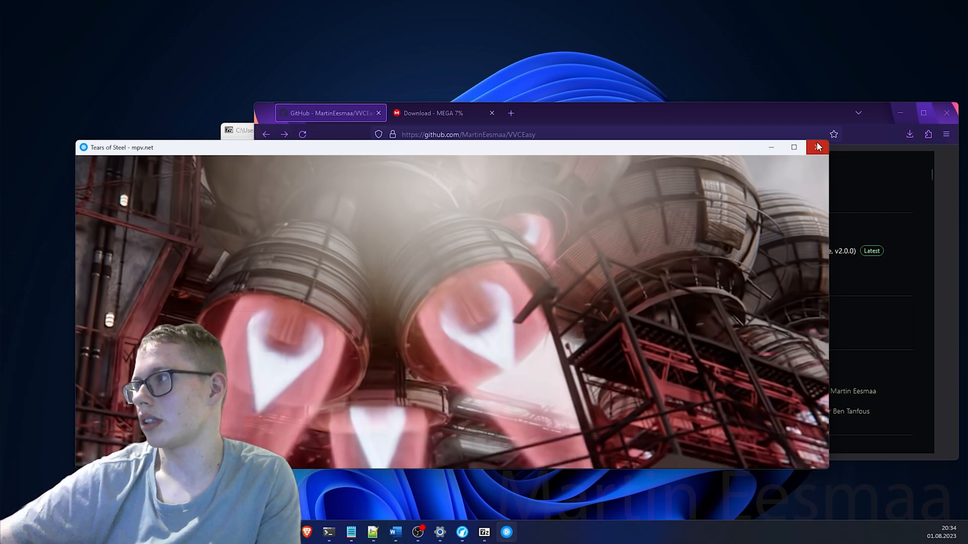
click(818, 147)
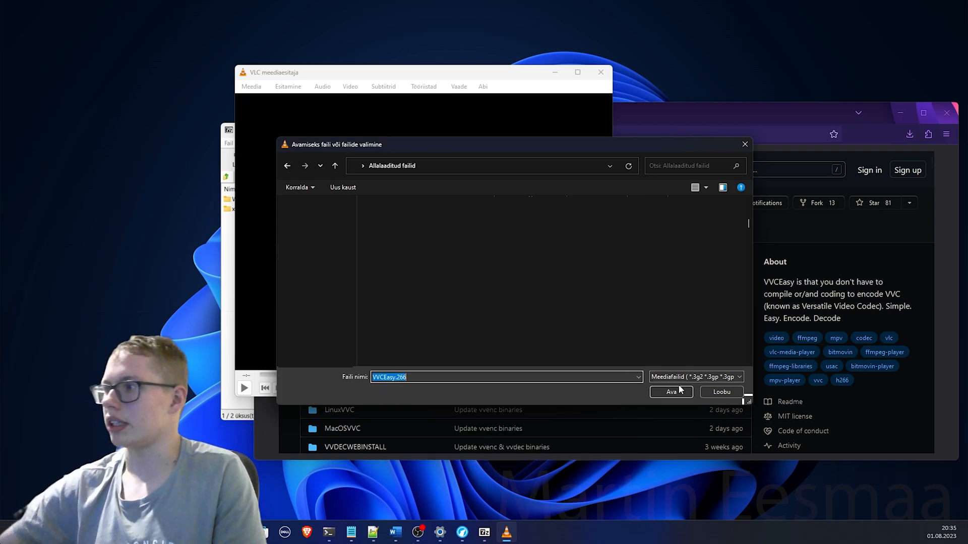
Play VVCEasy.266 in VLC and view its h266 854x480 codec information.
click(671, 392)
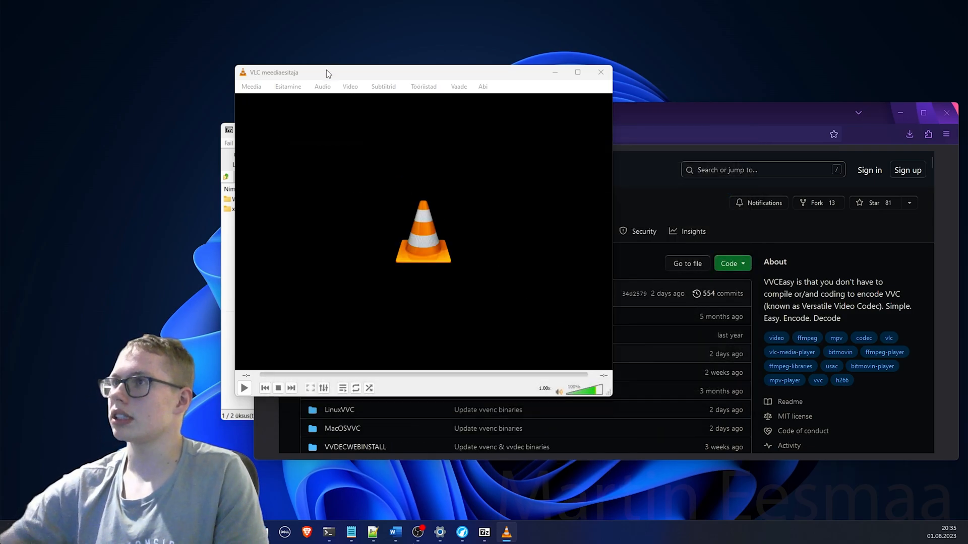
click(243, 388)
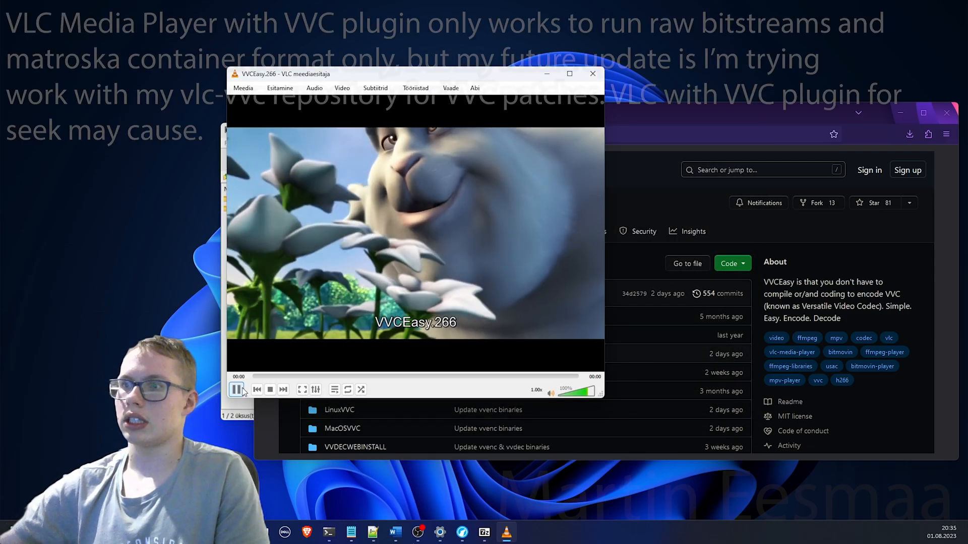
click(237, 389)
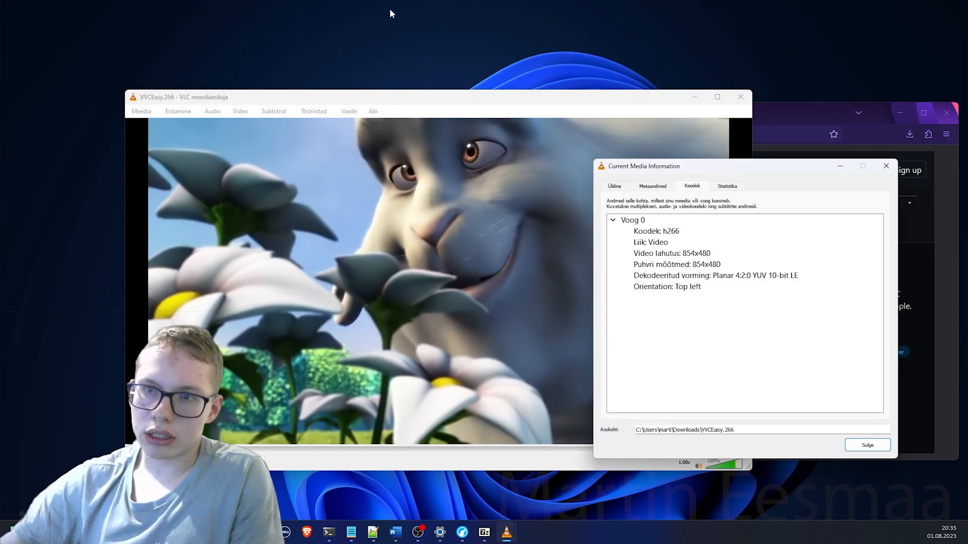
mouse_move(280, 226)
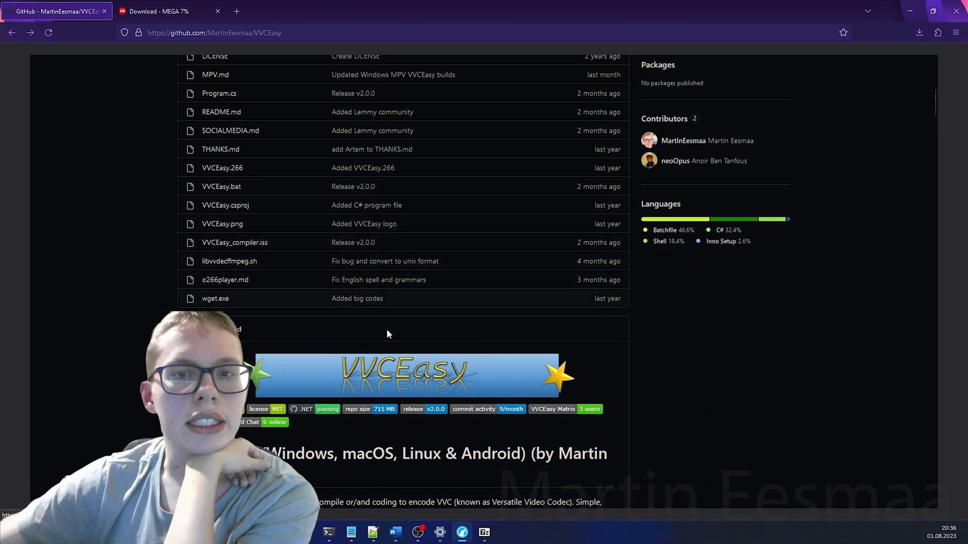
Open the fraunhoferhhi/vvenc repository's wiki Build page.
scroll(down, 3)
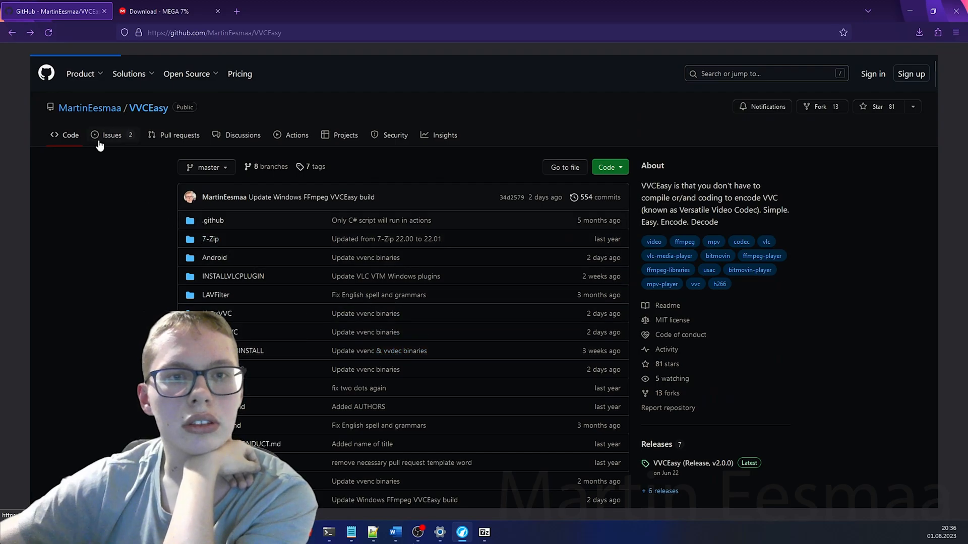
click(112, 135)
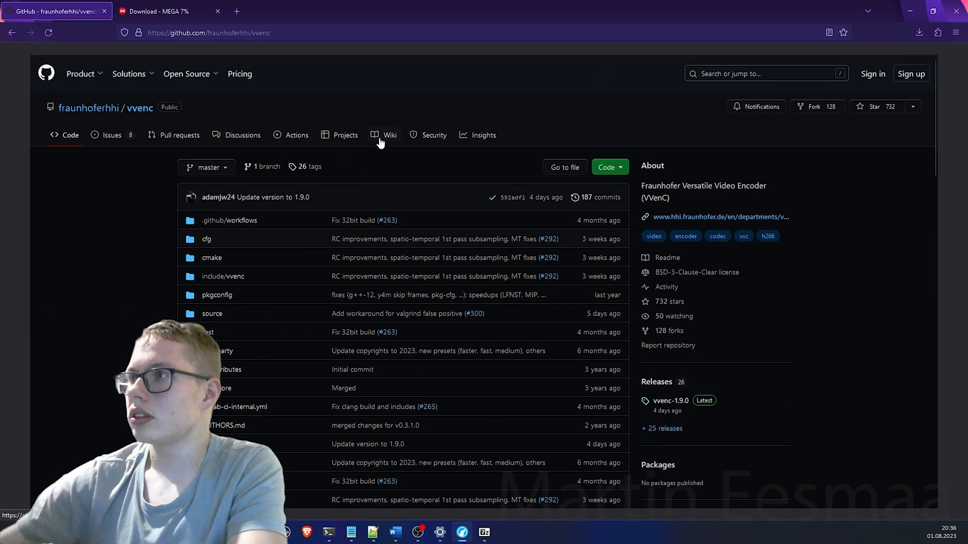
click(389, 135)
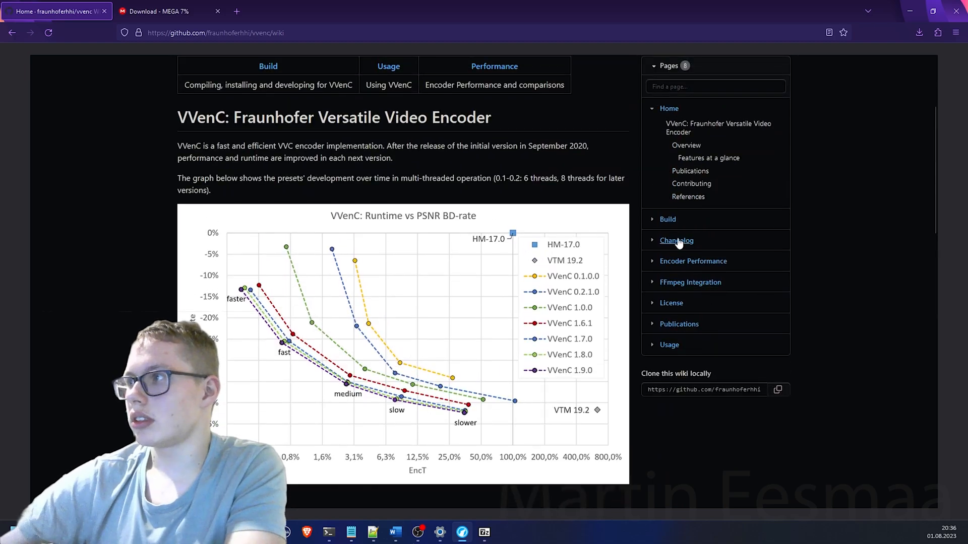
click(668, 220)
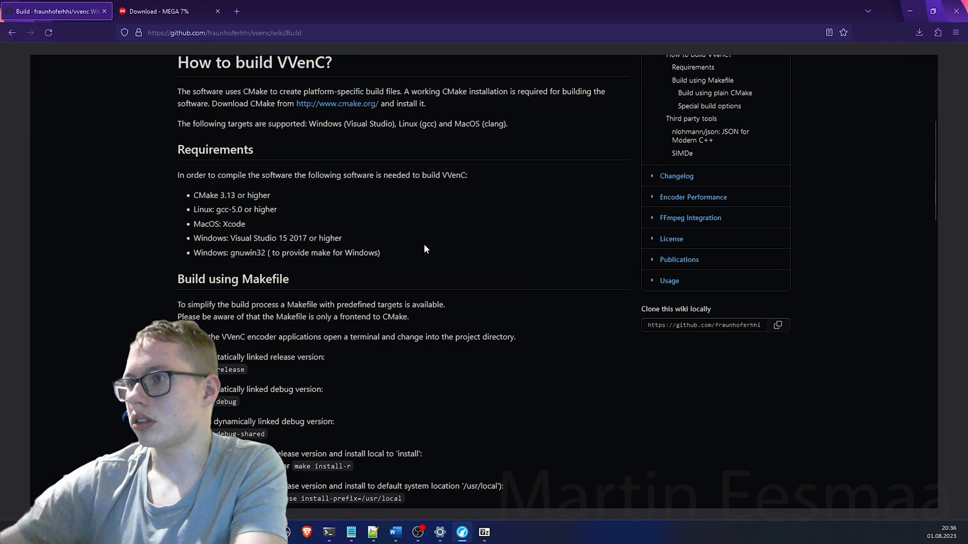
scroll(down, 3)
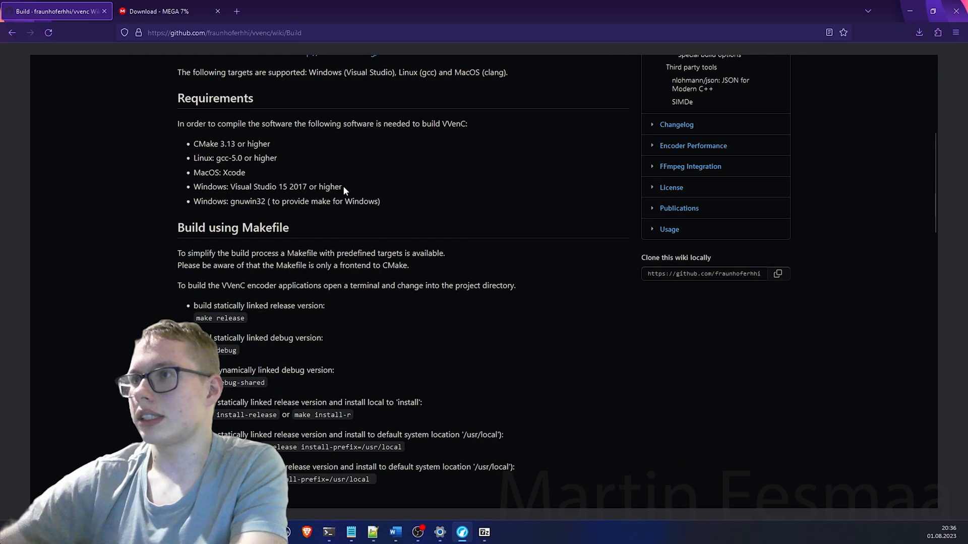
Highlight the gcc-5.0 and Xcode requirements and scroll through the Build page.
drag(230, 187, 342, 186)
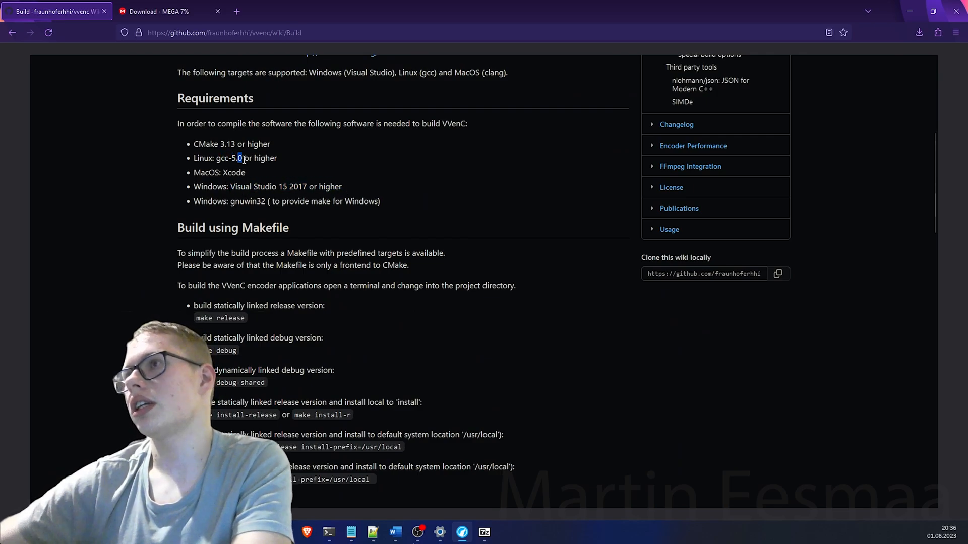
double_click(232, 172)
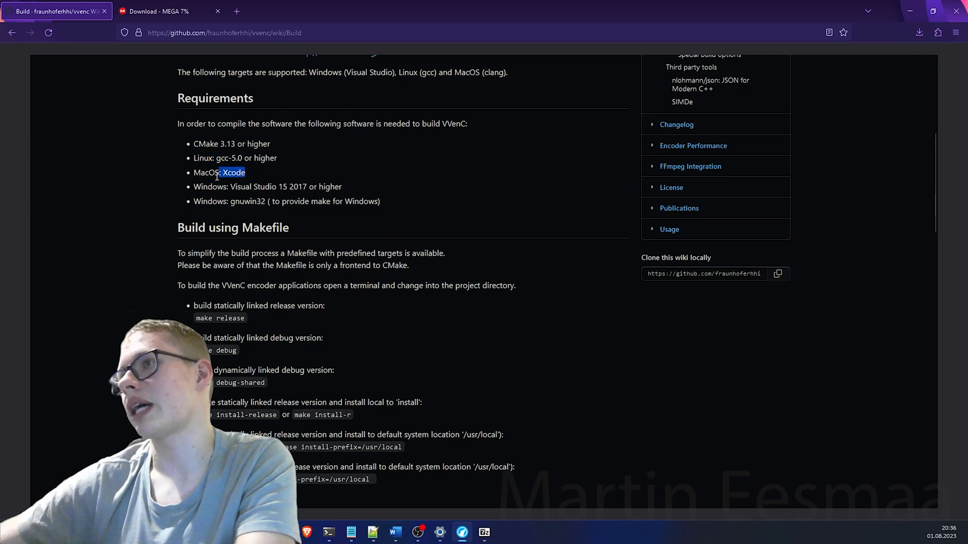
scroll(down, 3)
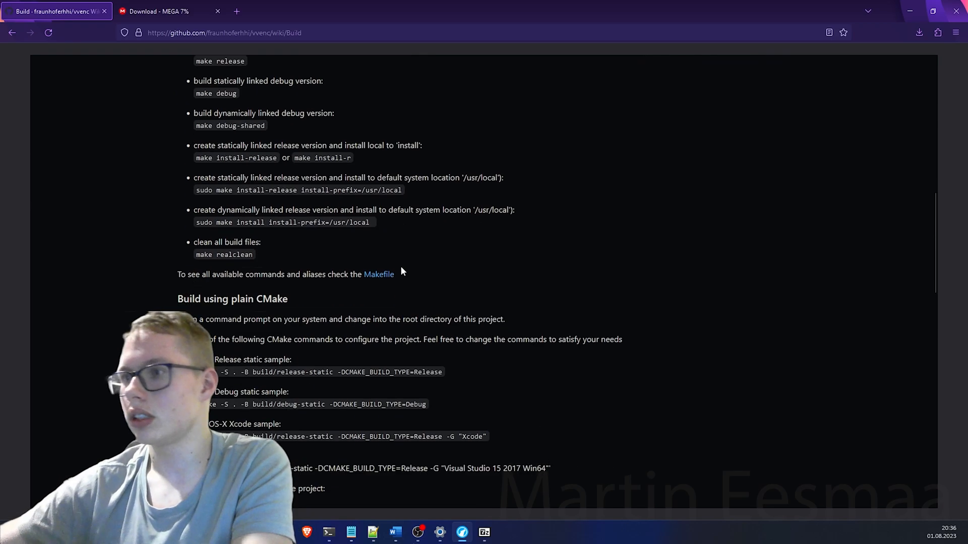
scroll(down, 3)
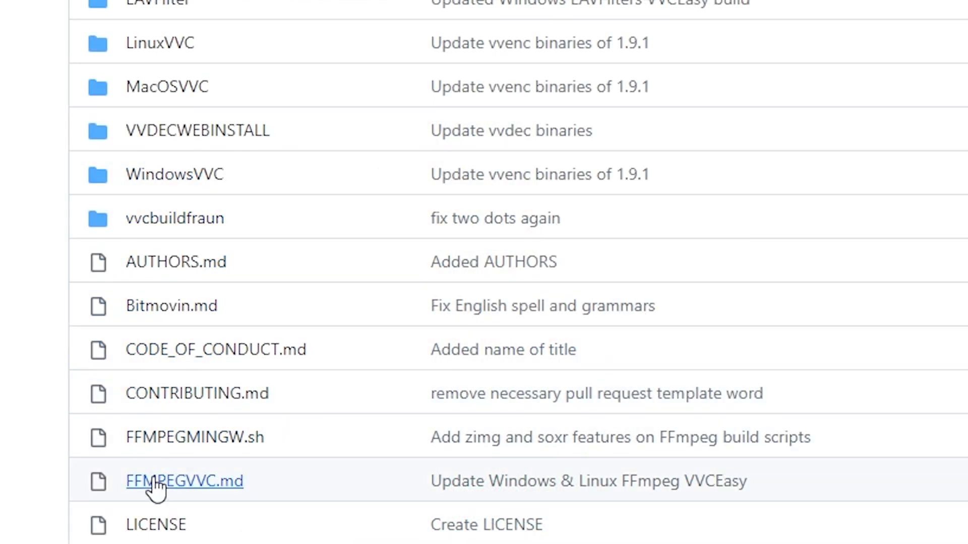
Consult FFMPEGVVC.md and run ffmpeg_vvceasy encoding example.mkv with libvvenc, QP 32, medium preset, -b:v 0 to output.mp4.
click(184, 482)
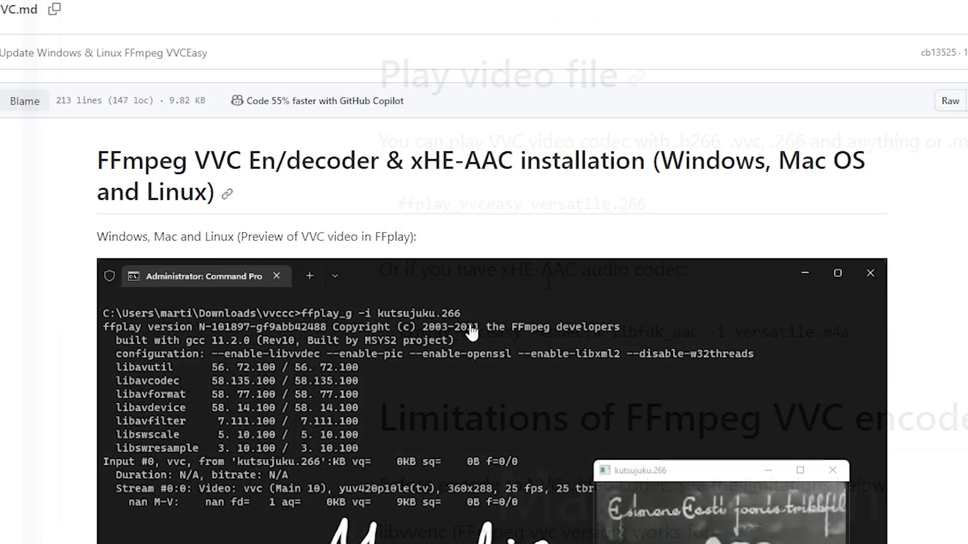
scroll(down, 3)
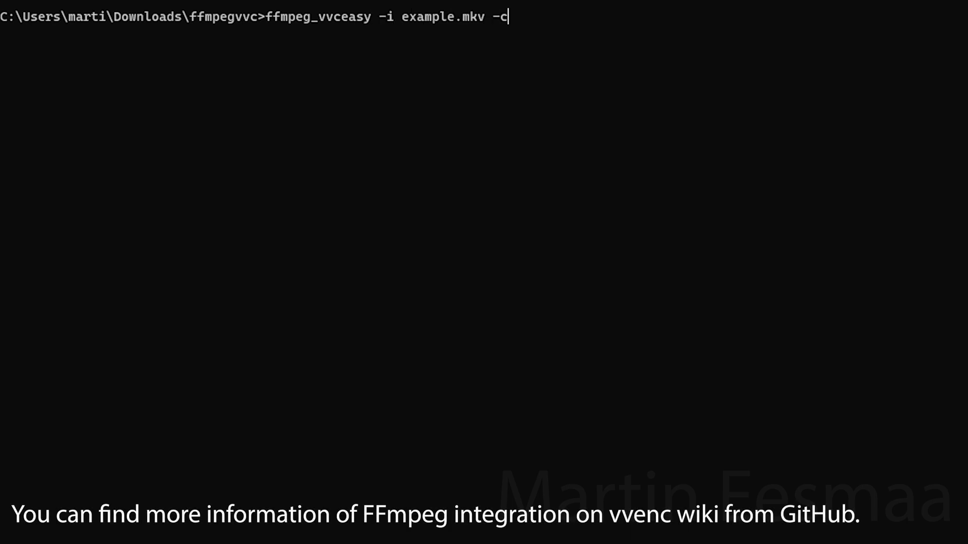
text(:v libvvenc)
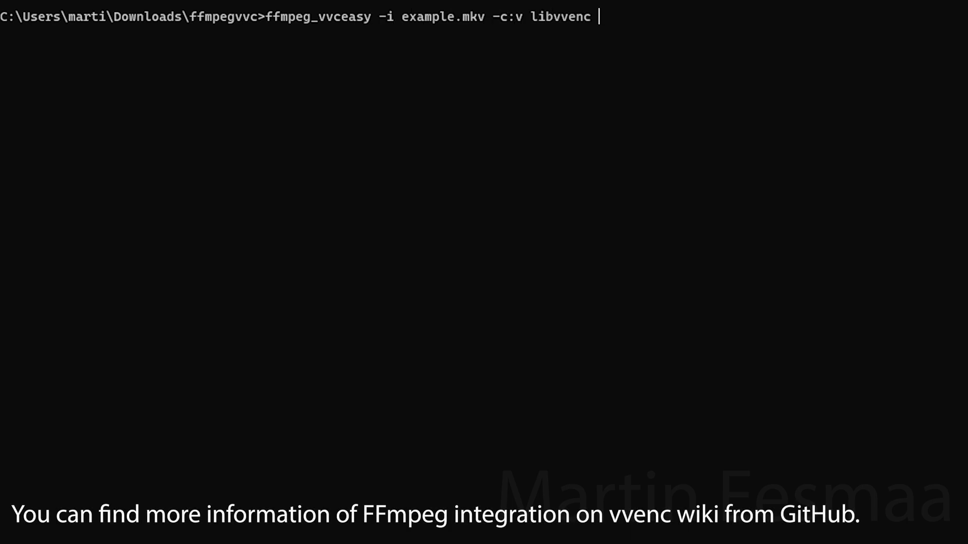
text(-qp 32 -)
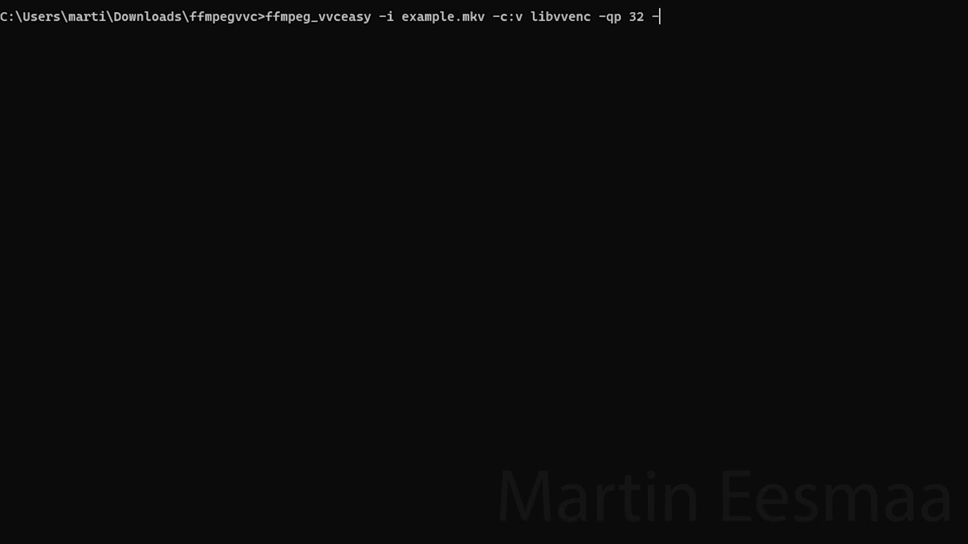
text(preset medium)
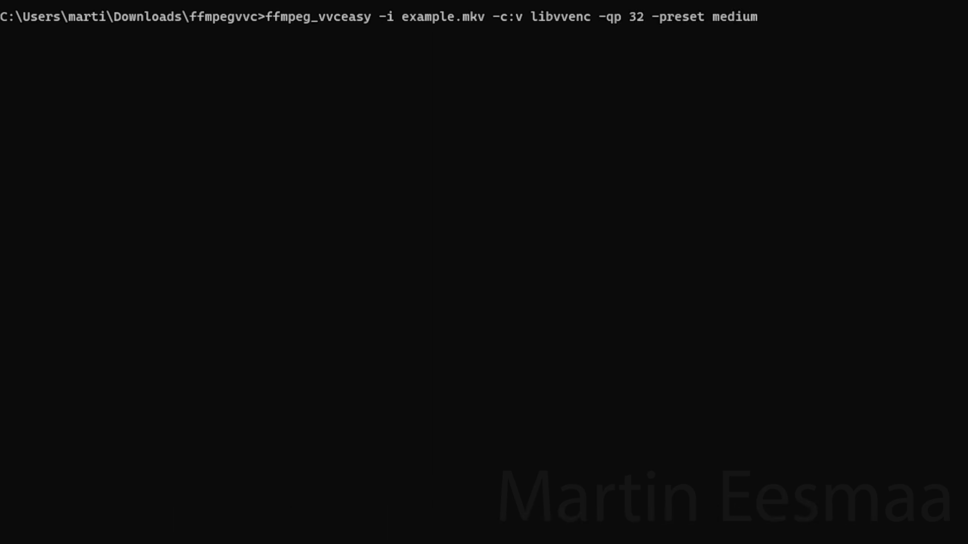
text(-b:v 0)
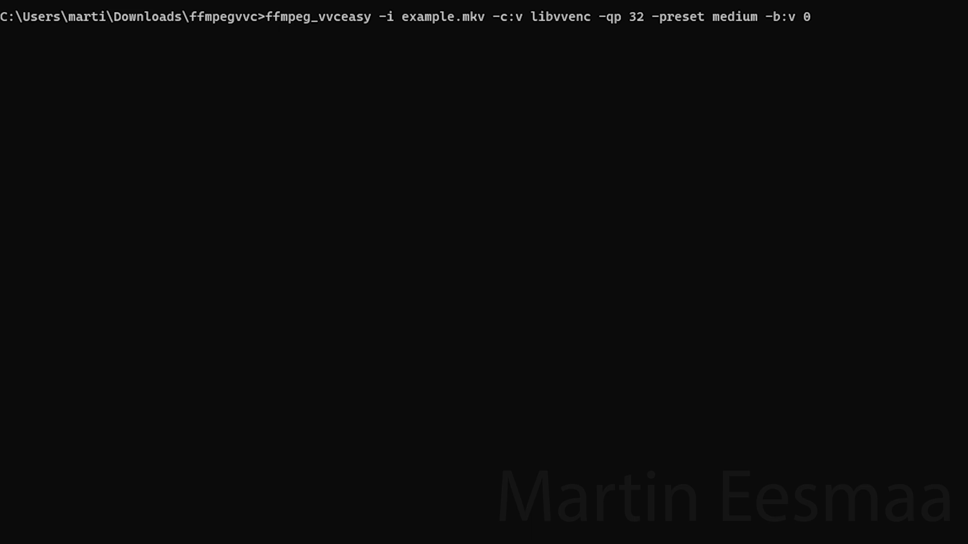
text(e)
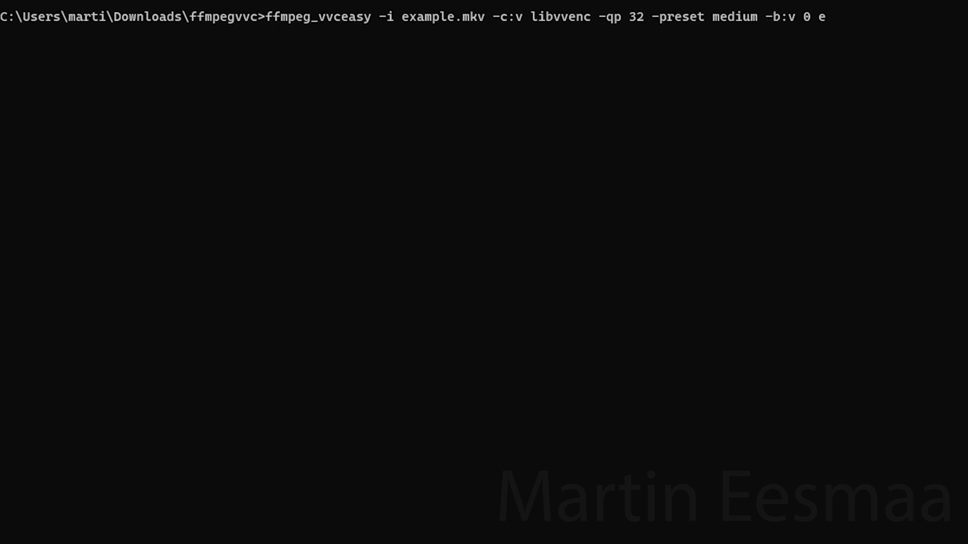
text(utput.mp4)
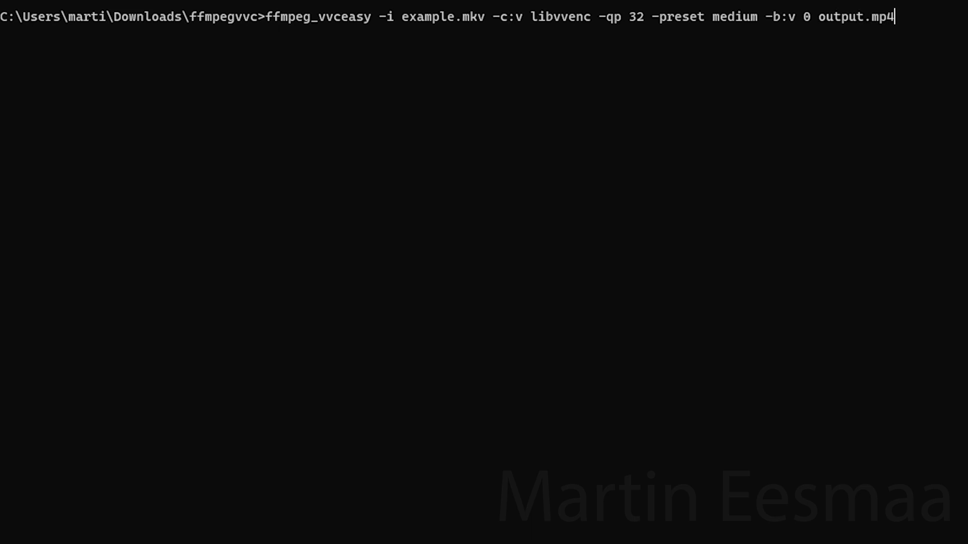
key(Enter)
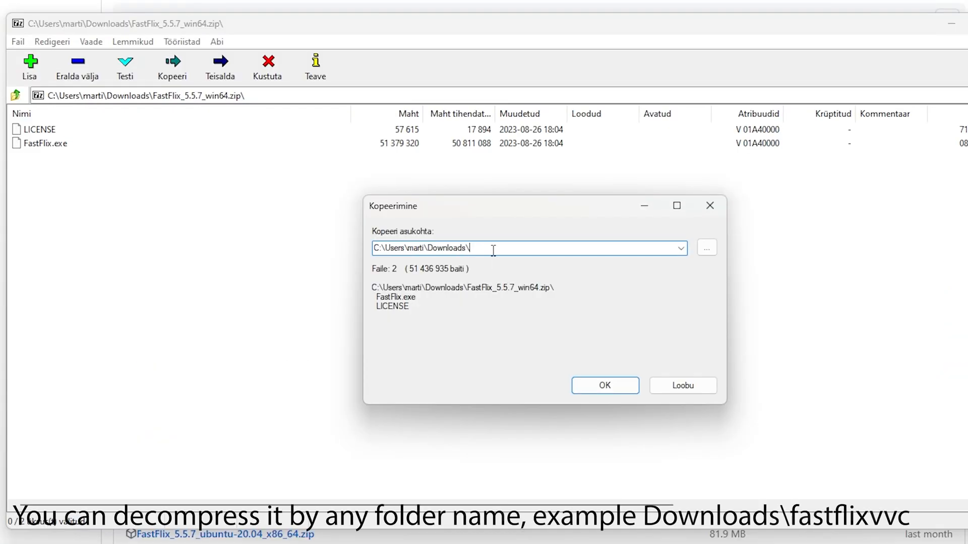
Extract FastFlix, confirm the renamed ffmpeg/ffprobe executables, and launch FastFlix.exe.
click(605, 386)
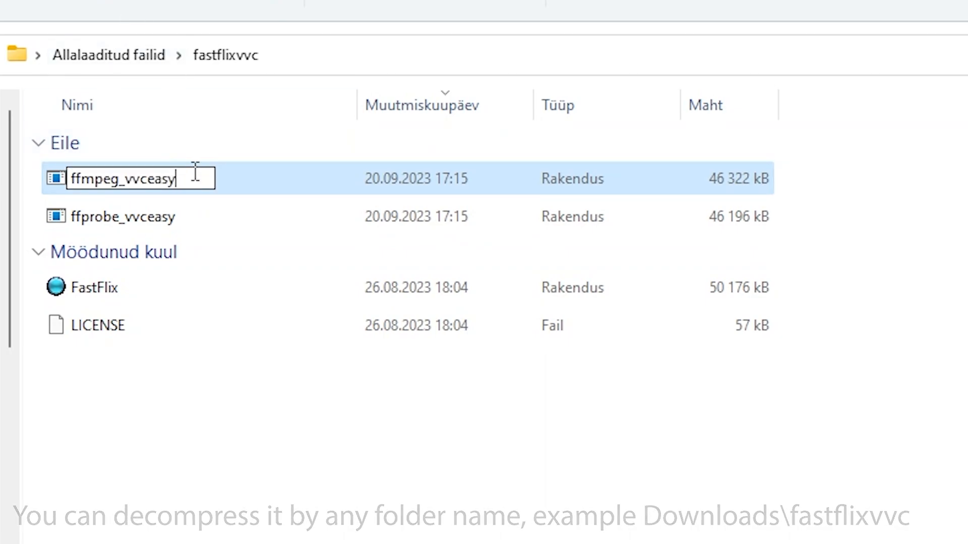
key(Enter)
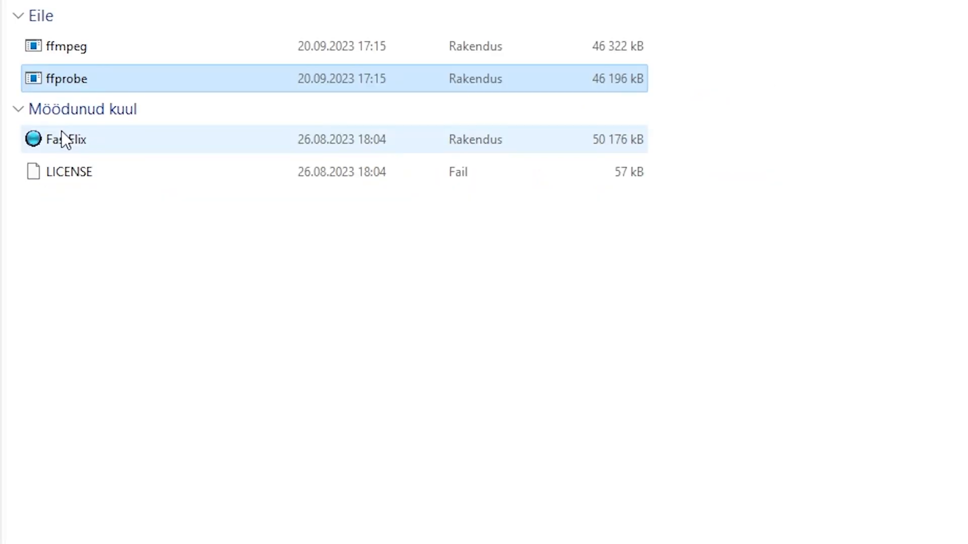
double_click(59, 139)
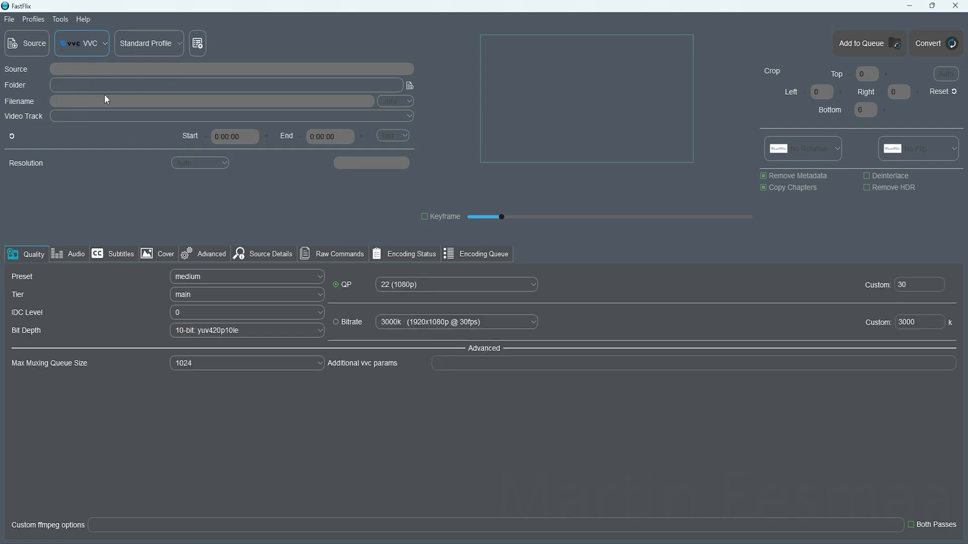
Load example.mkv as the source and choose mp4 as the output container.
click(26, 43)
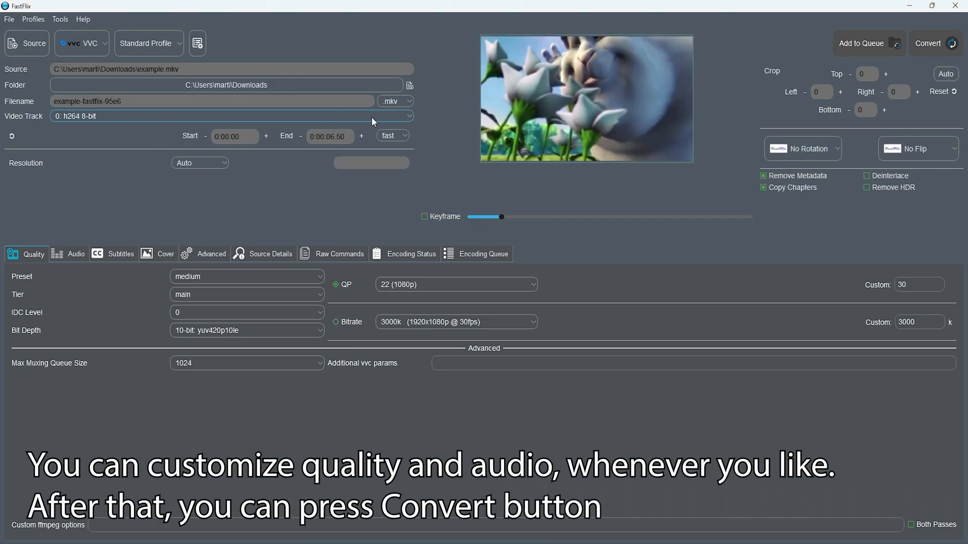
click(407, 101)
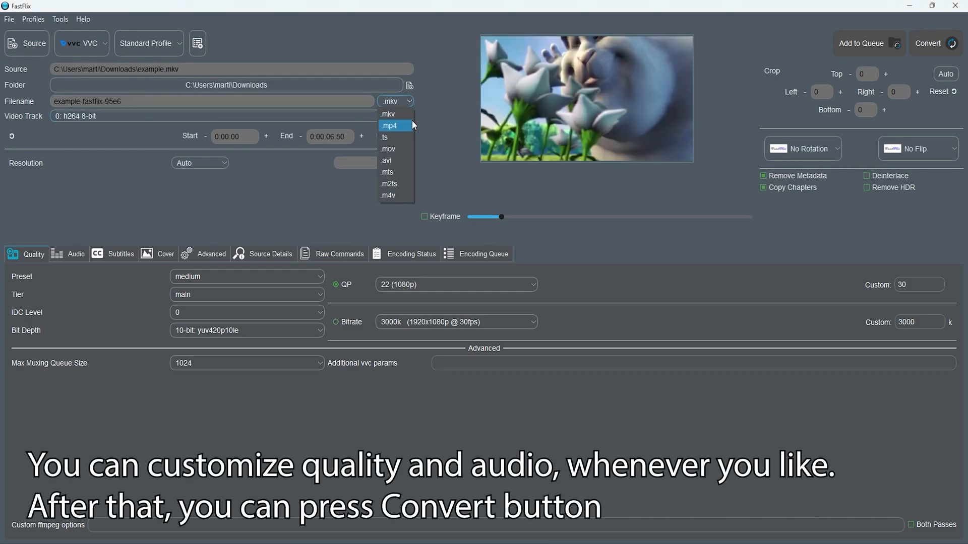
click(390, 125)
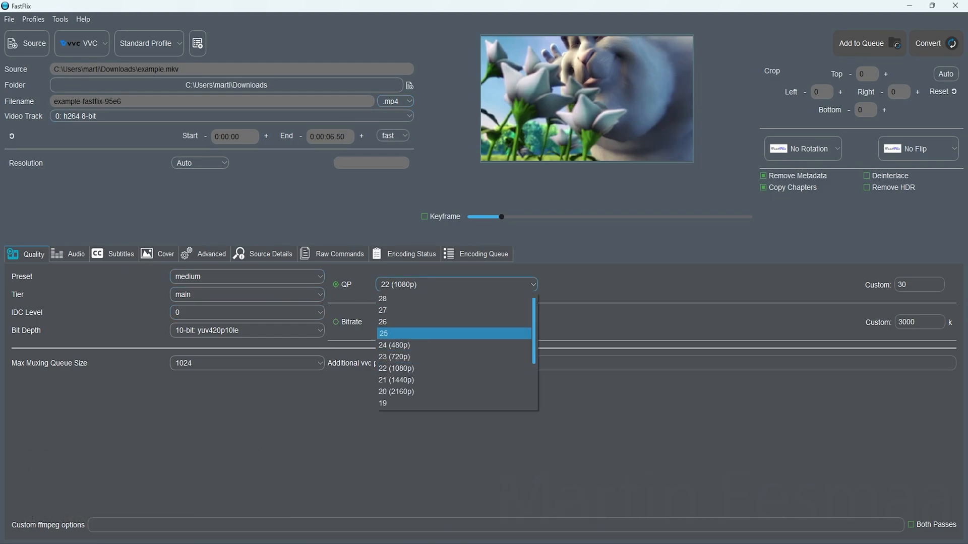
mouse_move(475, 343)
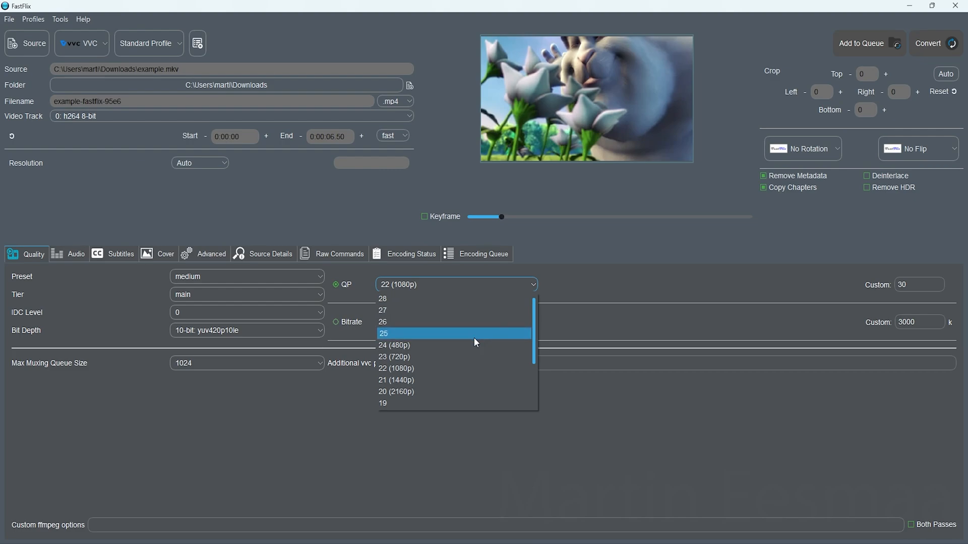
mouse_move(531, 313)
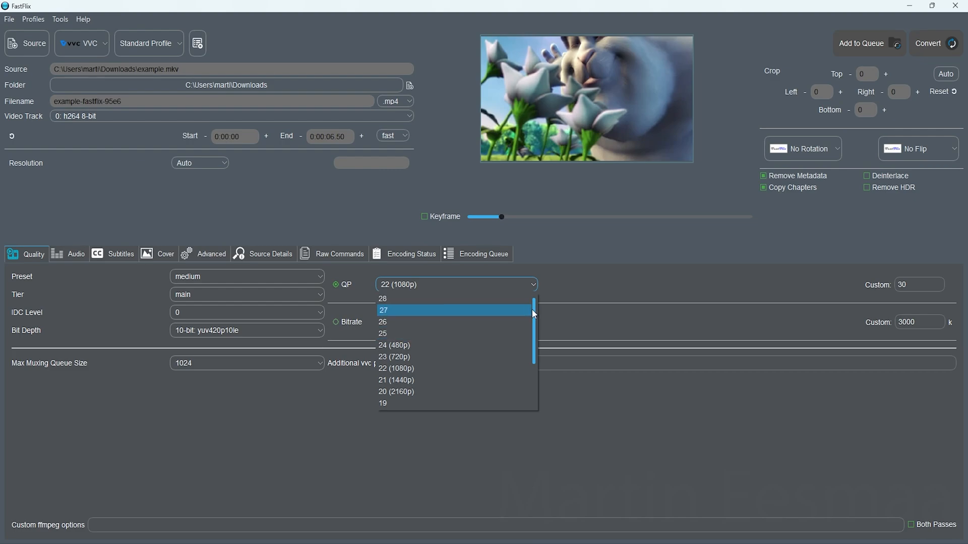
mouse_move(435, 307)
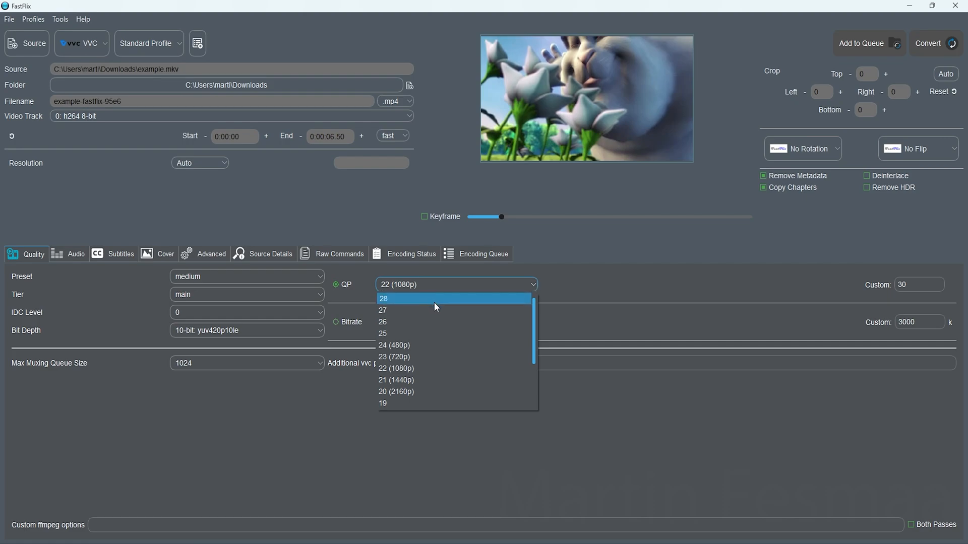
Check the medium speed preset and convert the audio track to AAC at 128k.
click(404, 298)
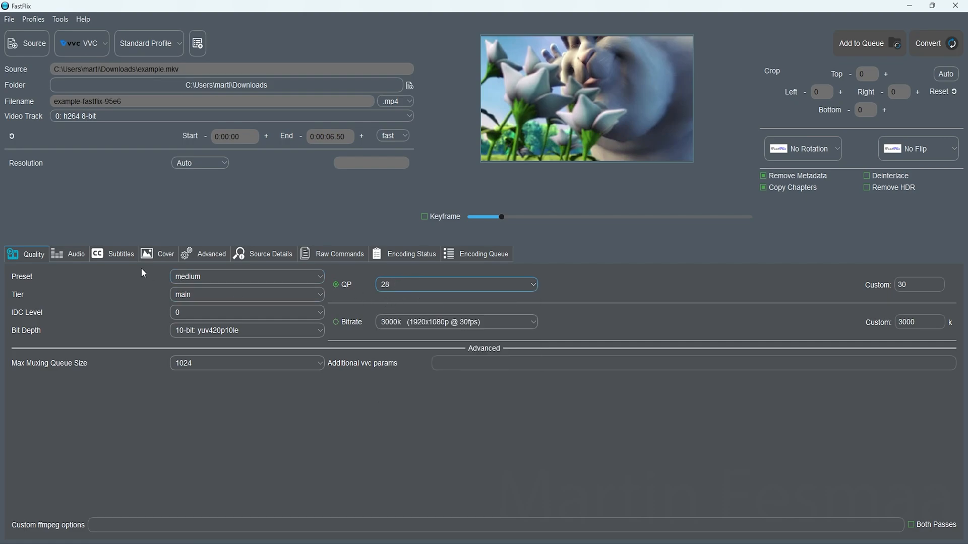
click(246, 276)
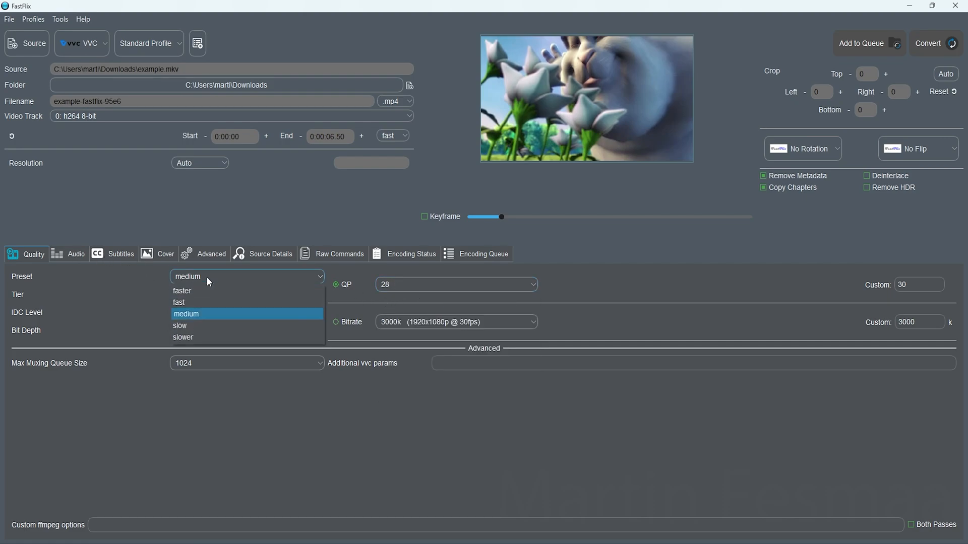
click(76, 255)
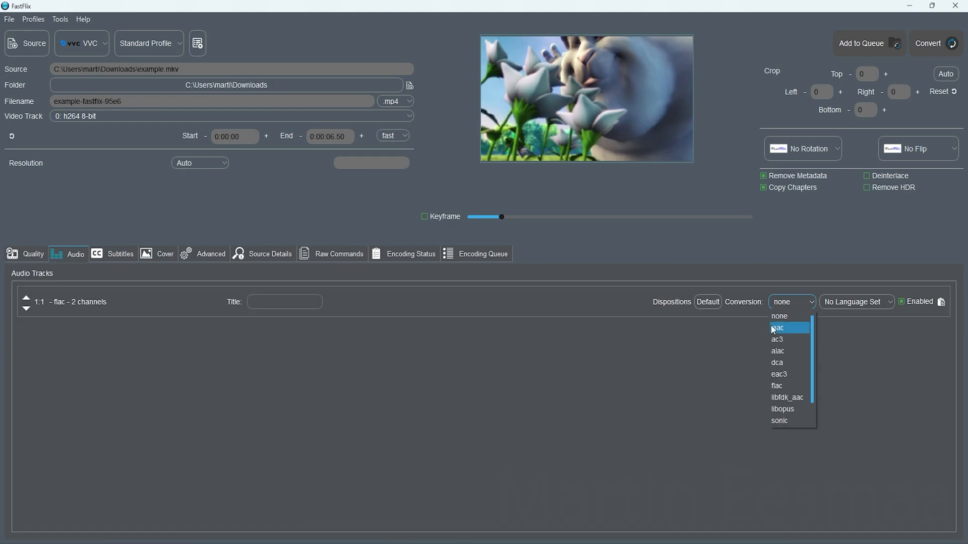
click(778, 328)
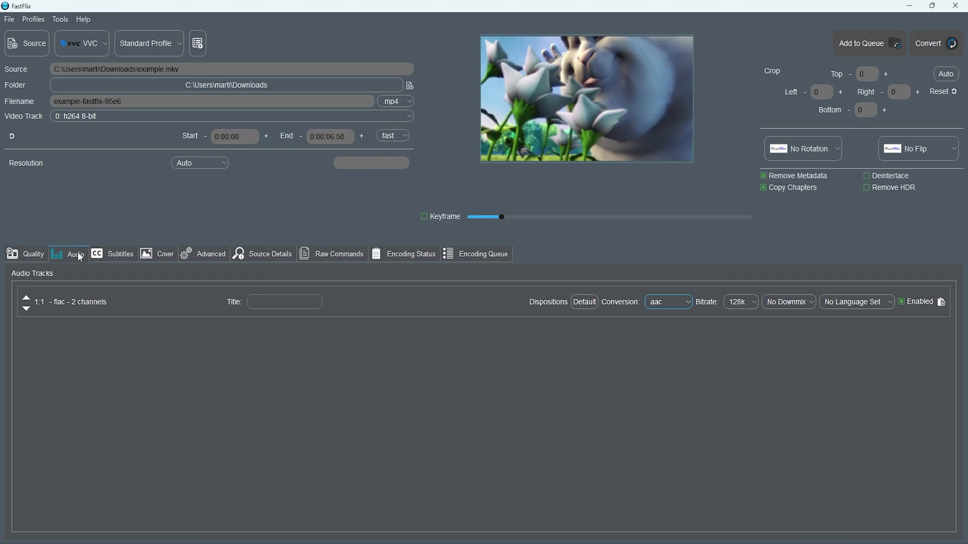
click(29, 254)
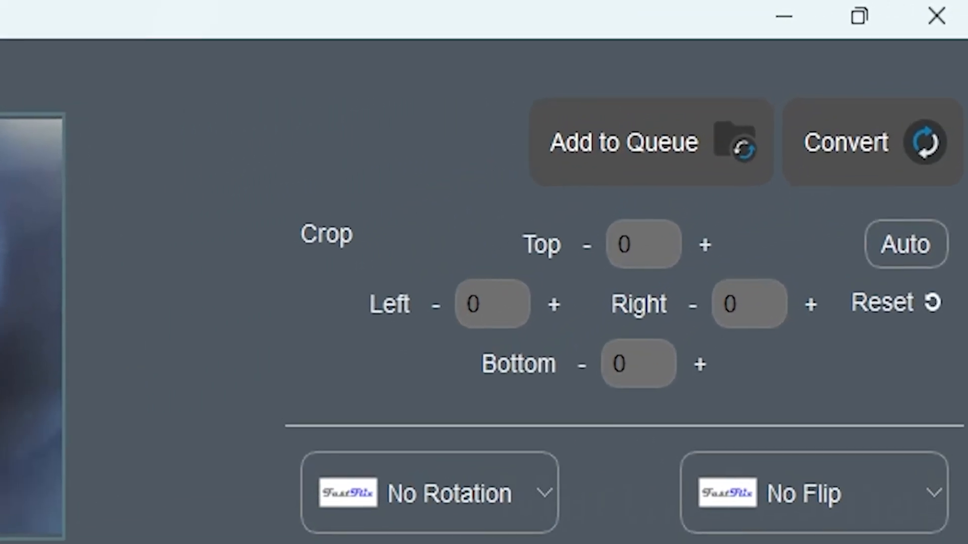
click(870, 146)
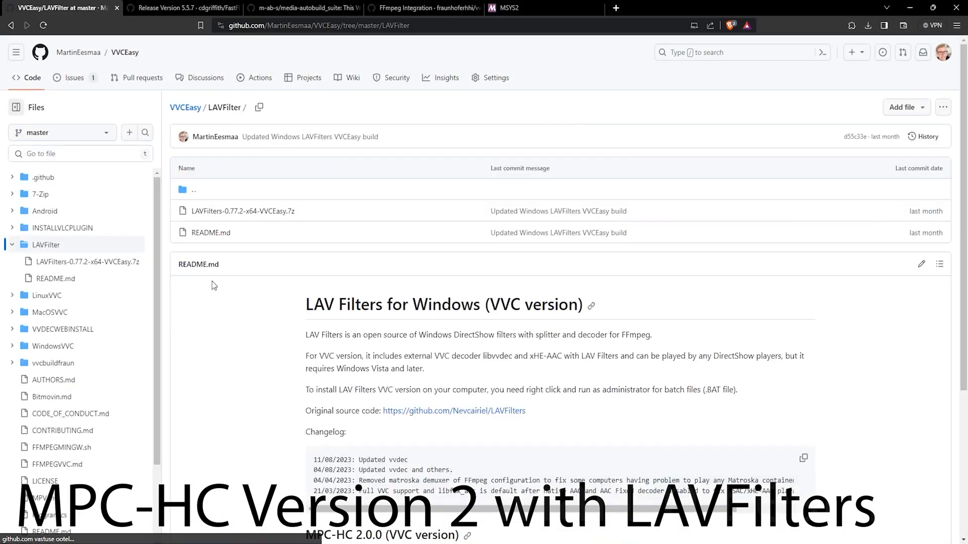
Open the vvenc wiki and scroll through the FFmpeg Integration build and usage sections.
scroll(down, 3)
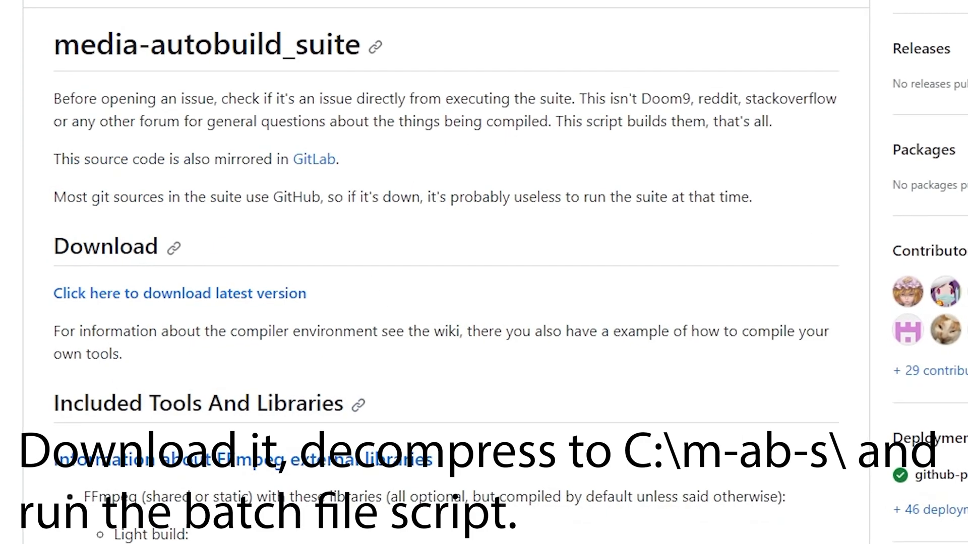
scroll(down, 3)
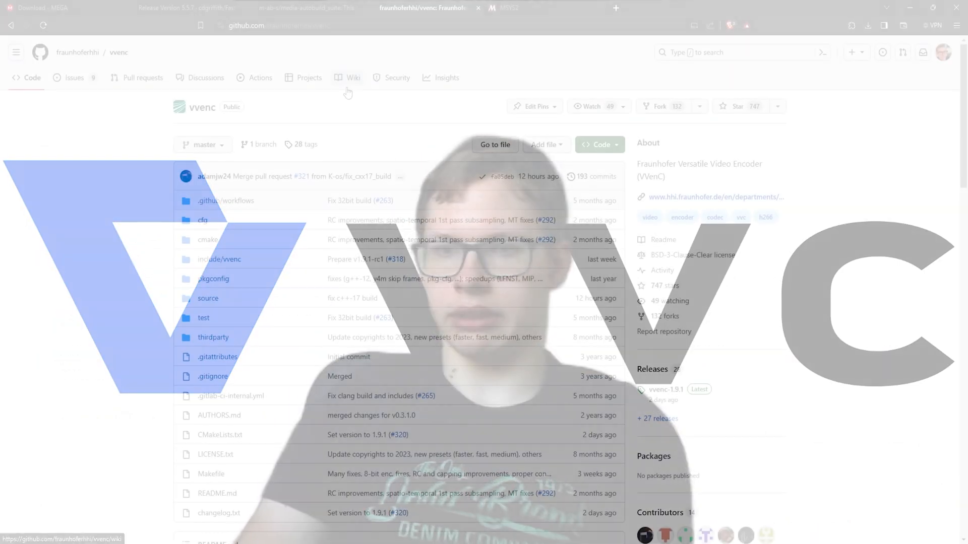
click(353, 77)
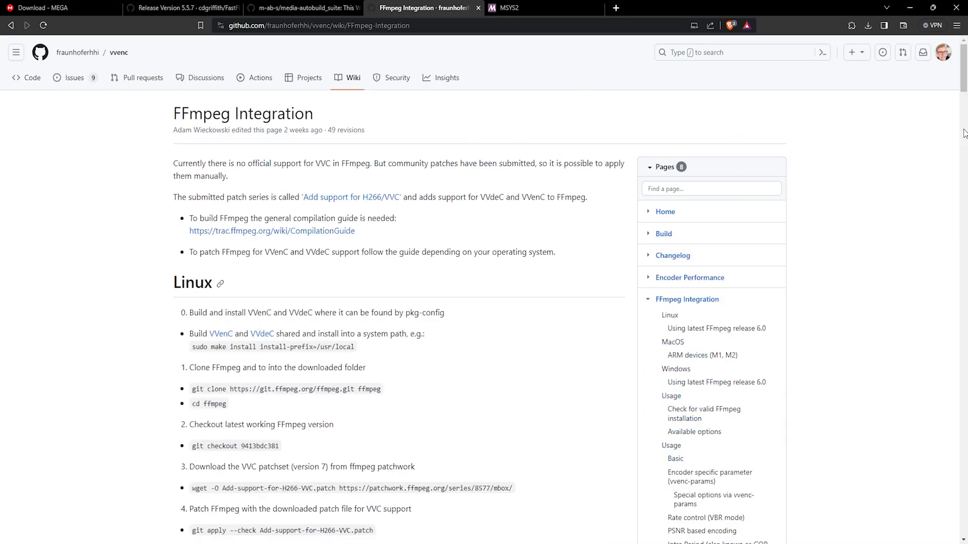
scroll(down, 3)
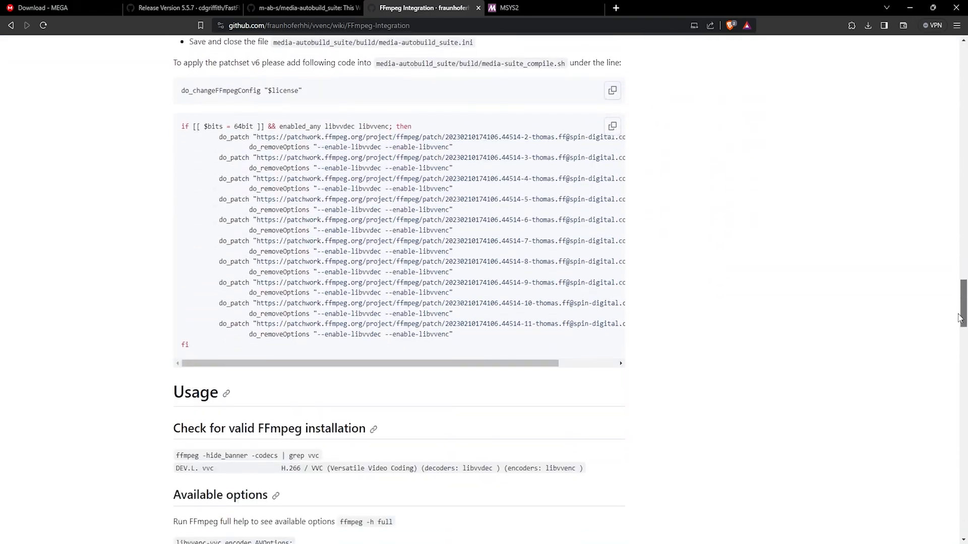
scroll(down, 3)
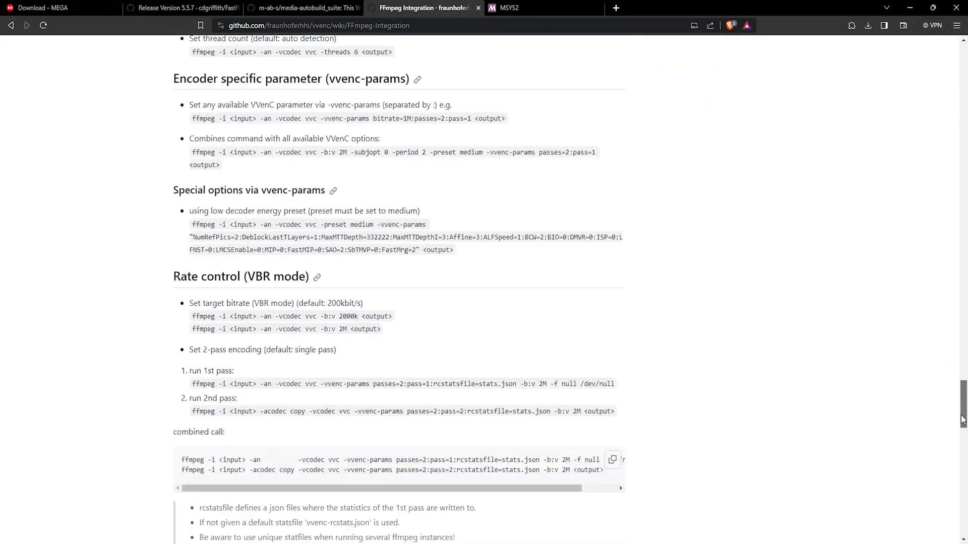
click(505, 8)
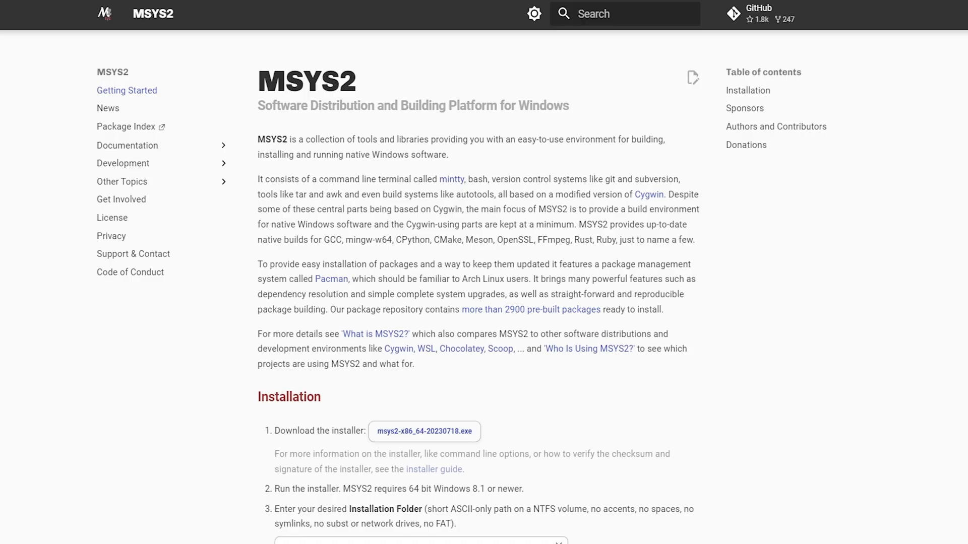
scroll(down, 3)
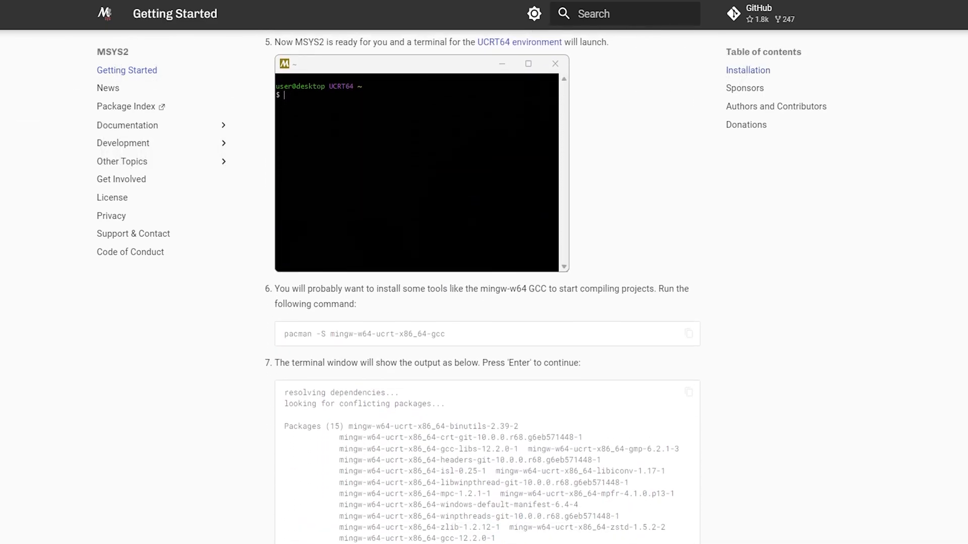
scroll(down, 3)
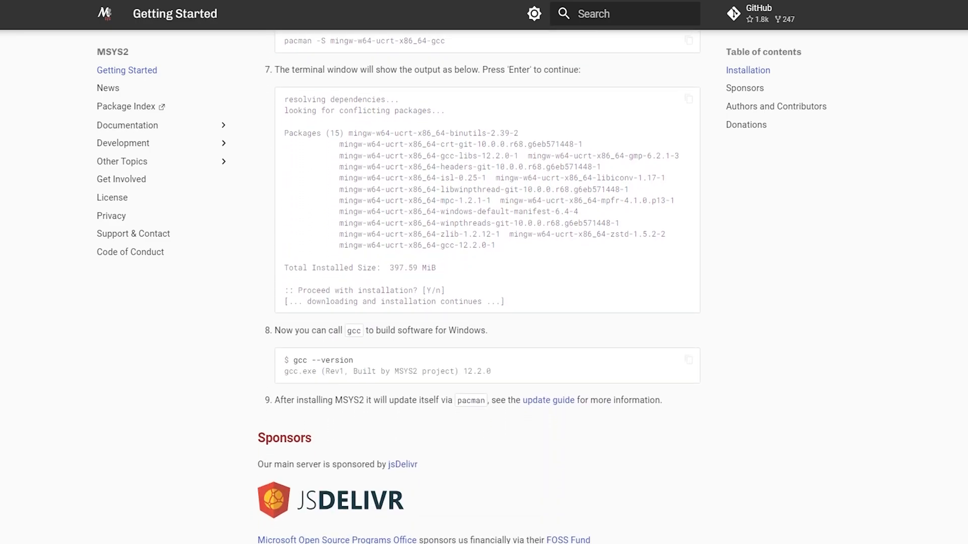
scroll(down, 3)
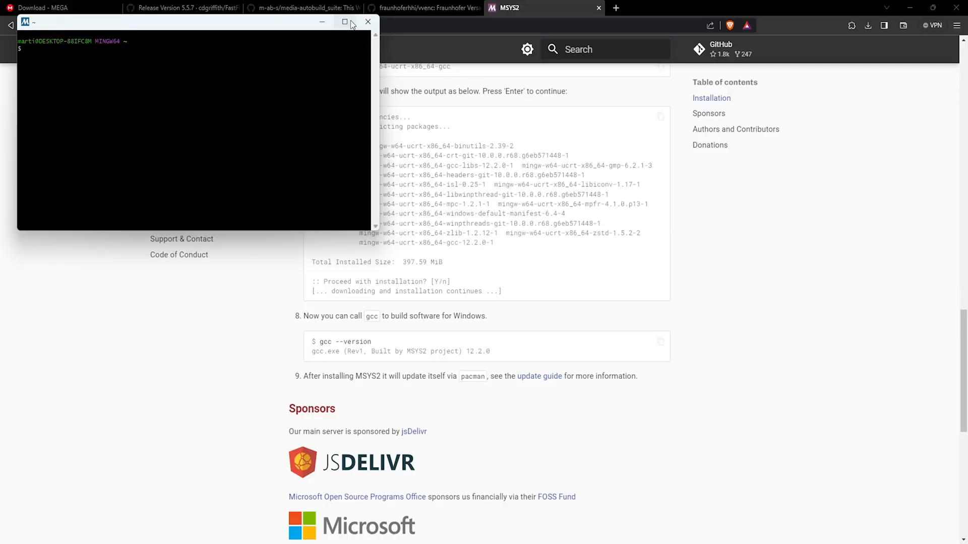
Maximize the MINGW64 terminal and run pacman -Syu, confirming with y.
click(344, 22)
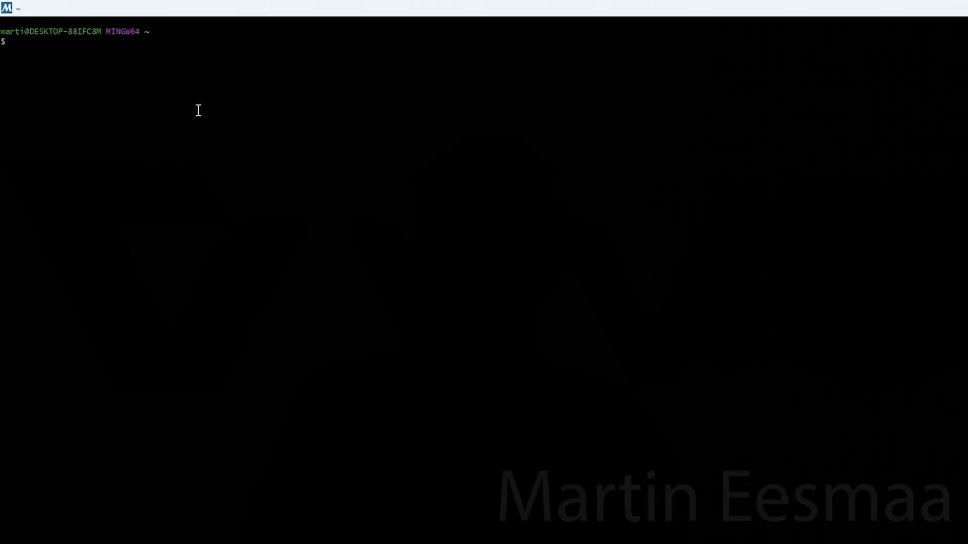
text(pa)
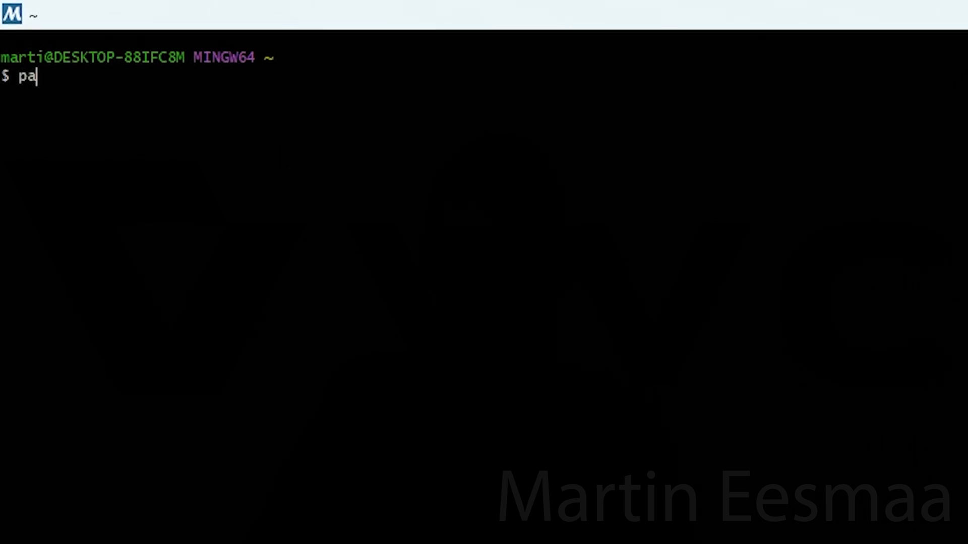
text(cman -)
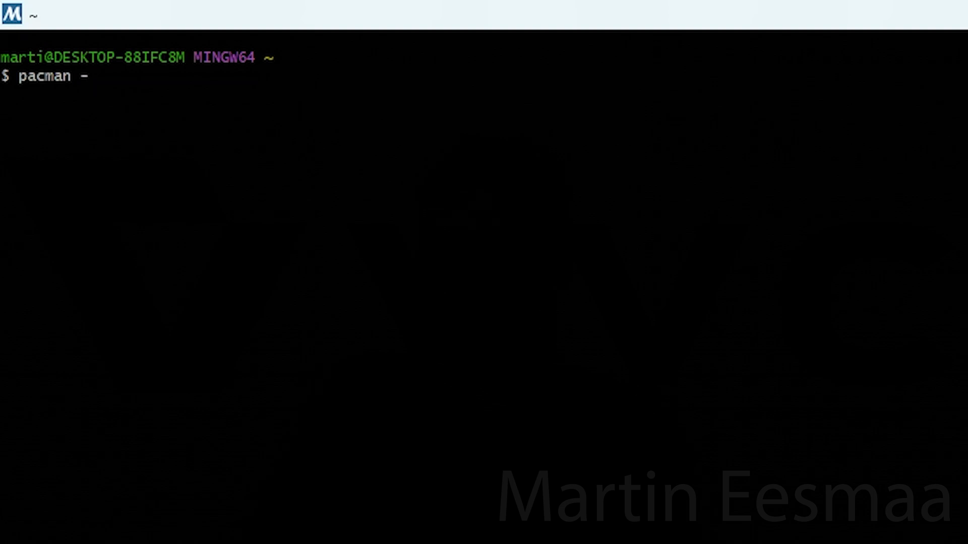
text(Syu)
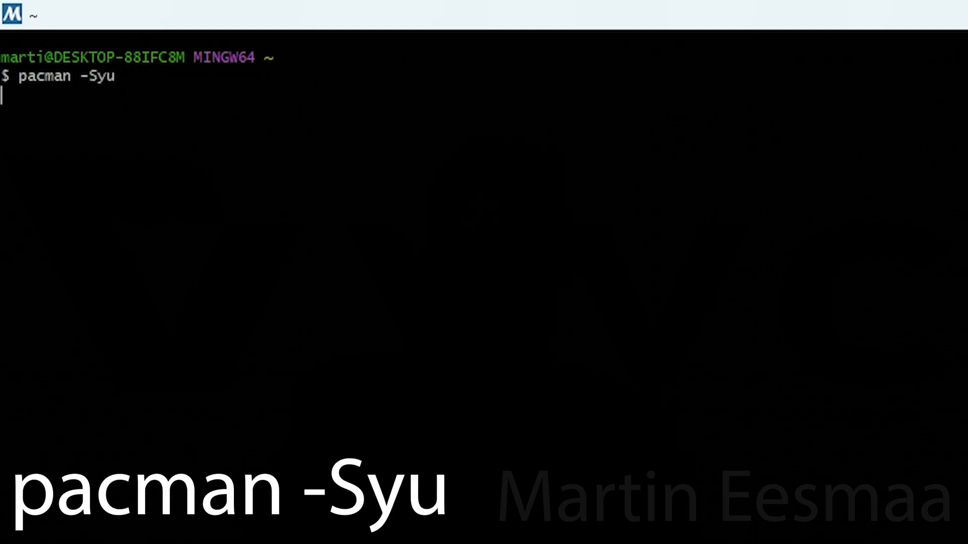
key(Return)
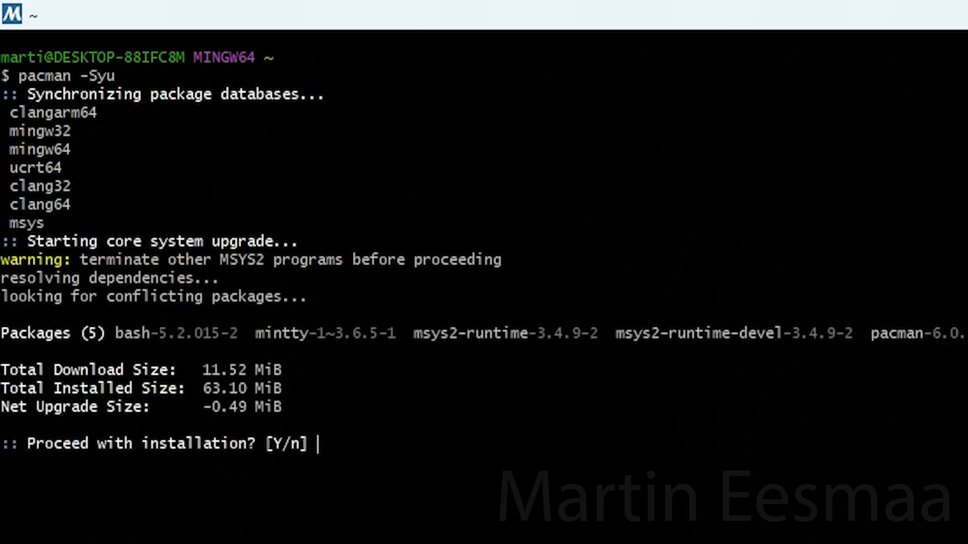
text(y)
text(pacman -)
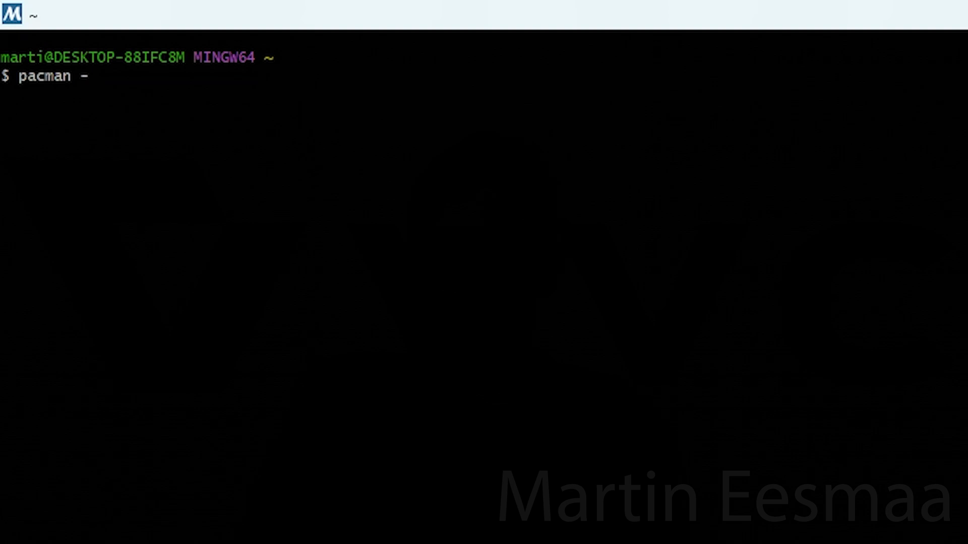
Install wget with pacman -S wget.
text(S)
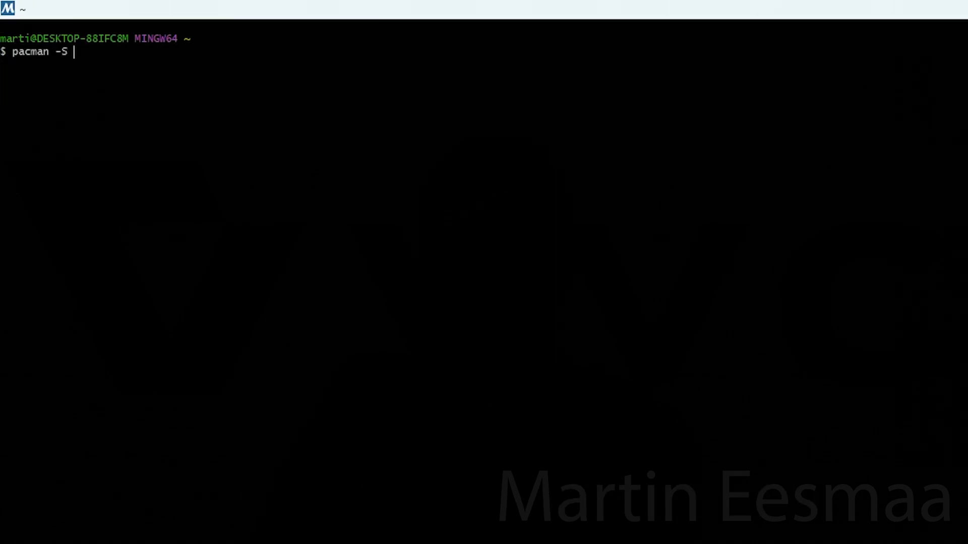
text(wget)
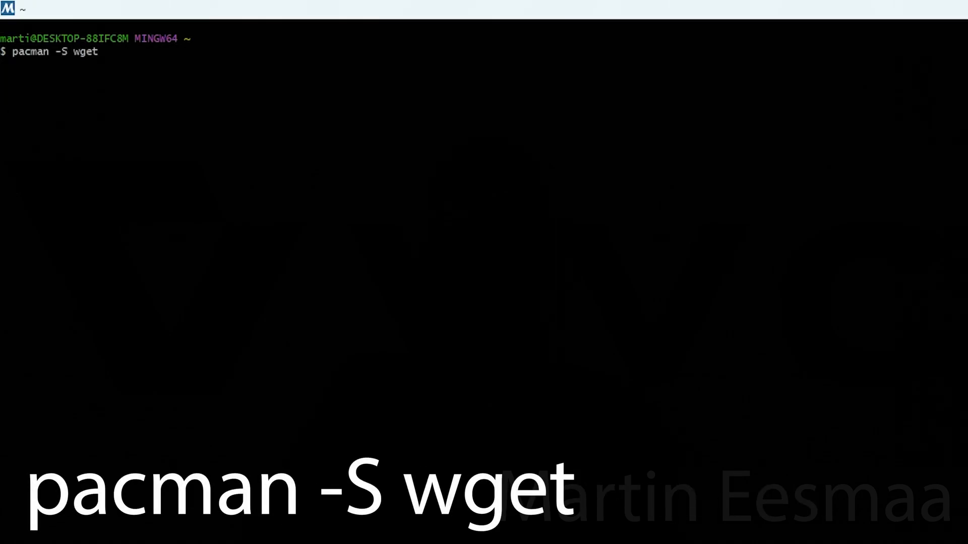
key(Enter)
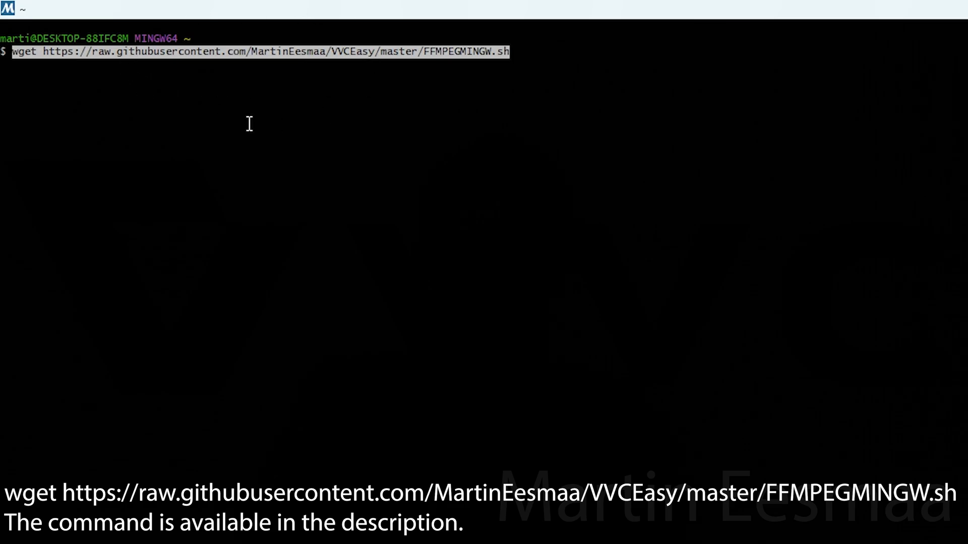
mouse_move(315, 134)
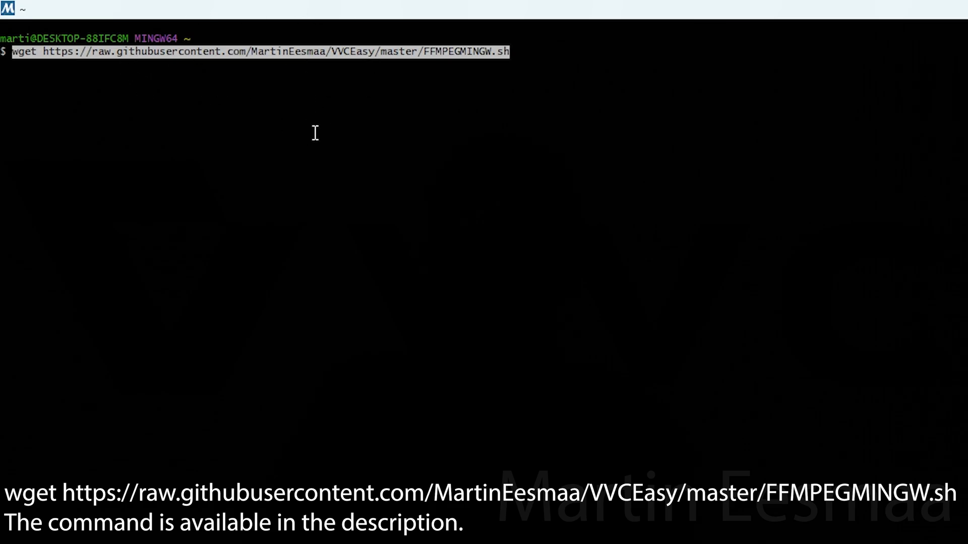
Download FFMPEGMINGW.sh with wget and enter ./FFMPEGMINGW.sh at the prompt.
key(Enter)
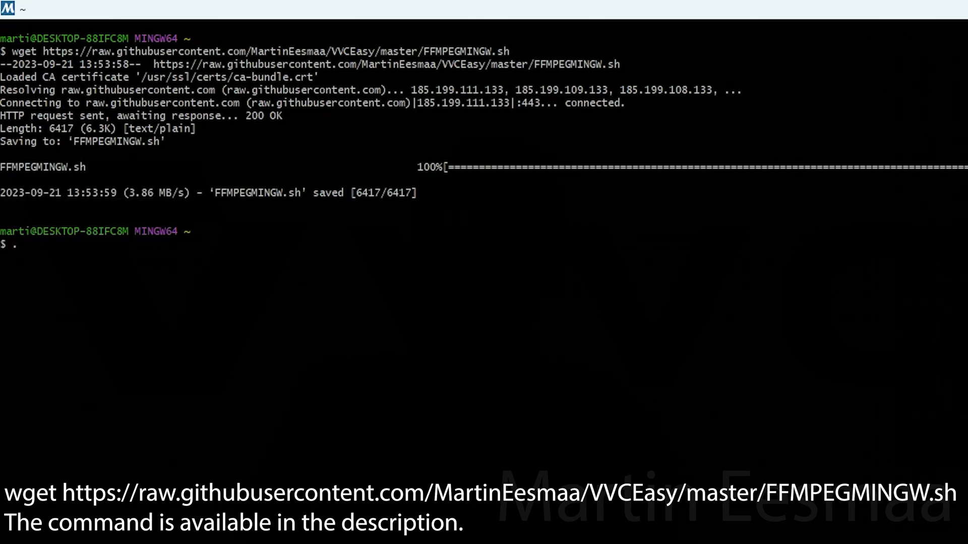
text(./)
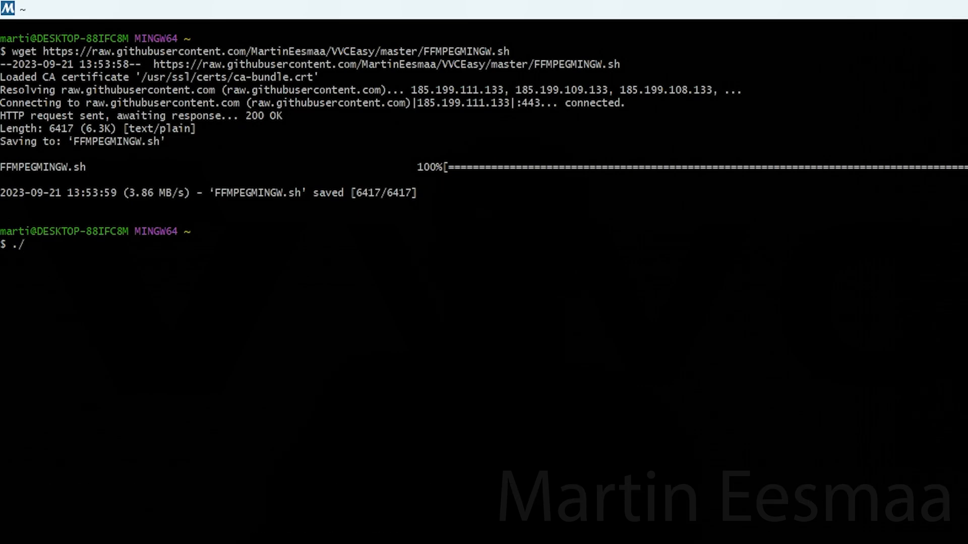
text(FFMPEGMINGW.sh)
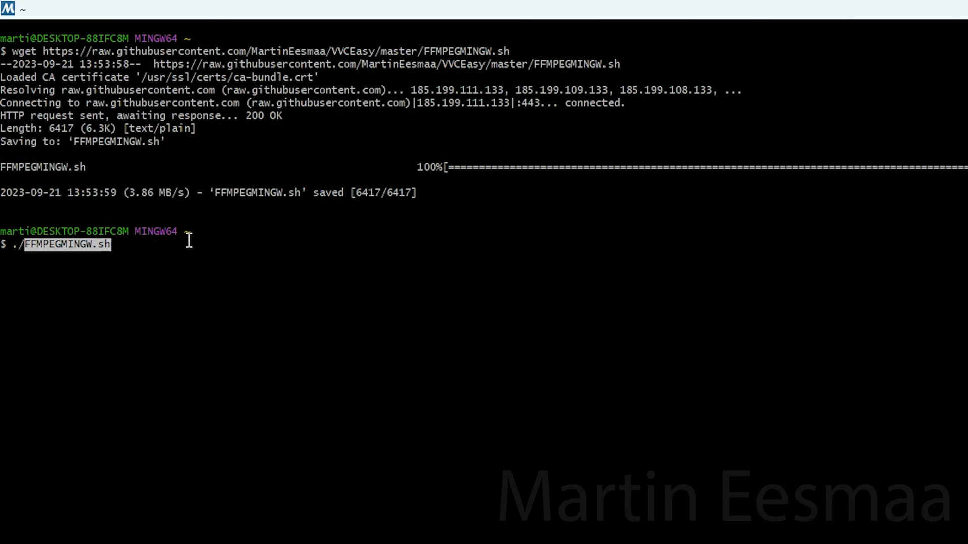
mouse_move(916, 89)
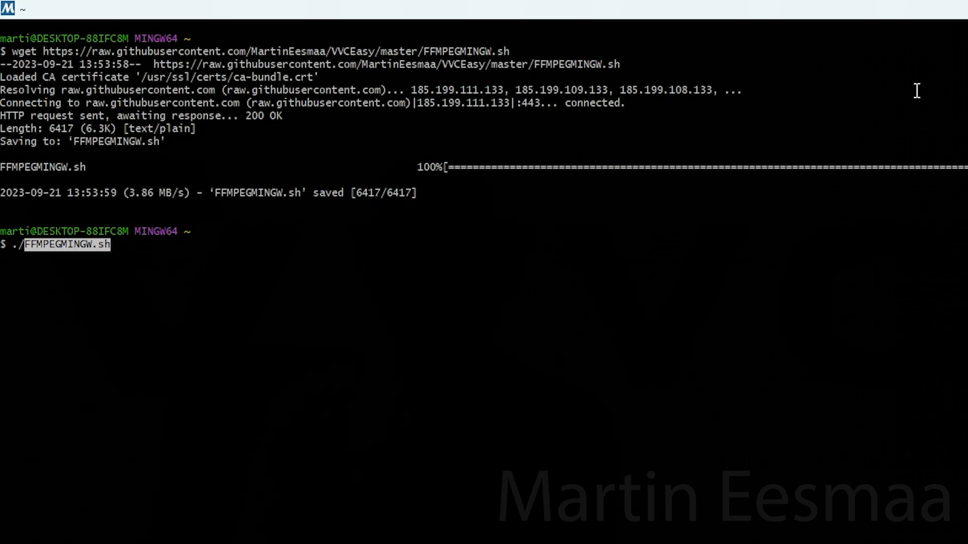